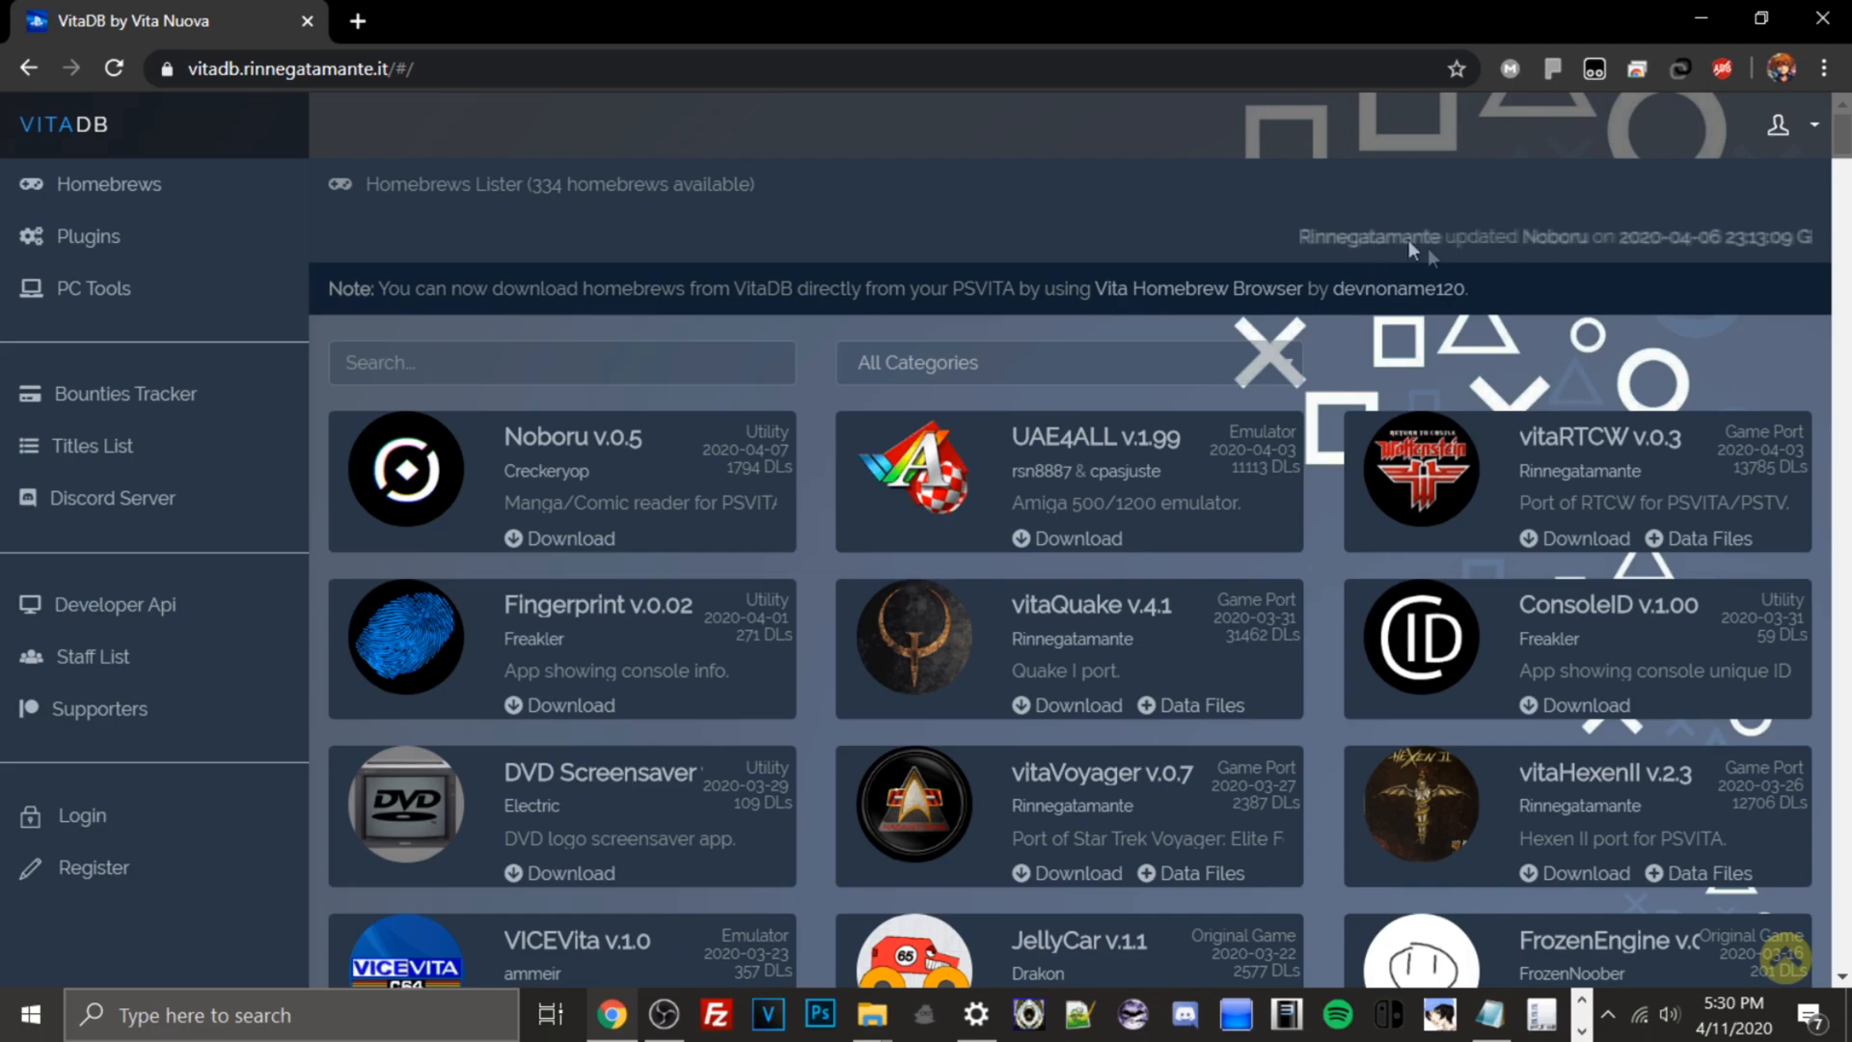
Step: Scroll the VitaDB Homebrews list down to the Hyper Princess Pitch Vita card
{"action": "scroll", "scroll_direction": "down", "scroll_amount": 3}
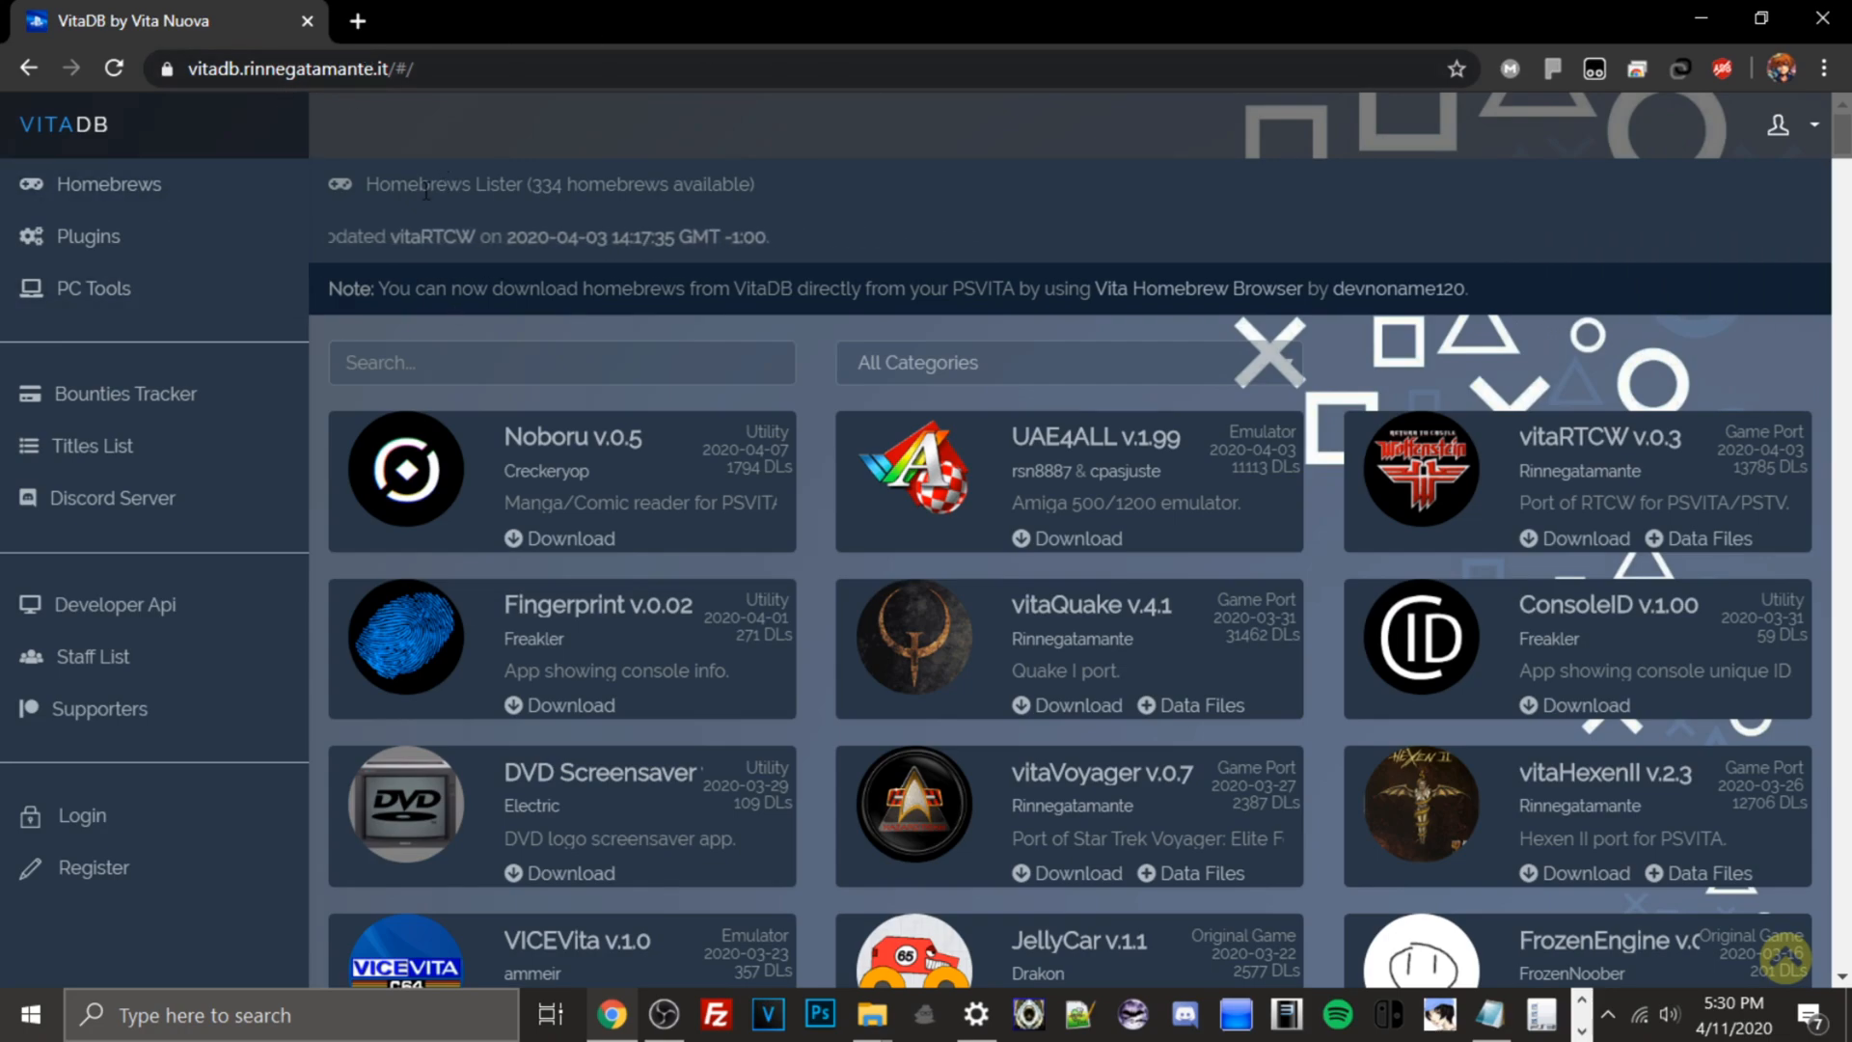
{"action": "scroll", "scroll_direction": "down", "scroll_amount": 3}
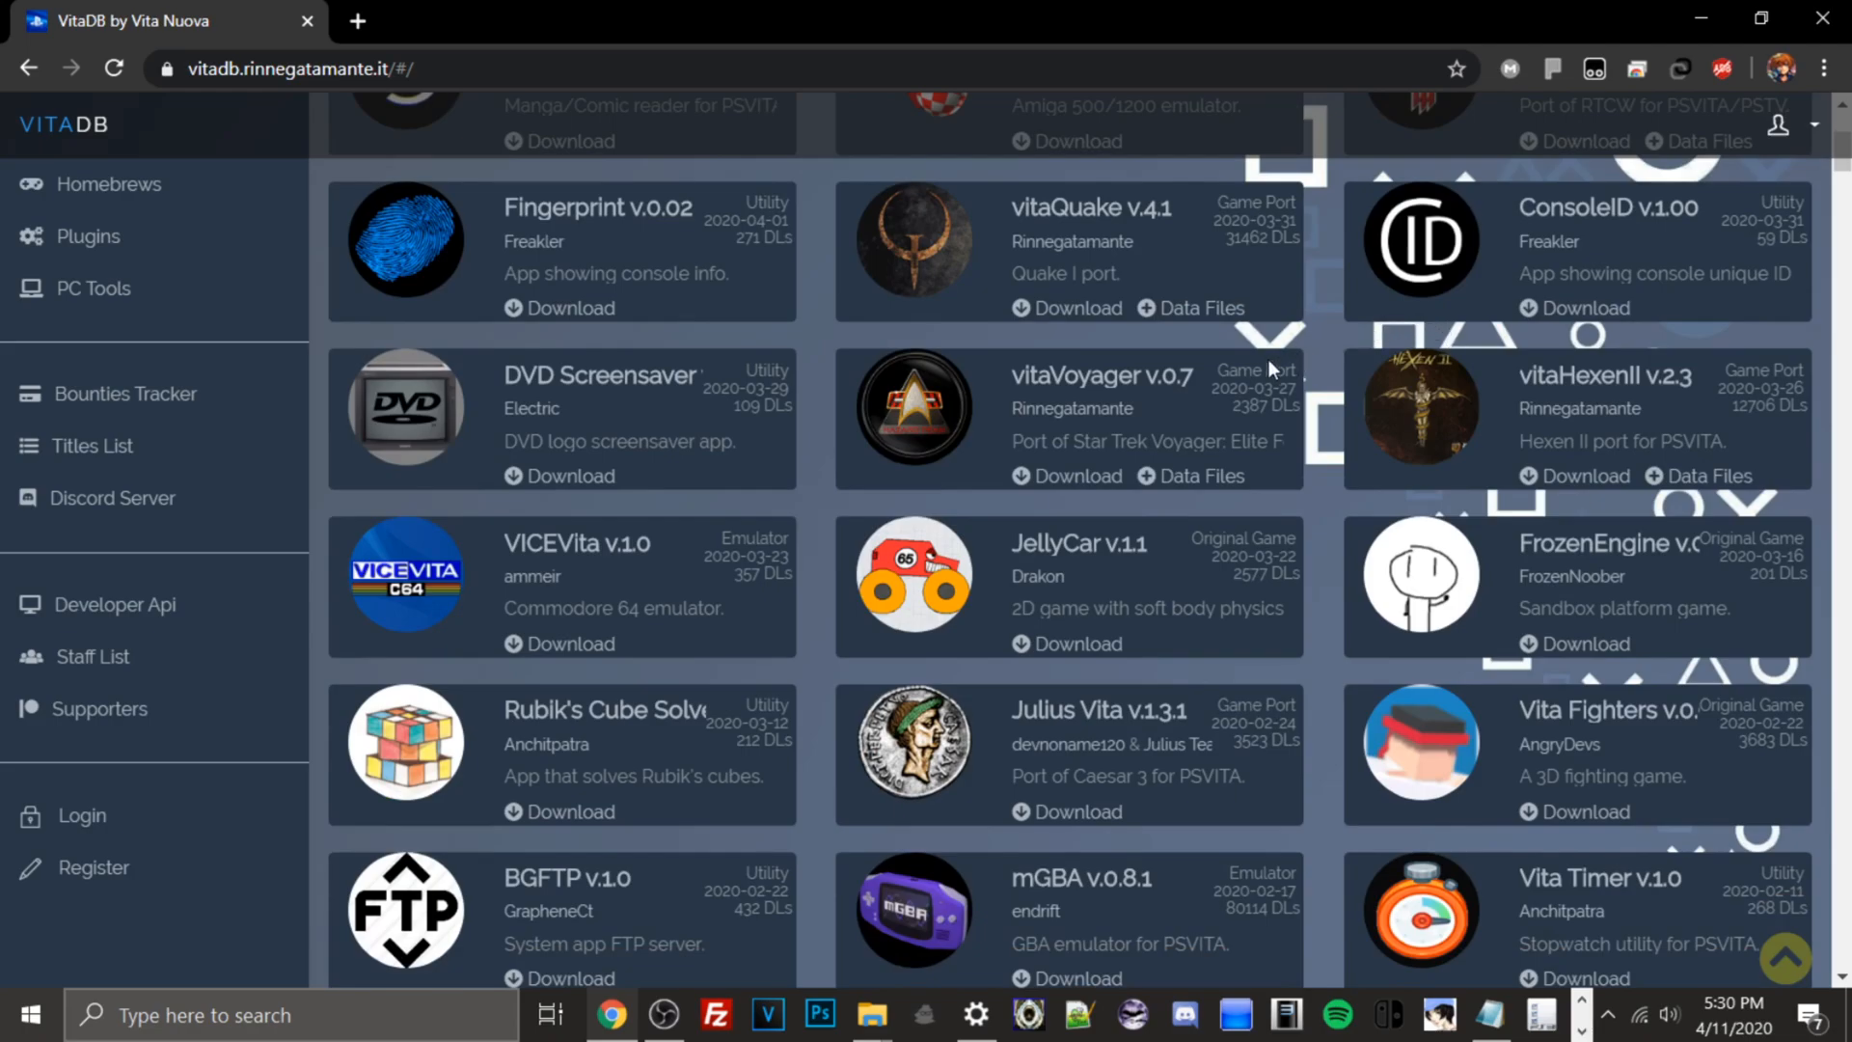
{"action": "scroll", "scroll_direction": "down", "scroll_amount": 3}
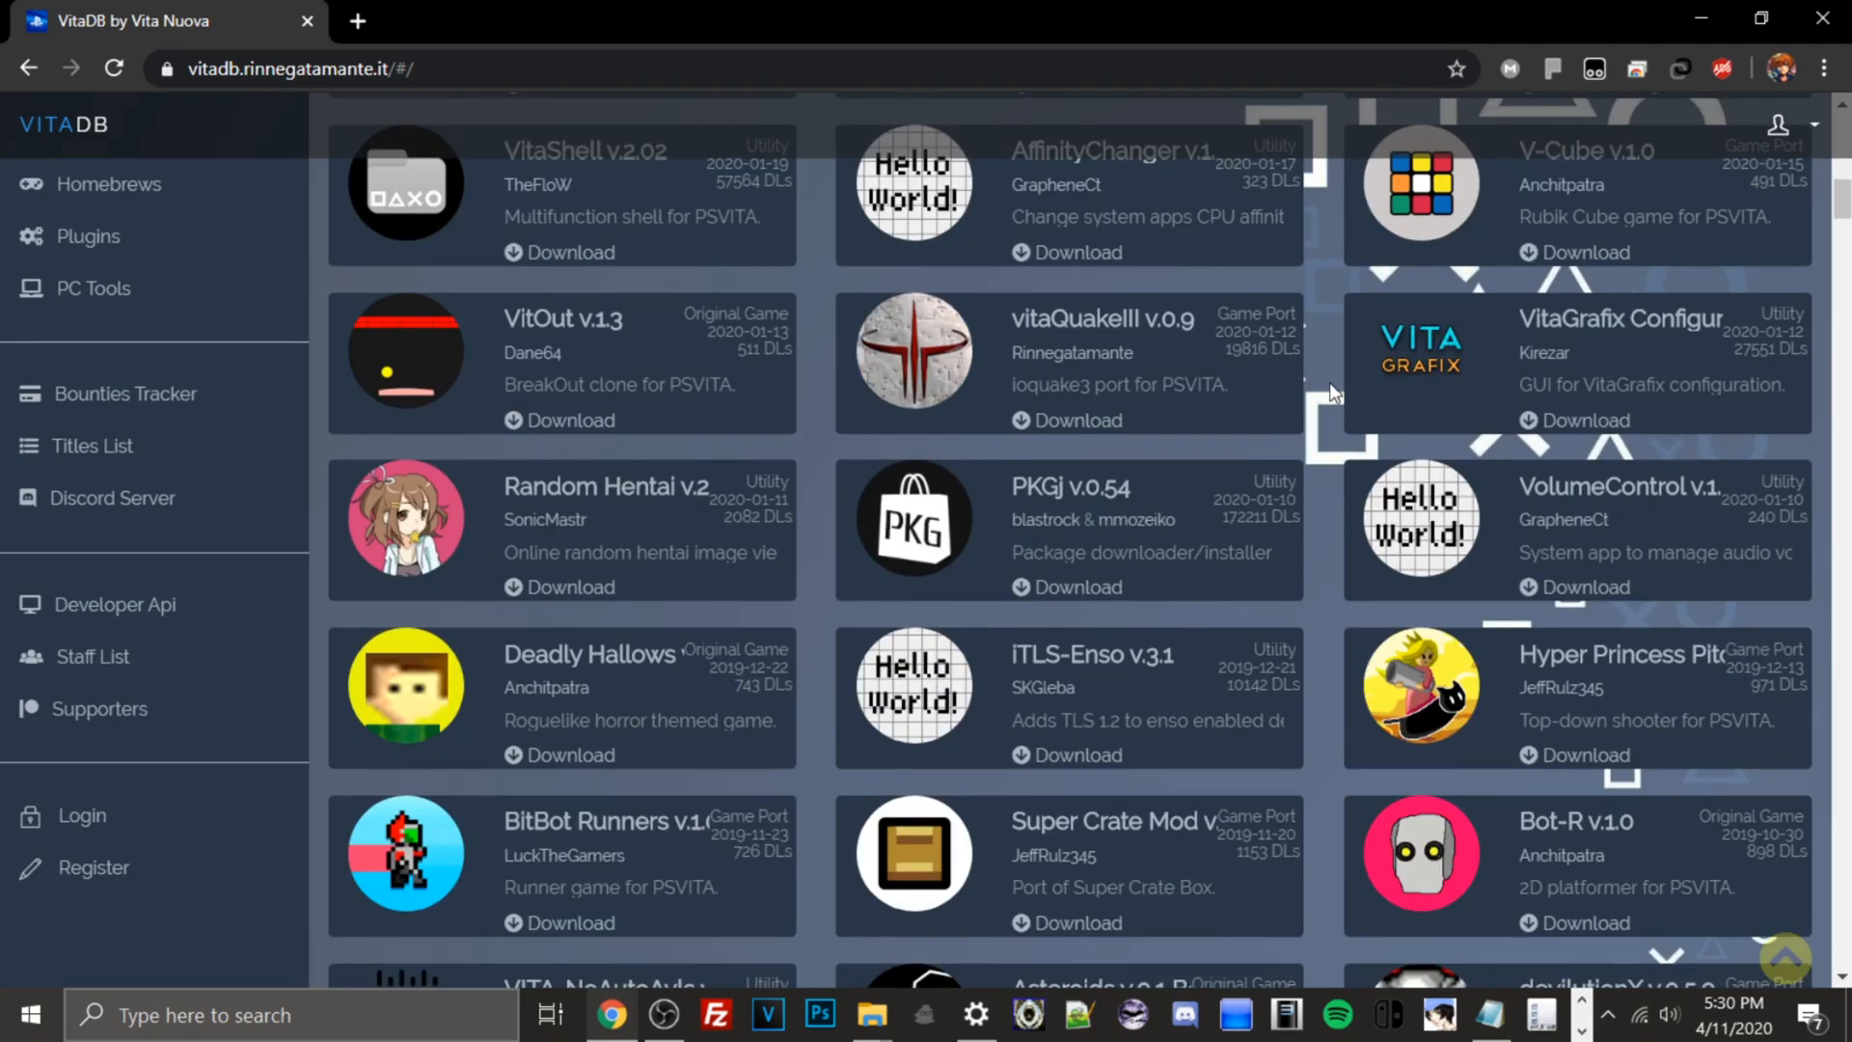
{"action": "scroll", "scroll_direction": "down", "scroll_amount": 3}
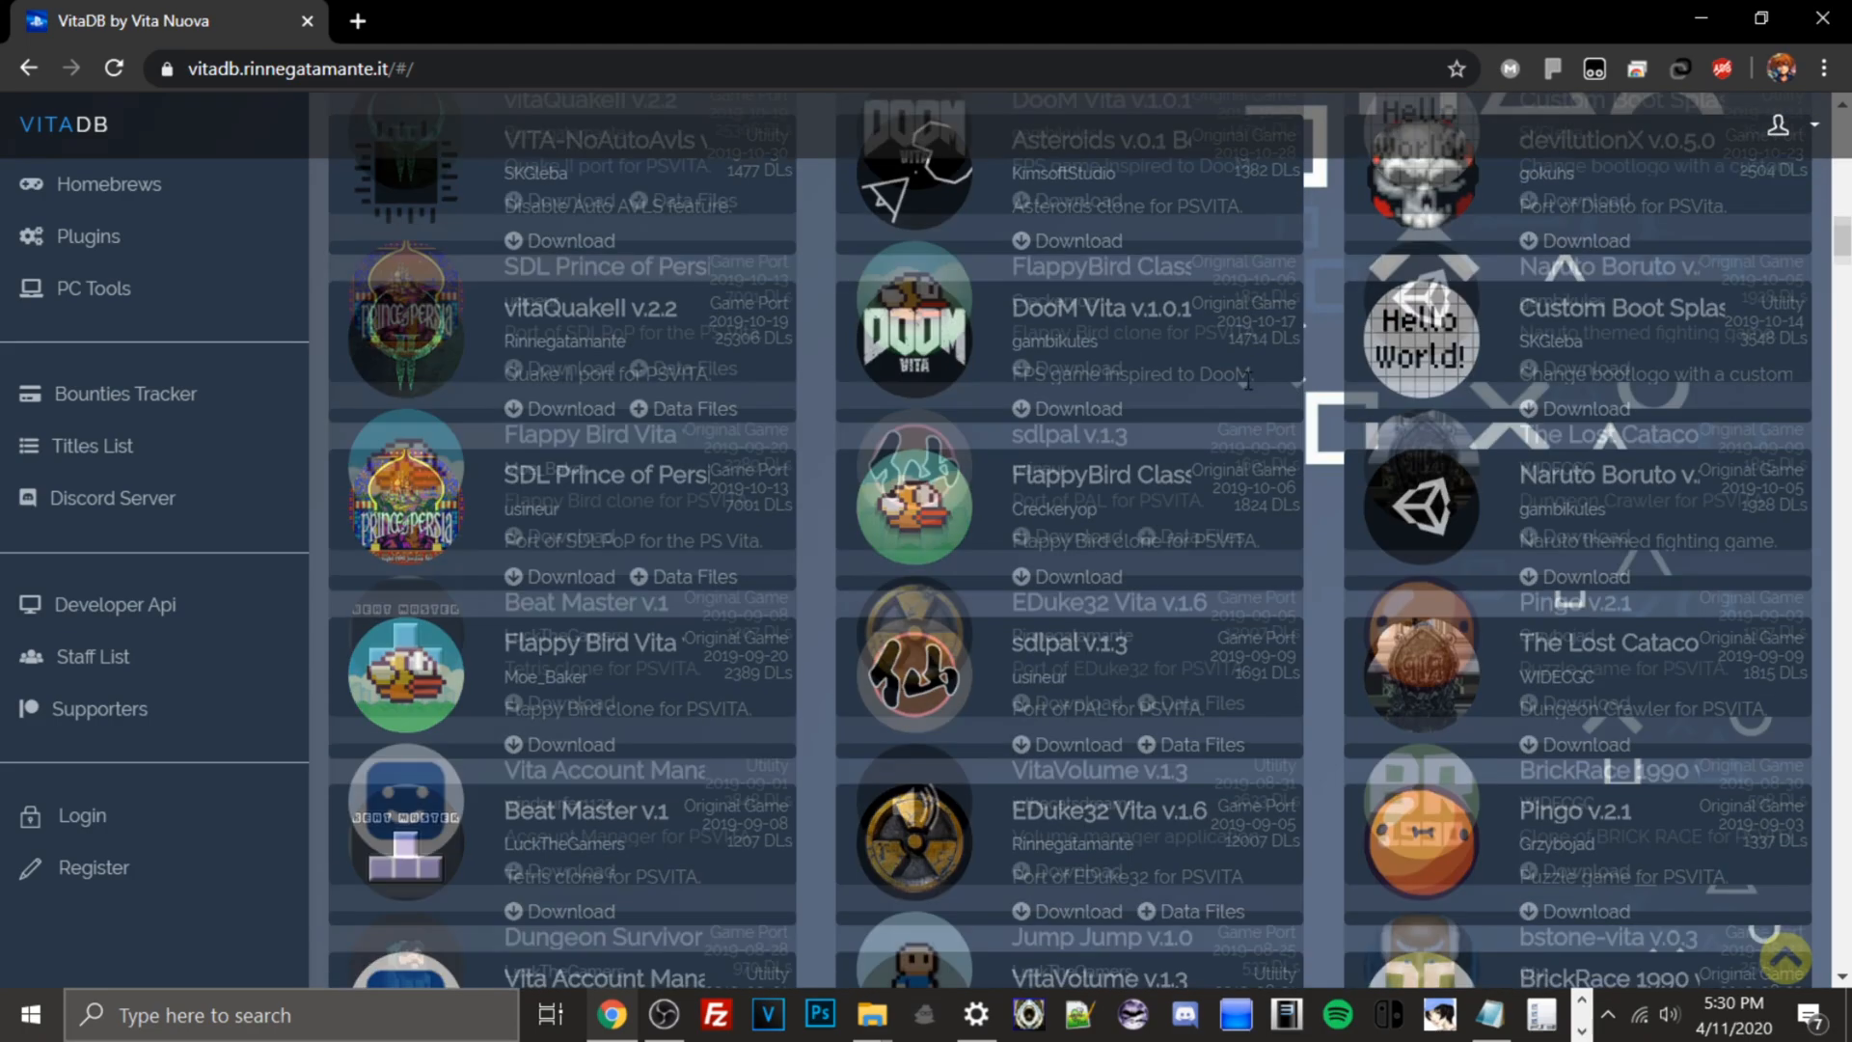
{"action": "scroll", "scroll_direction": "down", "scroll_amount": 3}
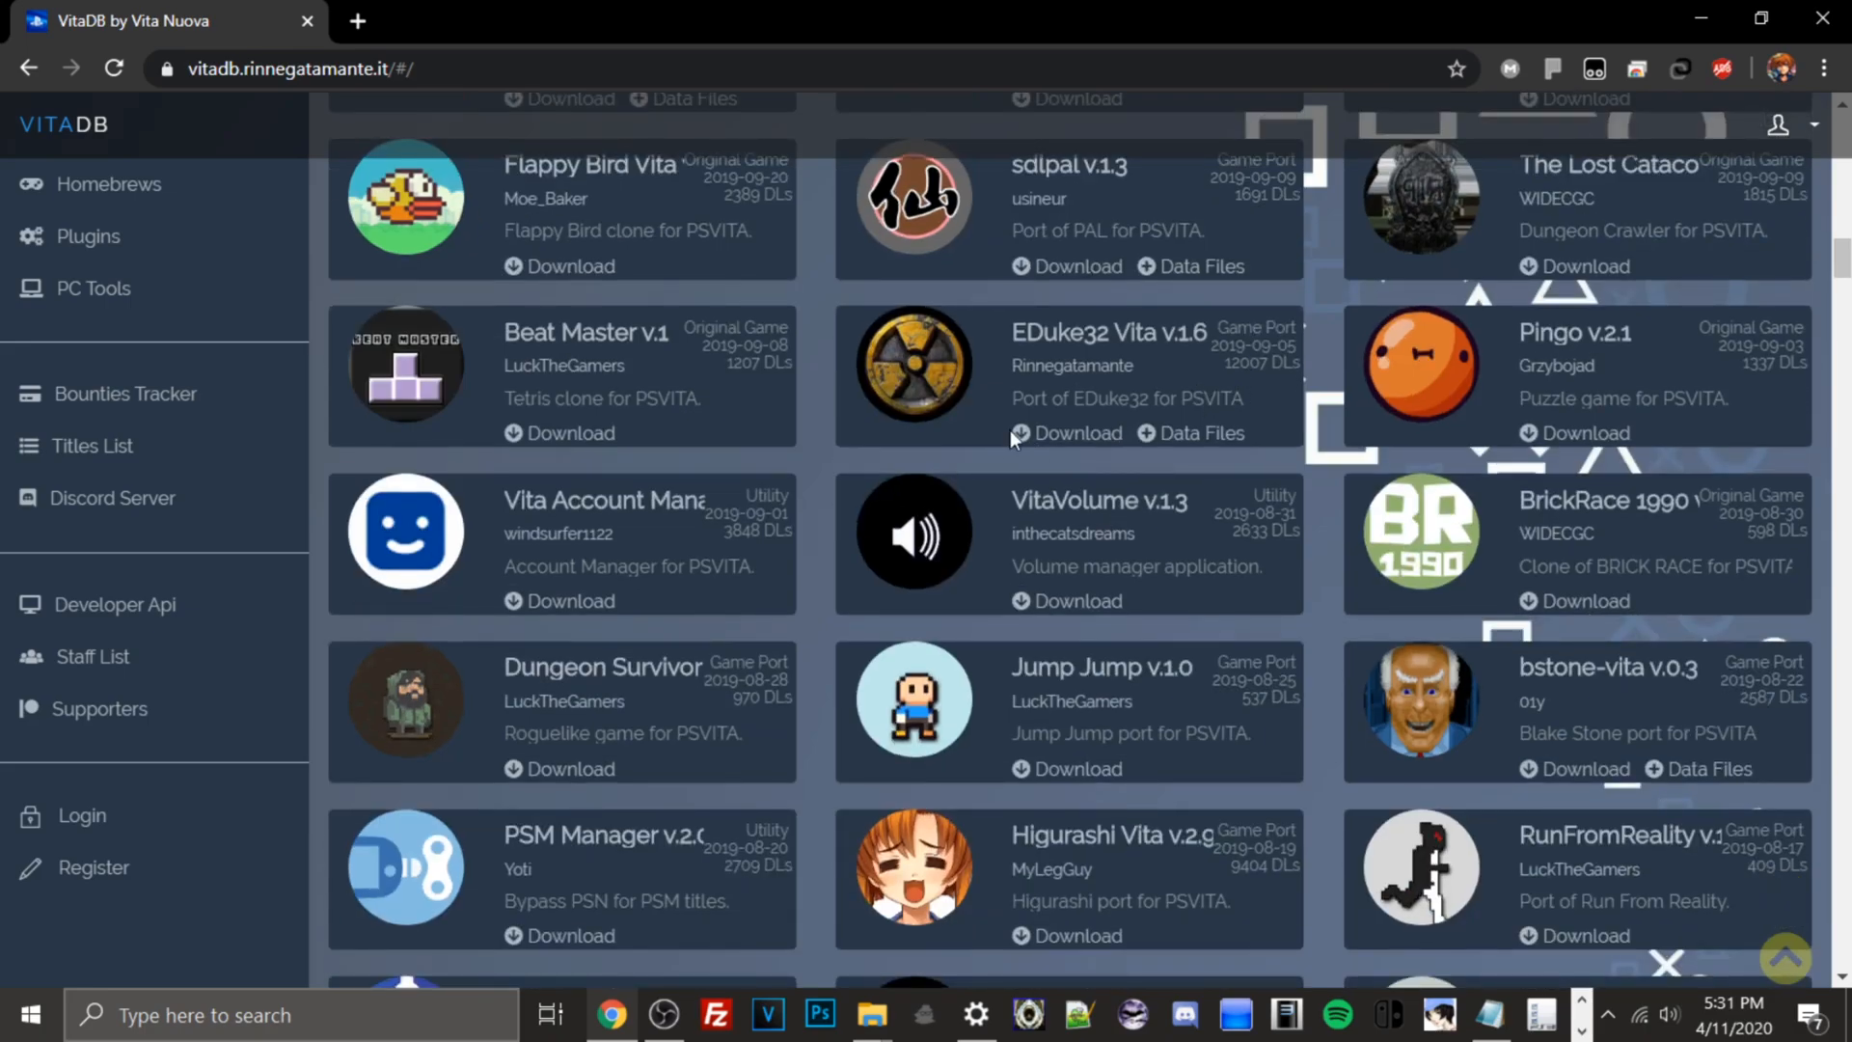
{"action": "scroll", "scroll_direction": "down", "scroll_amount": 3}
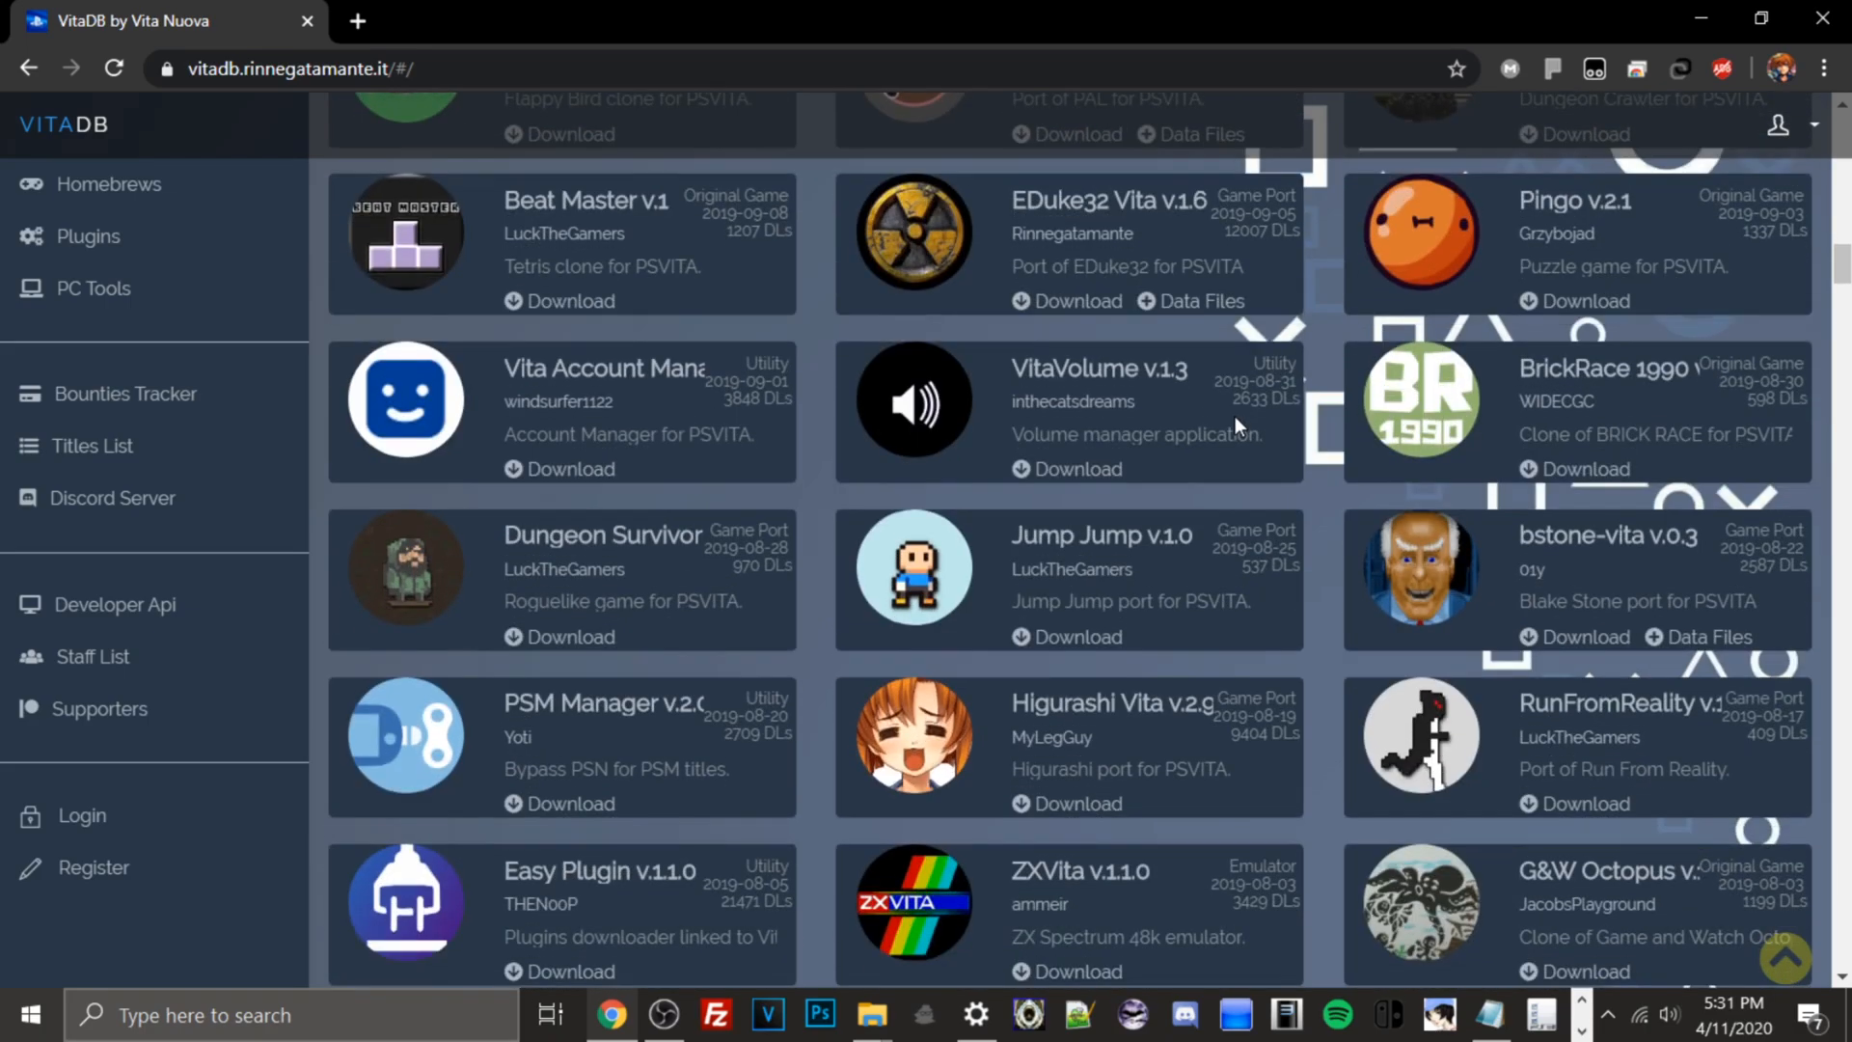
{"action": "scroll", "scroll_direction": "up", "scroll_amount": 3}
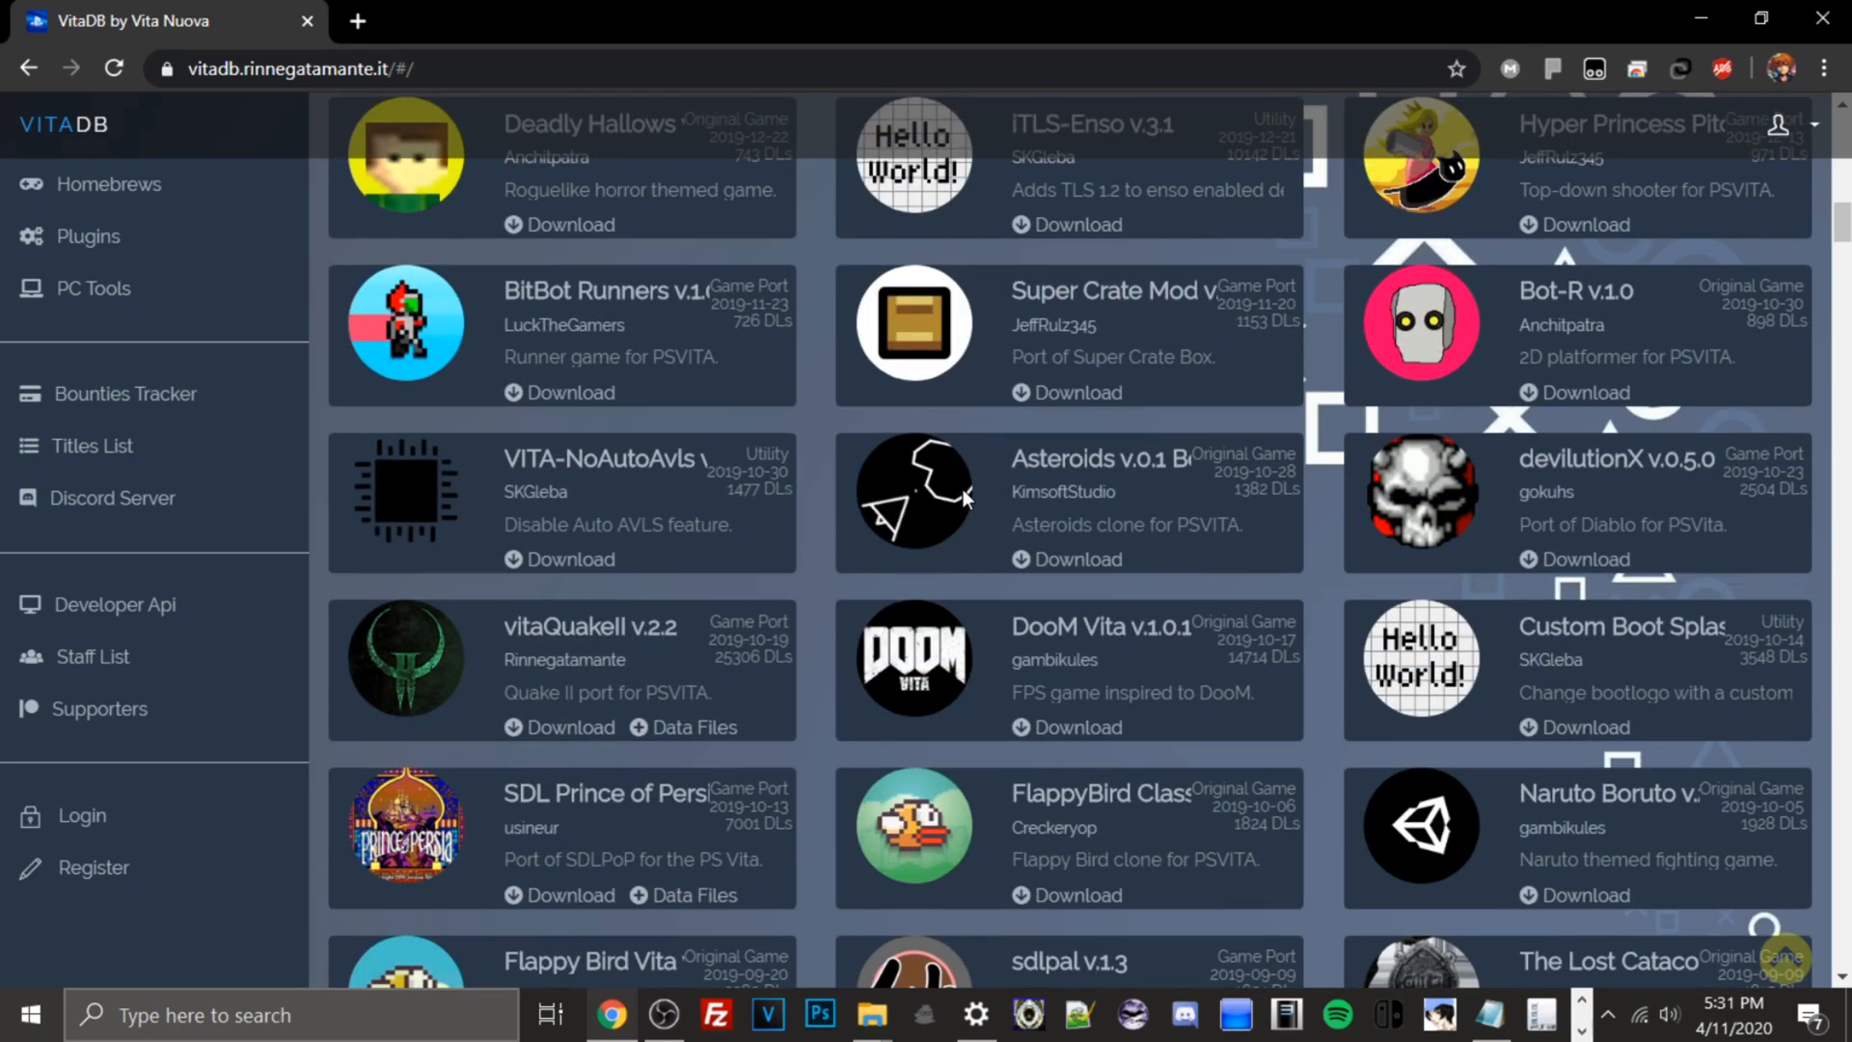
{"action": "scroll", "scroll_direction": "up", "scroll_amount": 3}
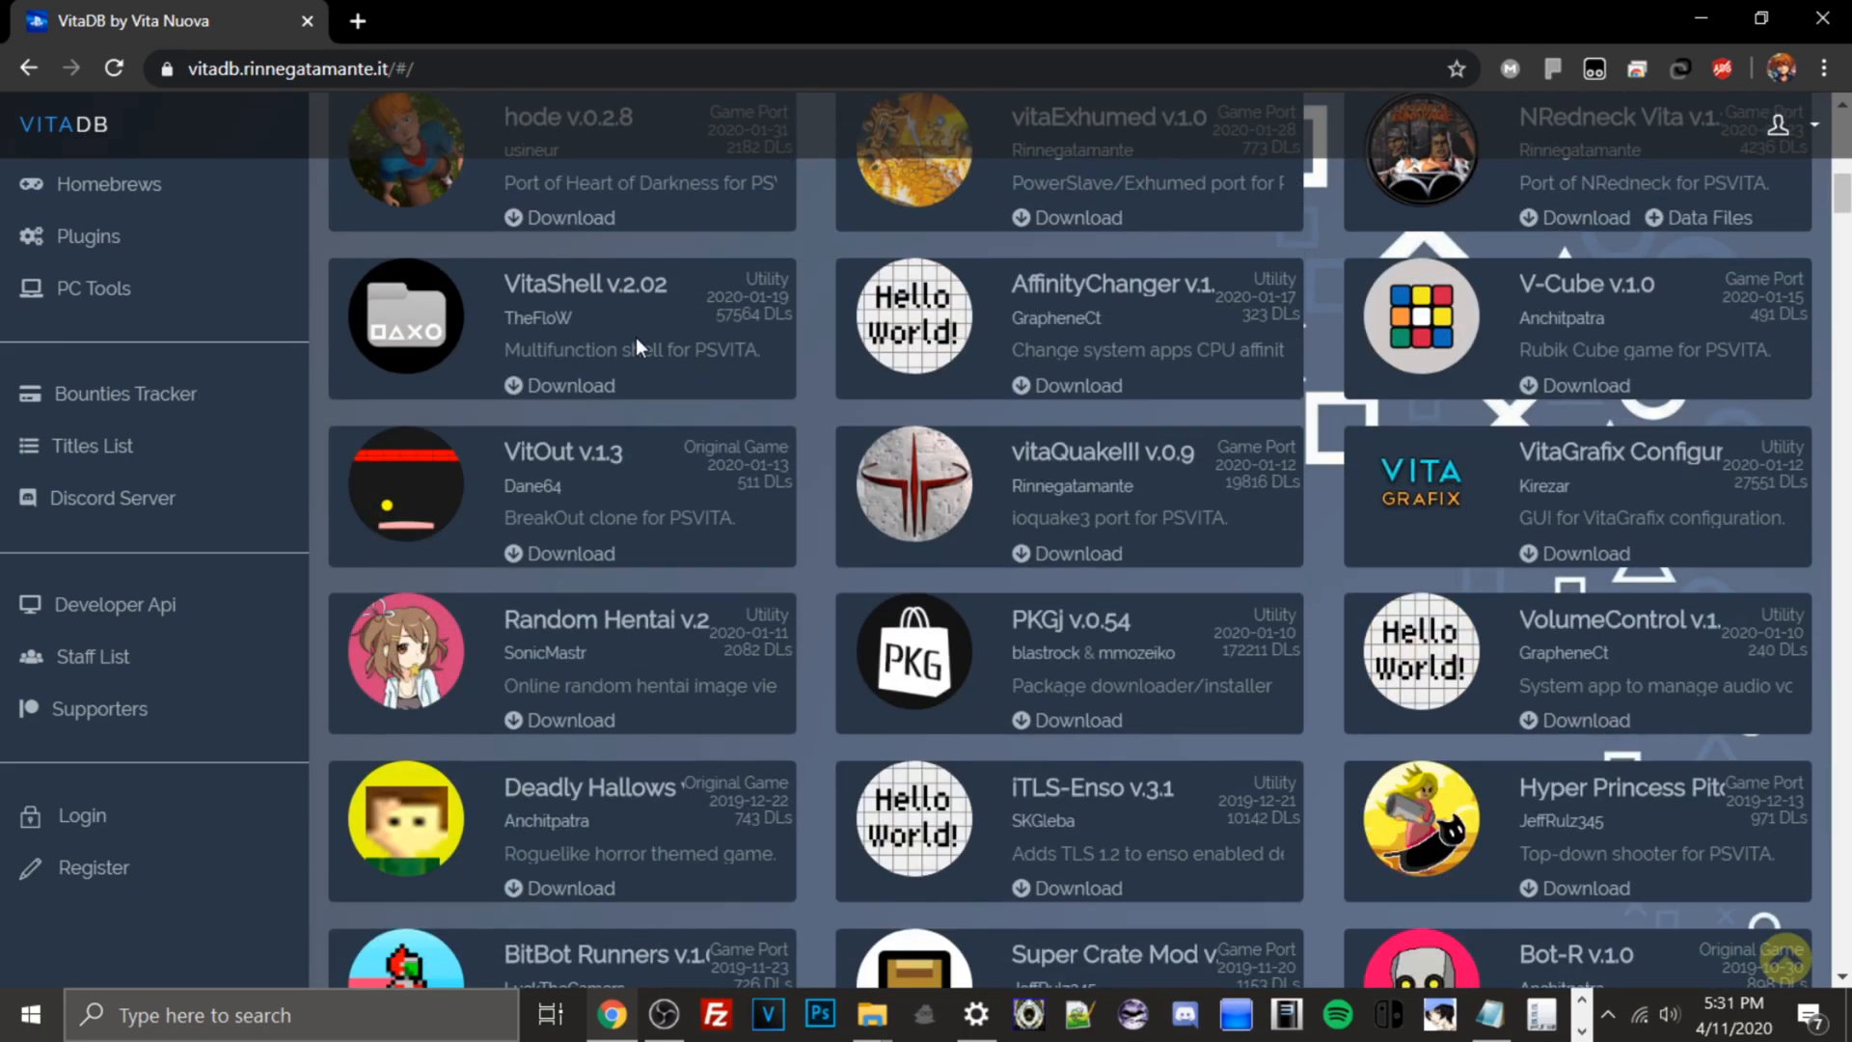
{"action": "mouse_move", "coordinate": [1389, 518]}
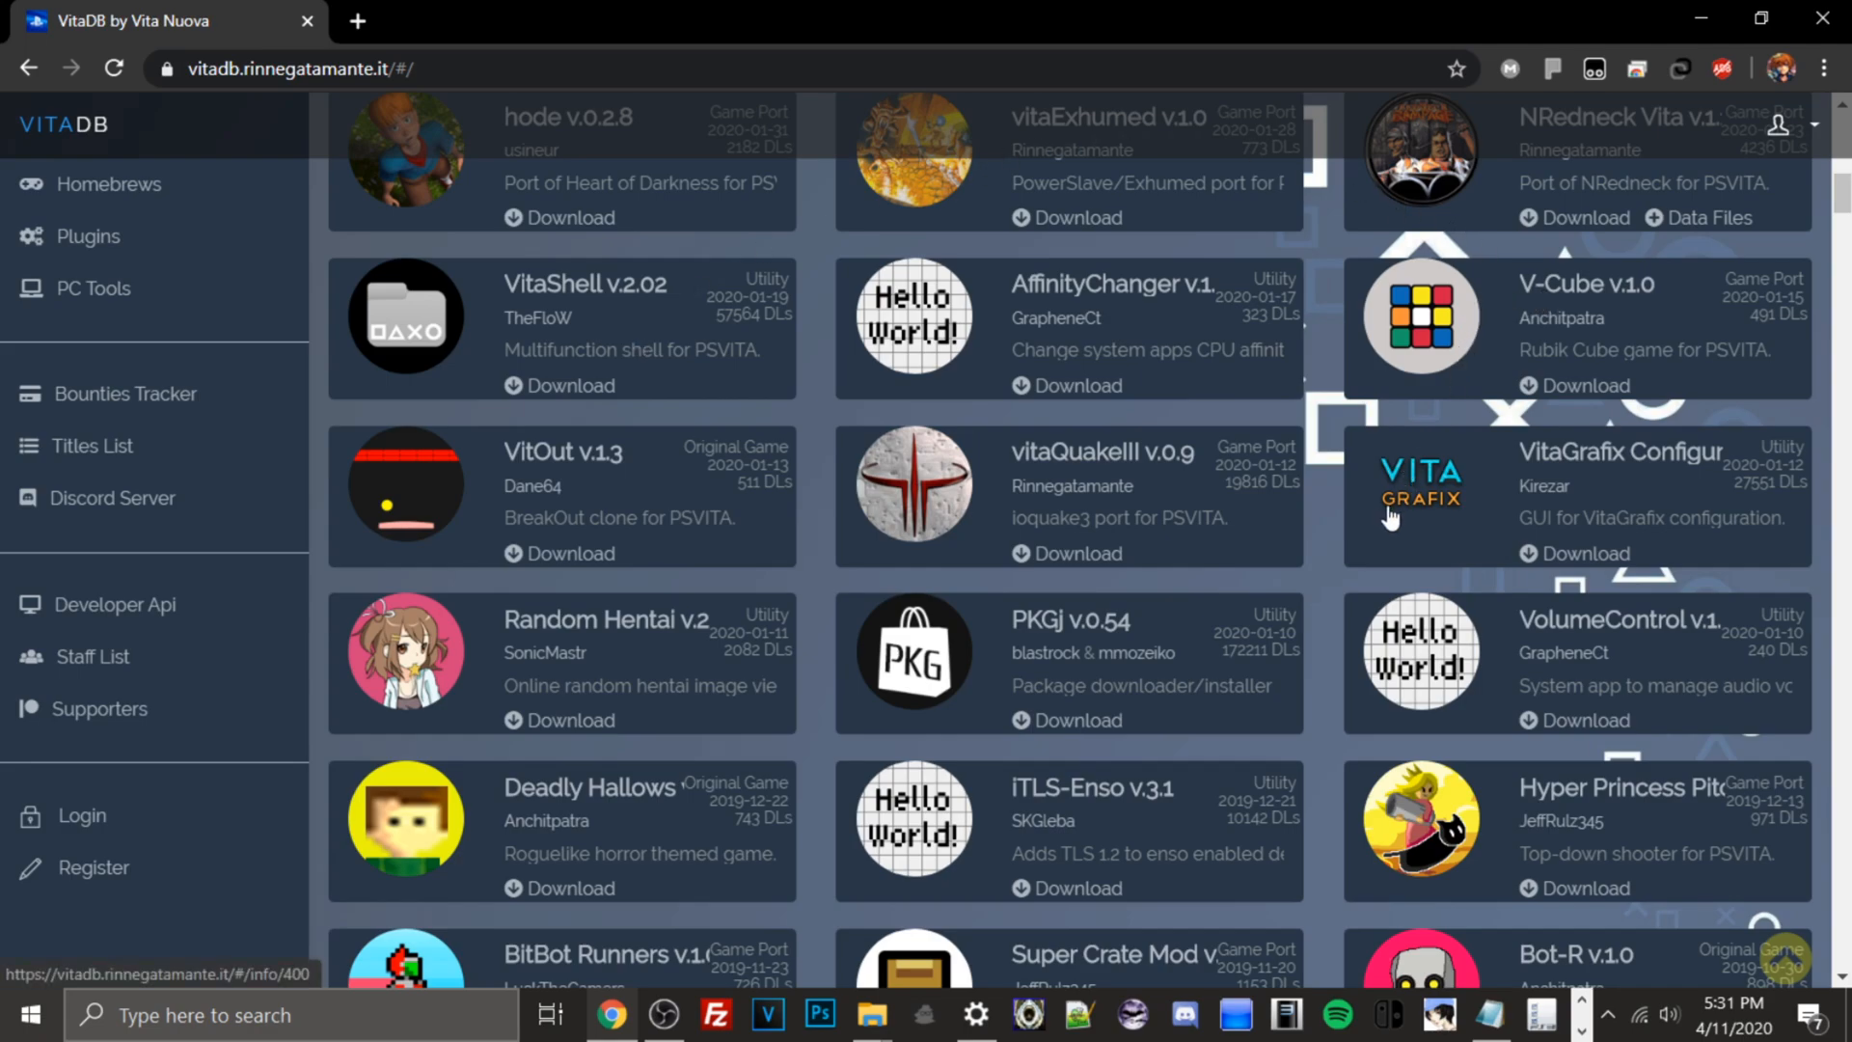
{"action": "mouse_move", "coordinate": [1195, 645]}
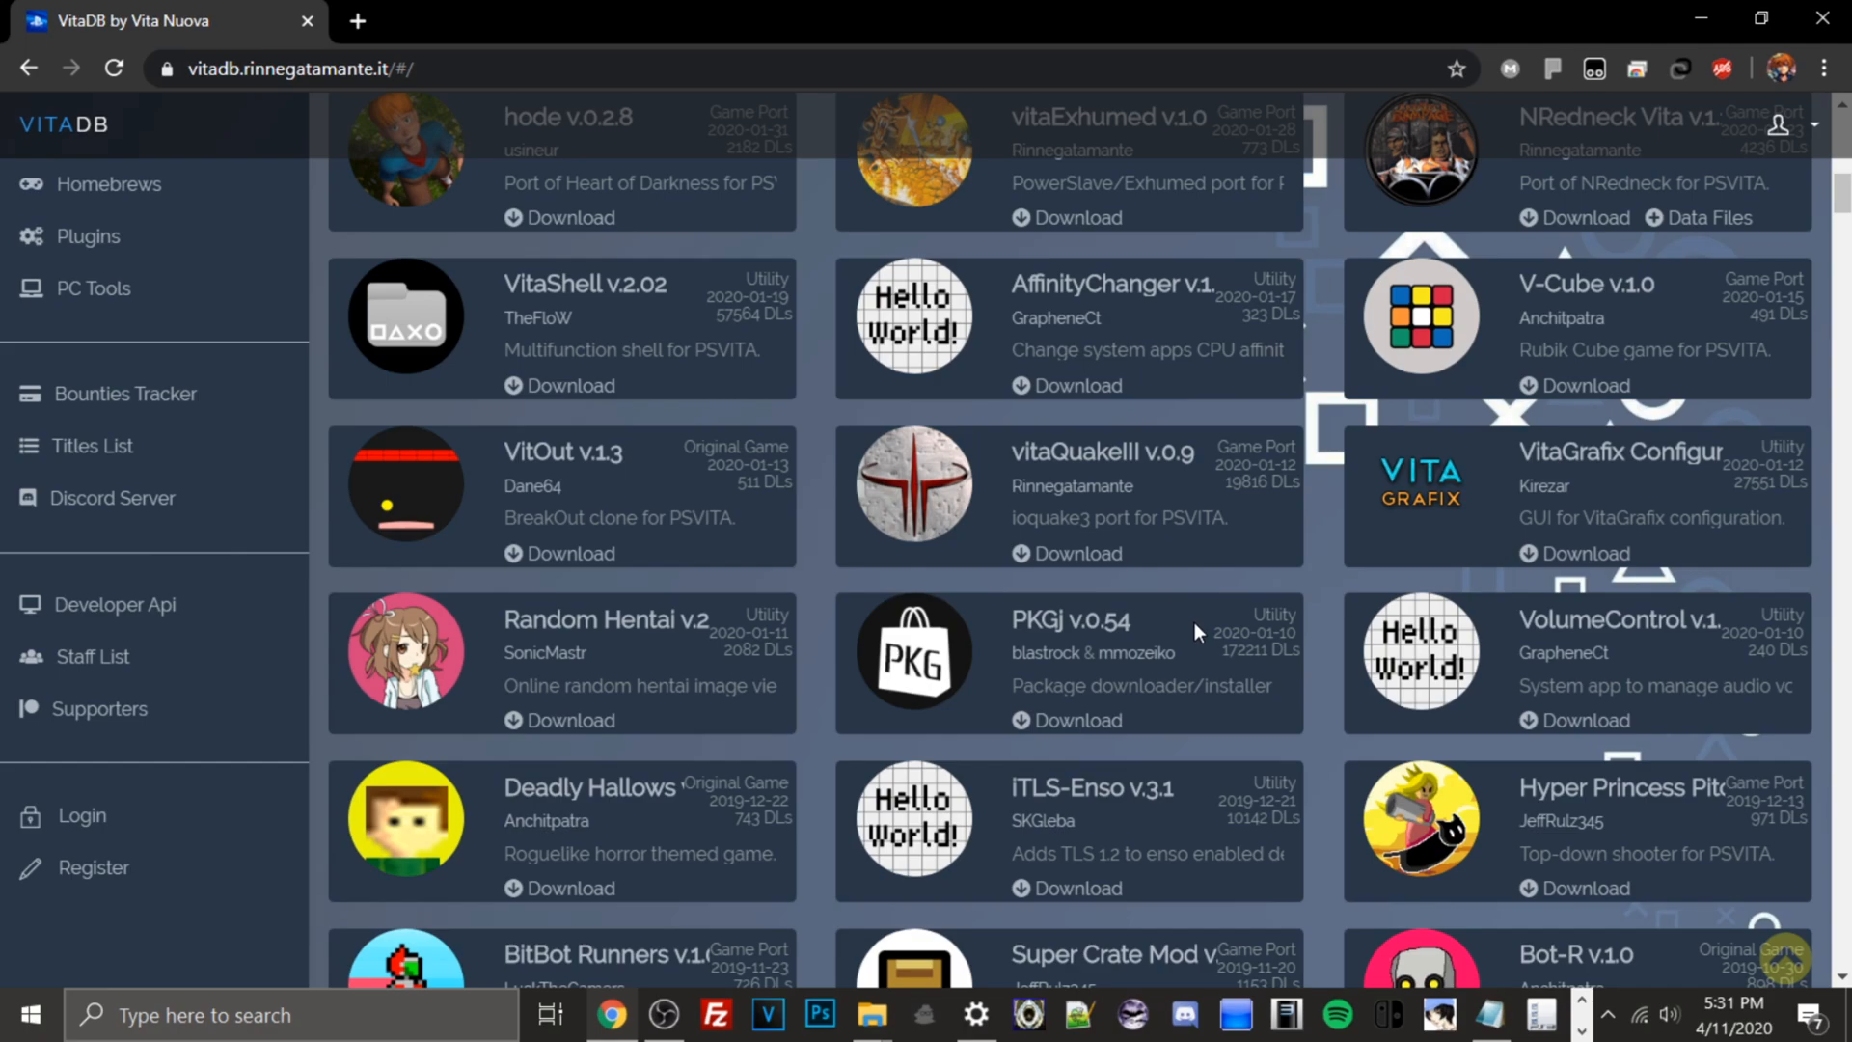
{"action": "mouse_move", "coordinate": [1183, 616]}
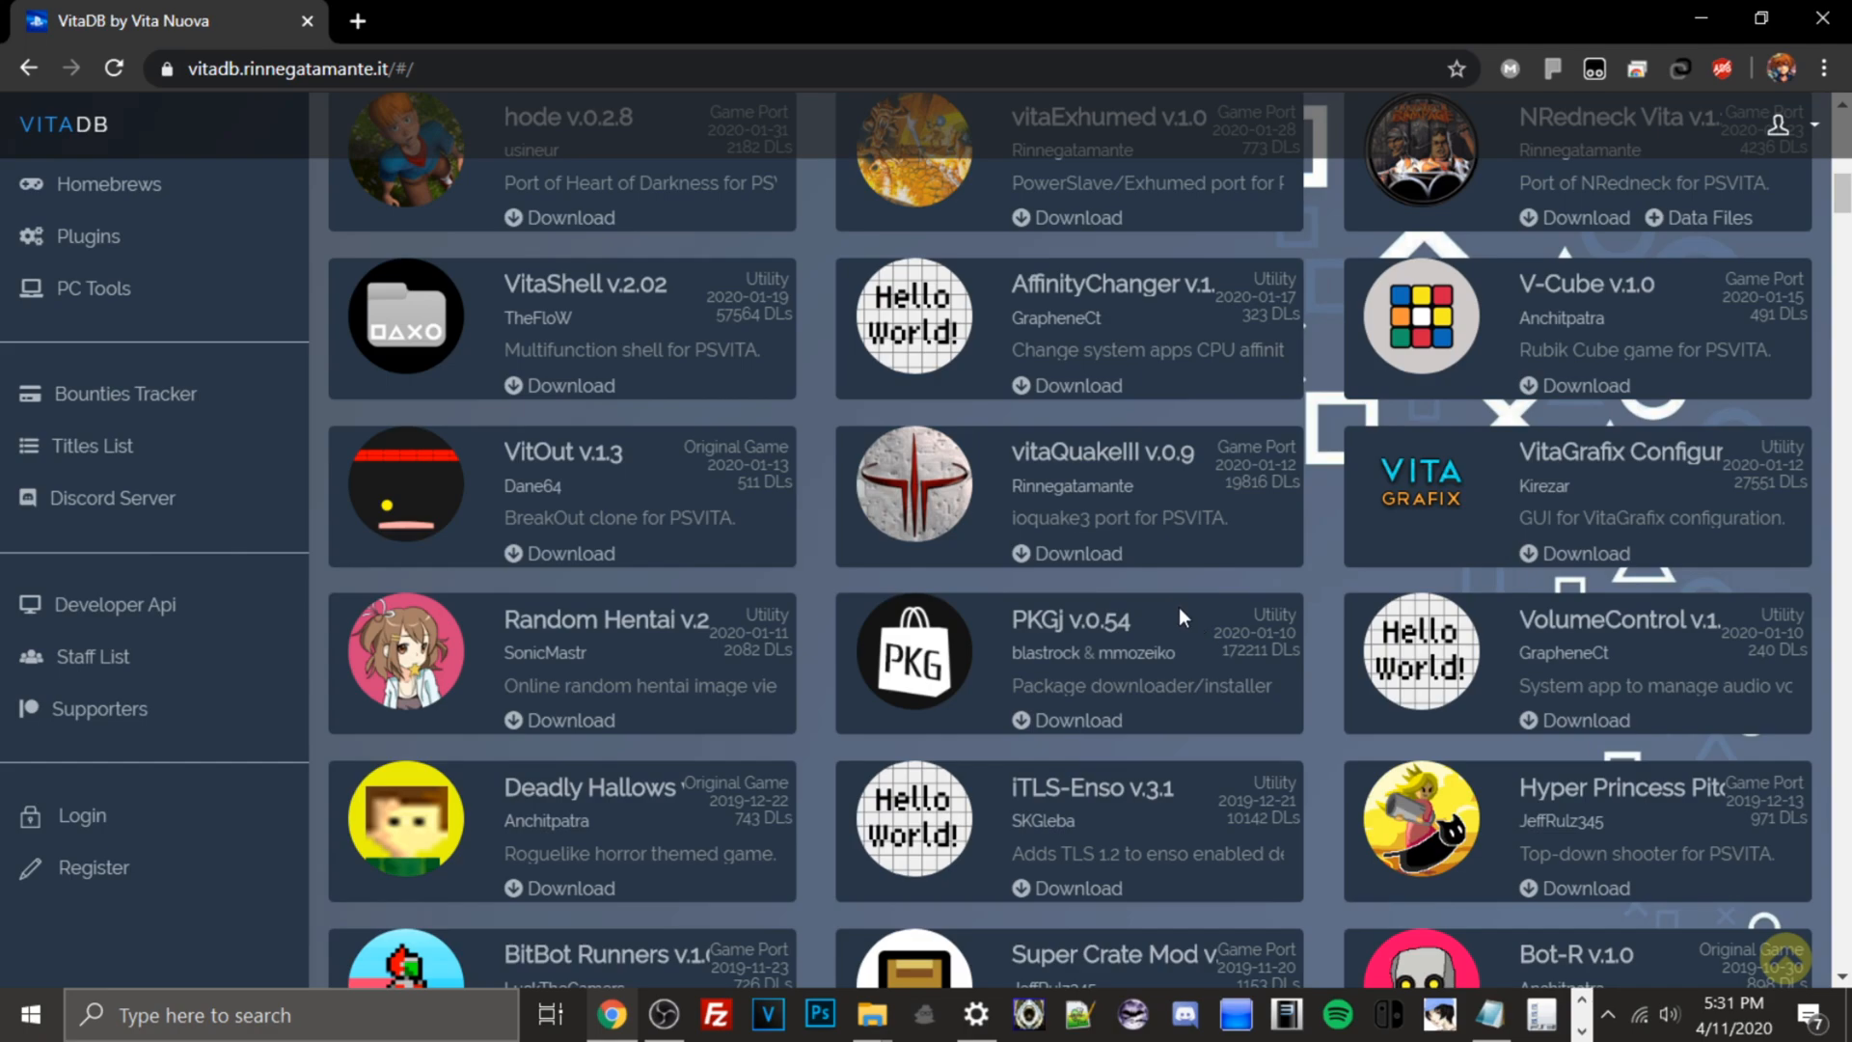
{"action": "scroll", "scroll_direction": "down", "scroll_amount": 3}
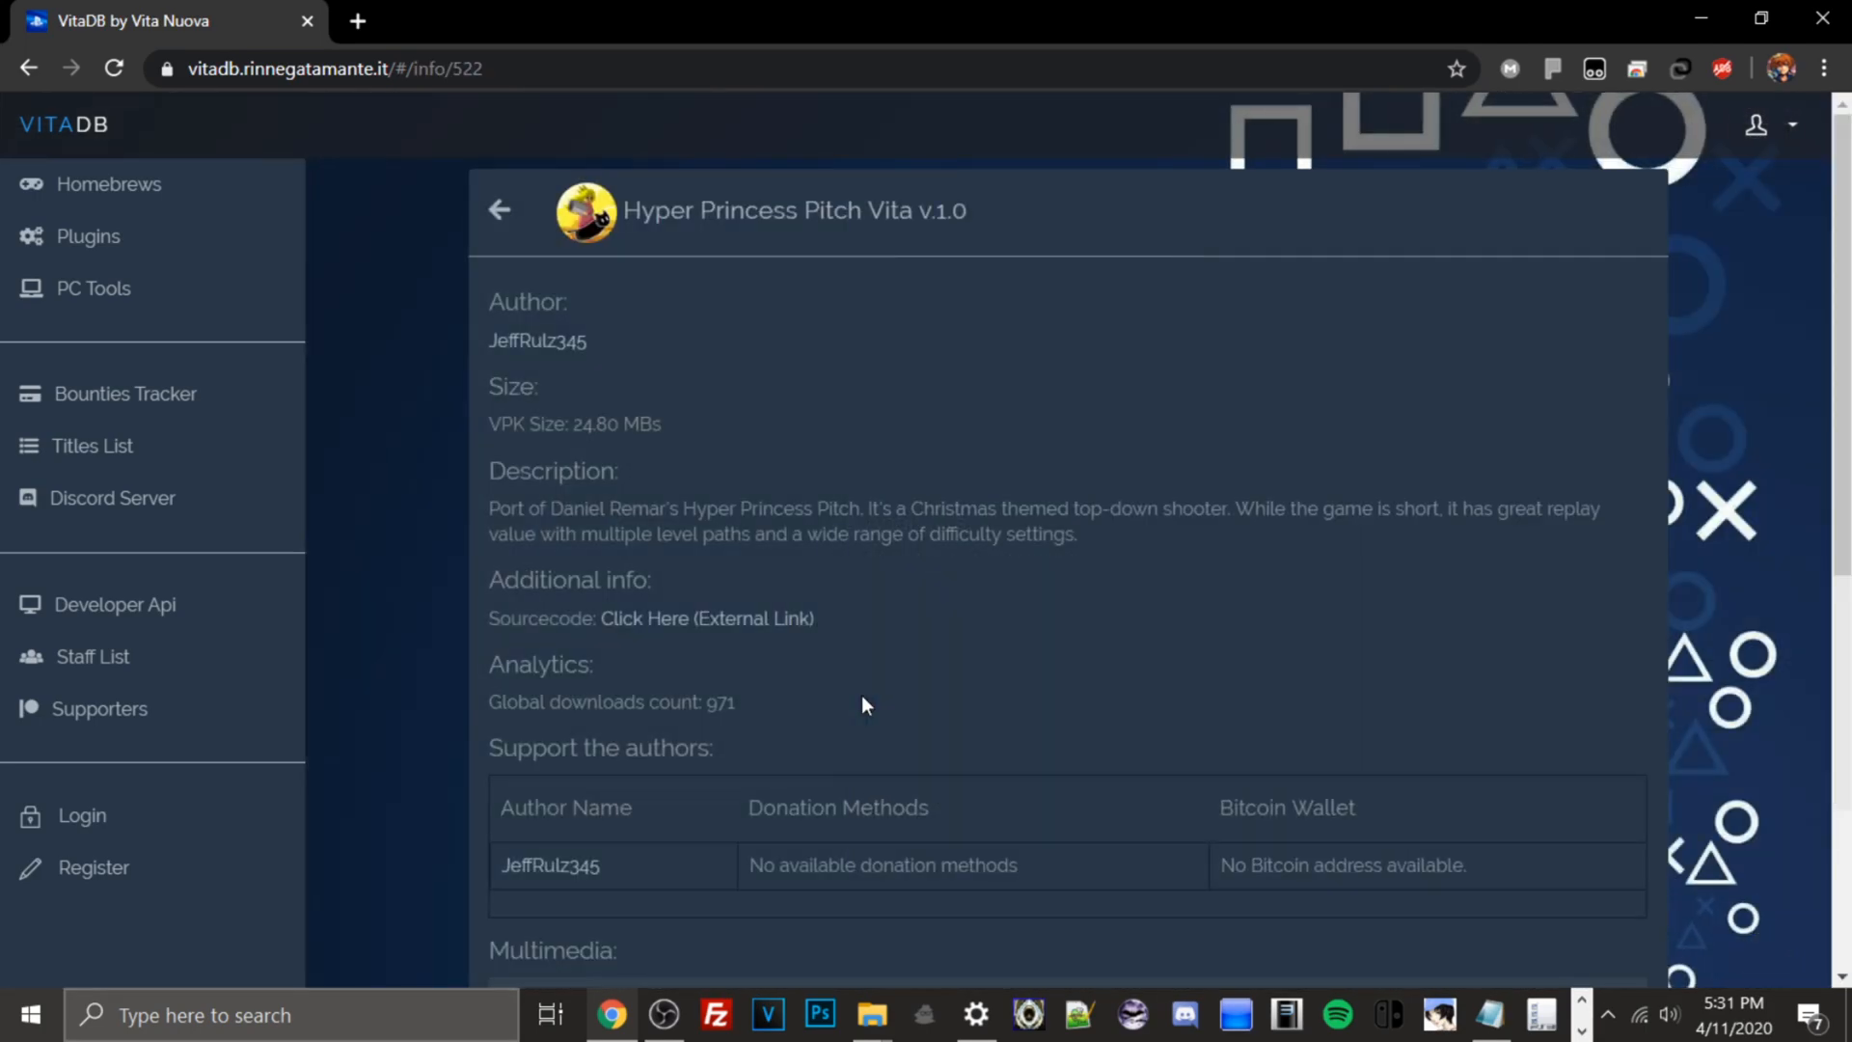
{"action": "scroll", "scroll_direction": "down", "scroll_amount": 3}
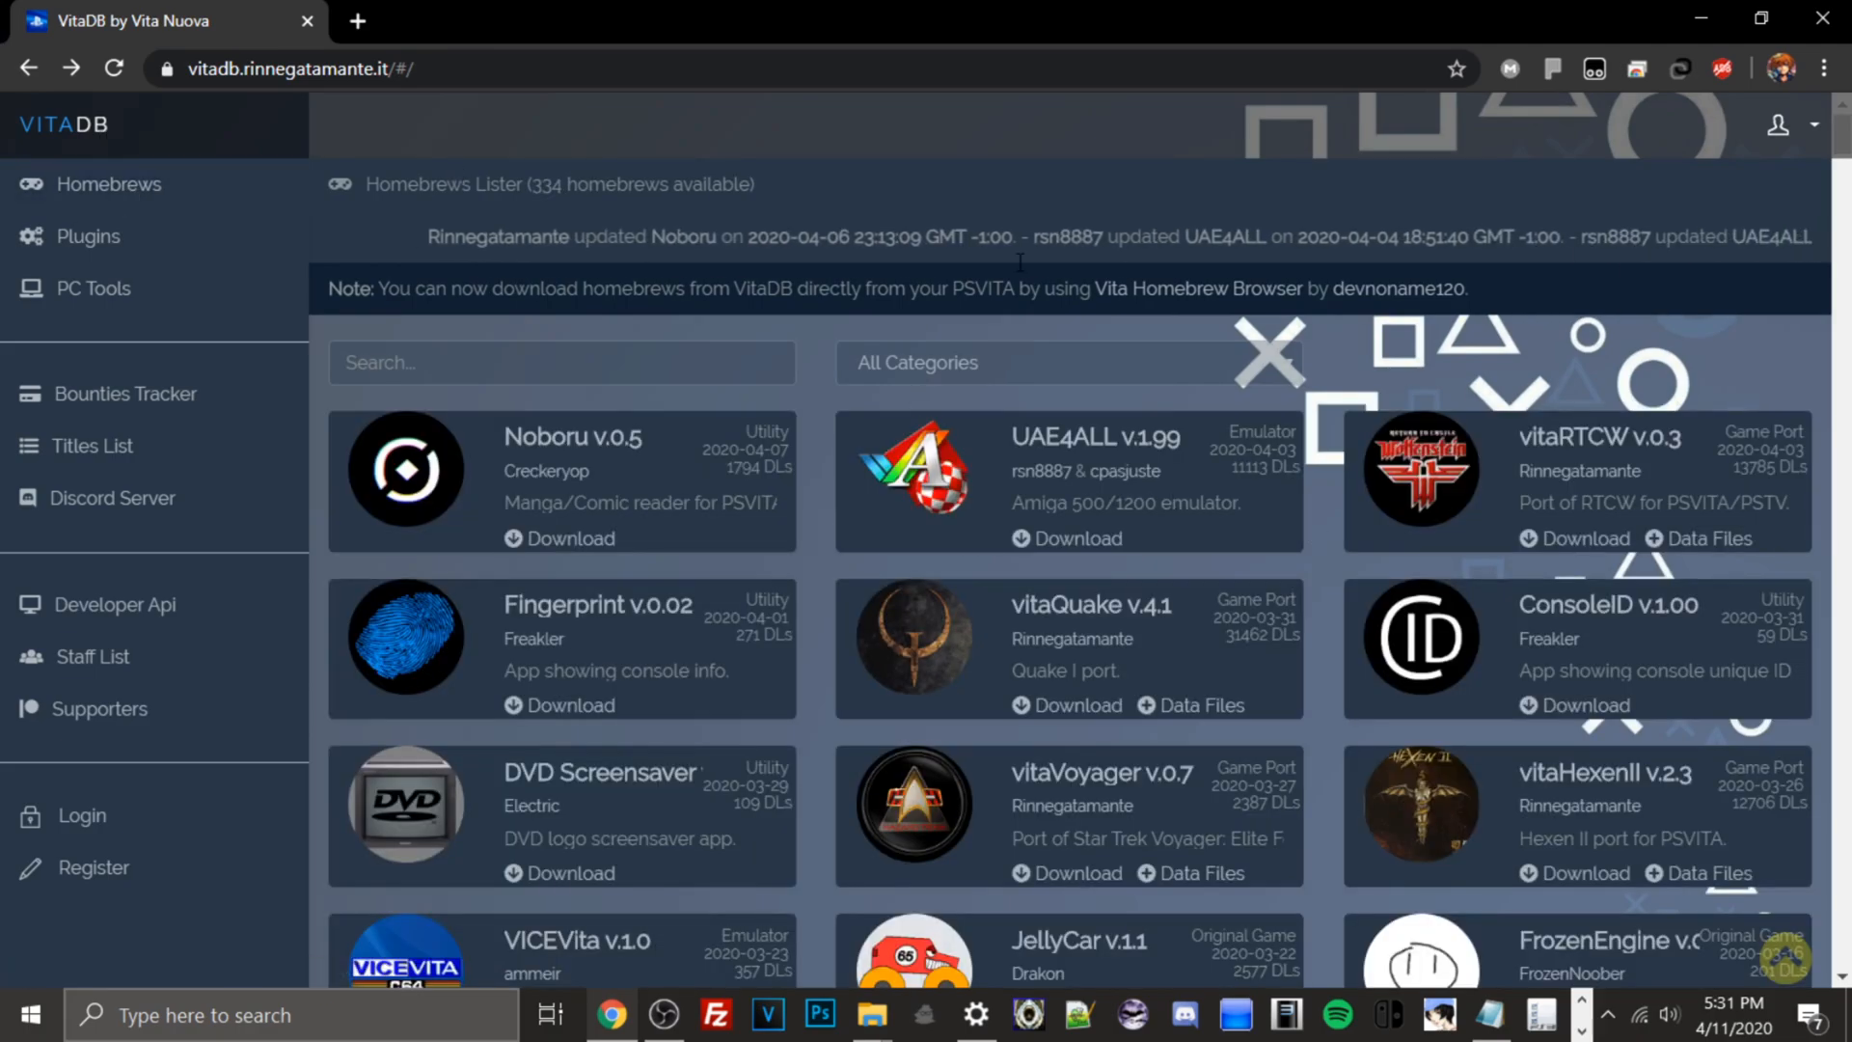
Step: Scroll far down the homebrew catalogue to reach the Hyper Princess Pitch Vita entry
{"action": "scroll", "scroll_direction": "down", "scroll_amount": 3}
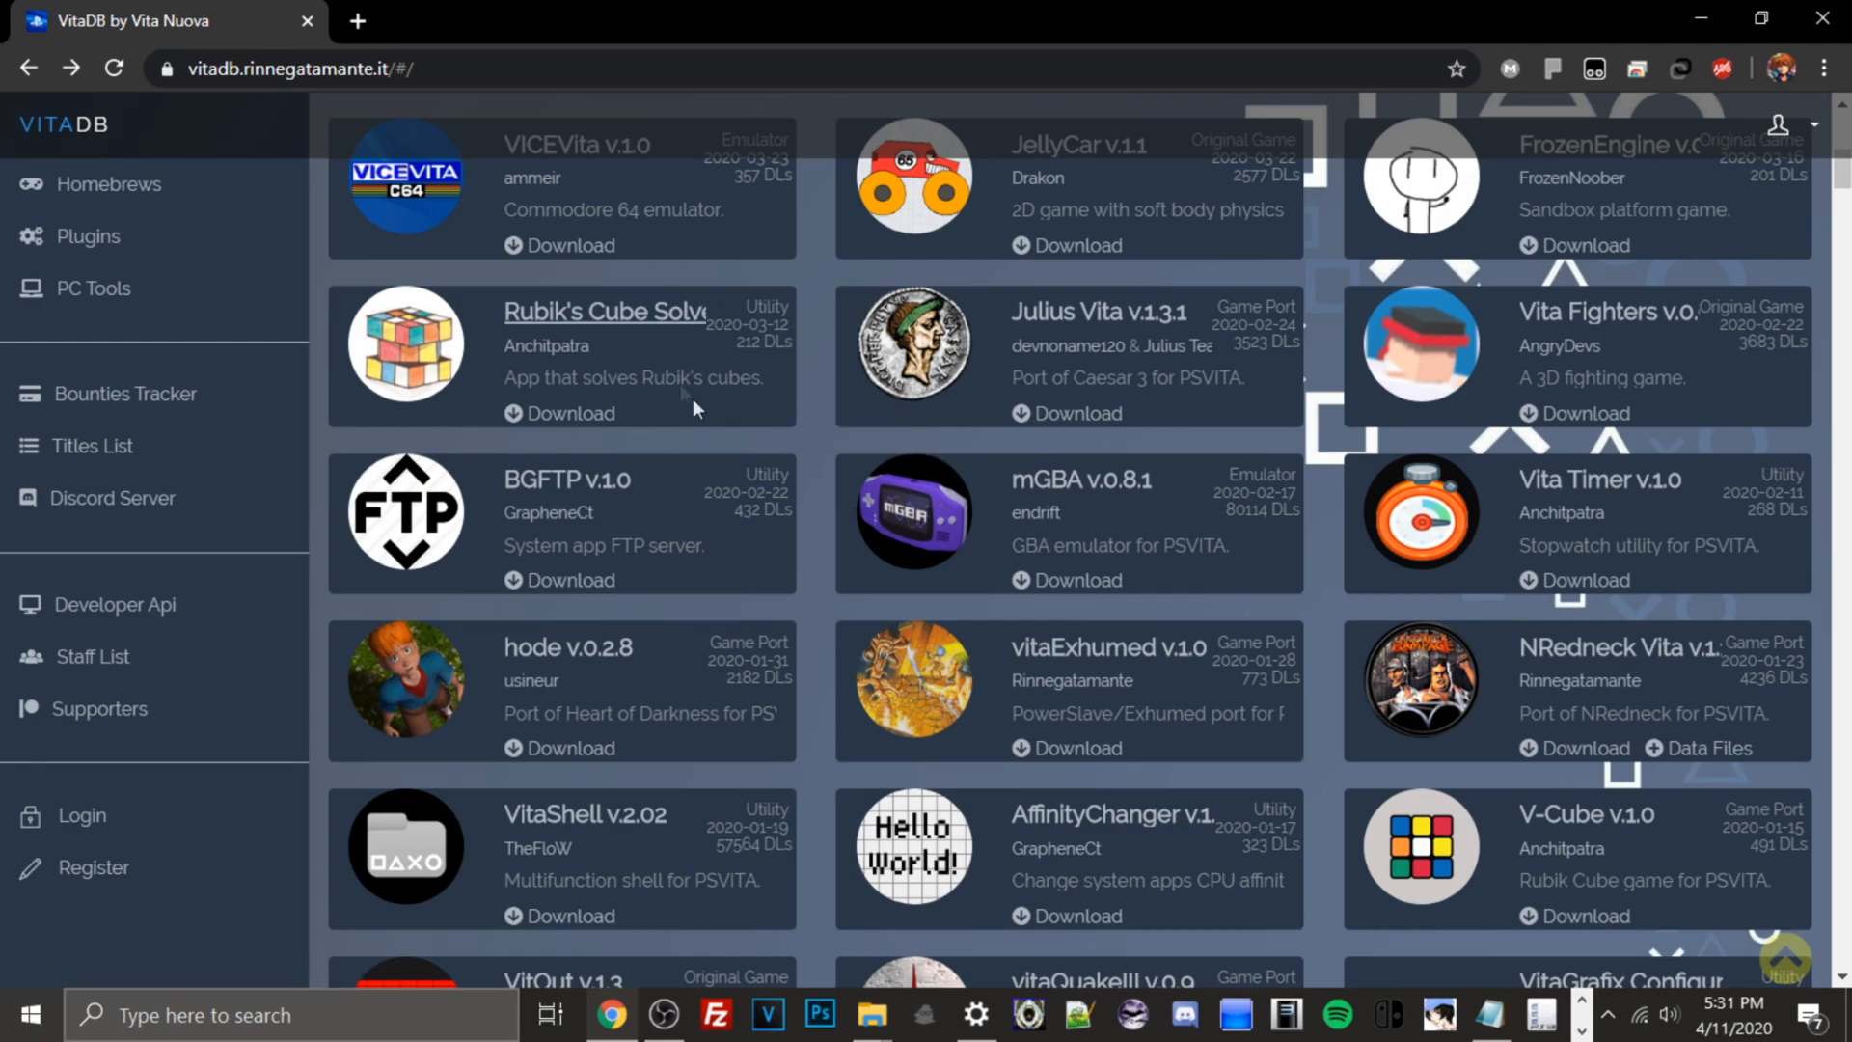
{"action": "mouse_move", "coordinate": [621, 499]}
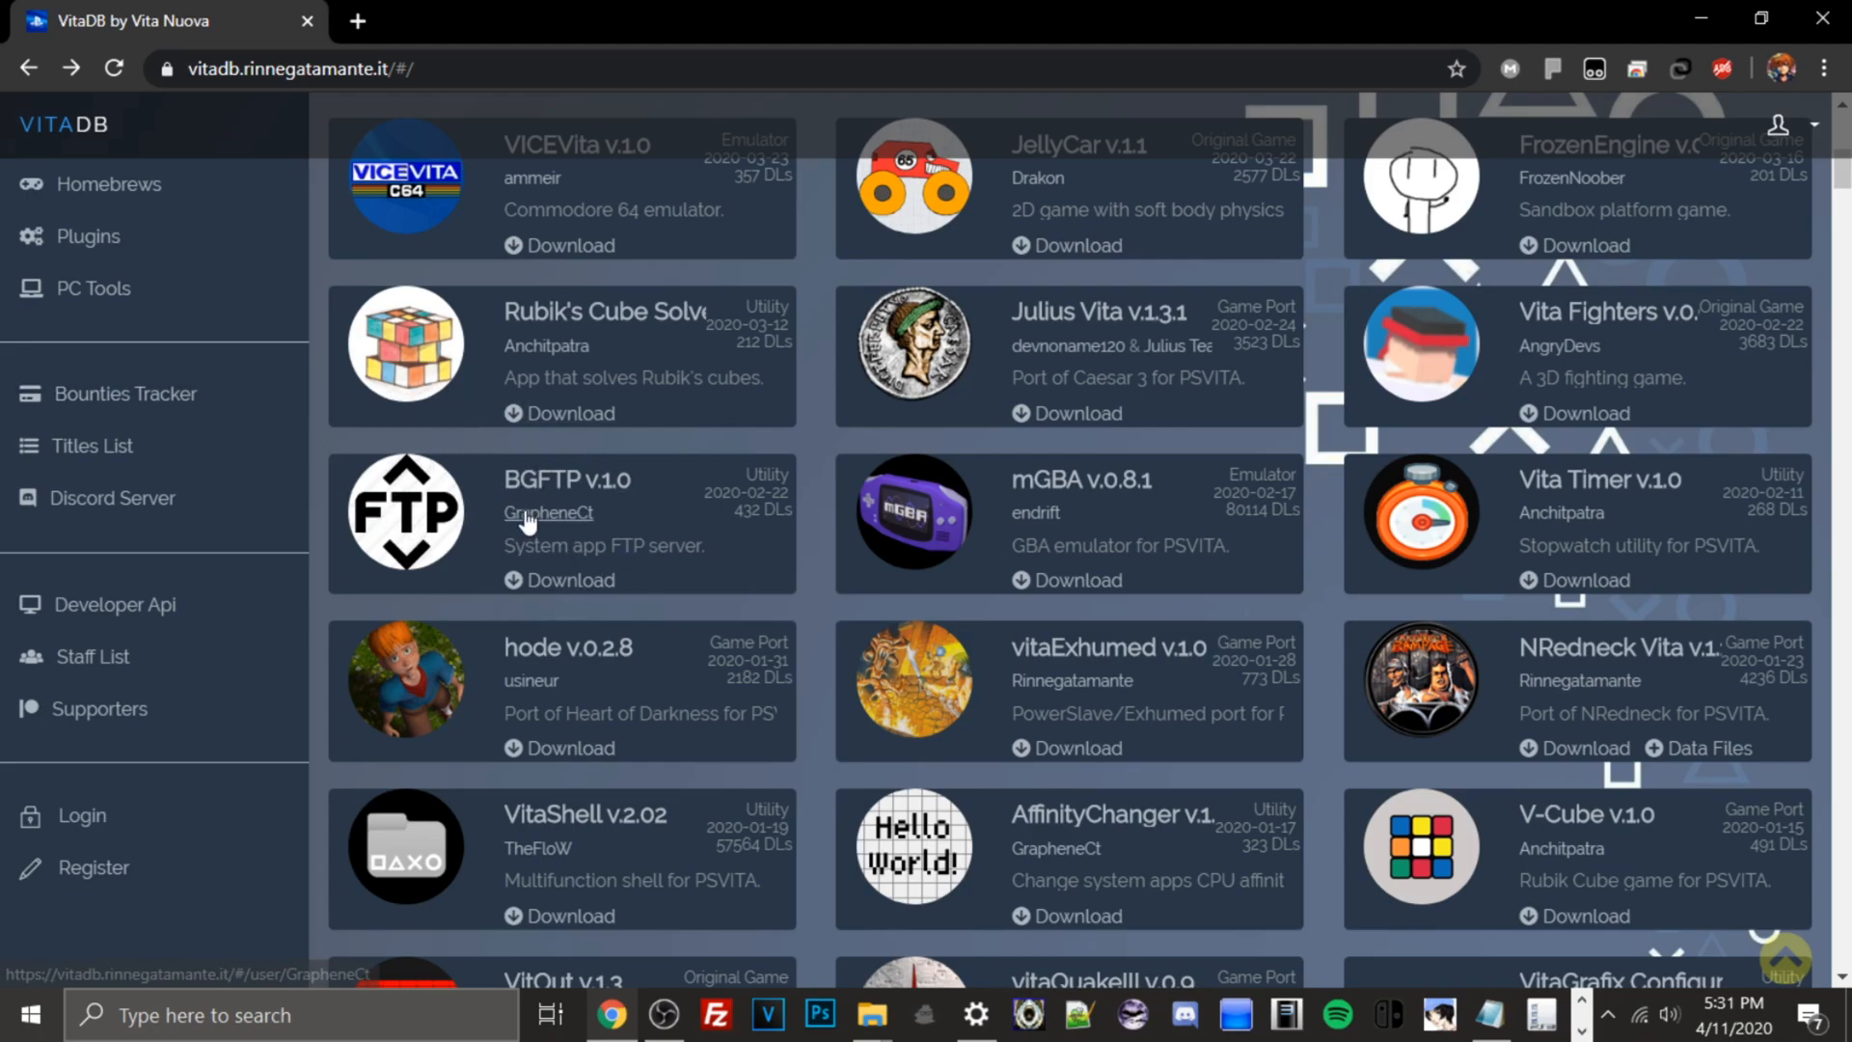
{"action": "scroll", "scroll_direction": "down", "scroll_amount": 3}
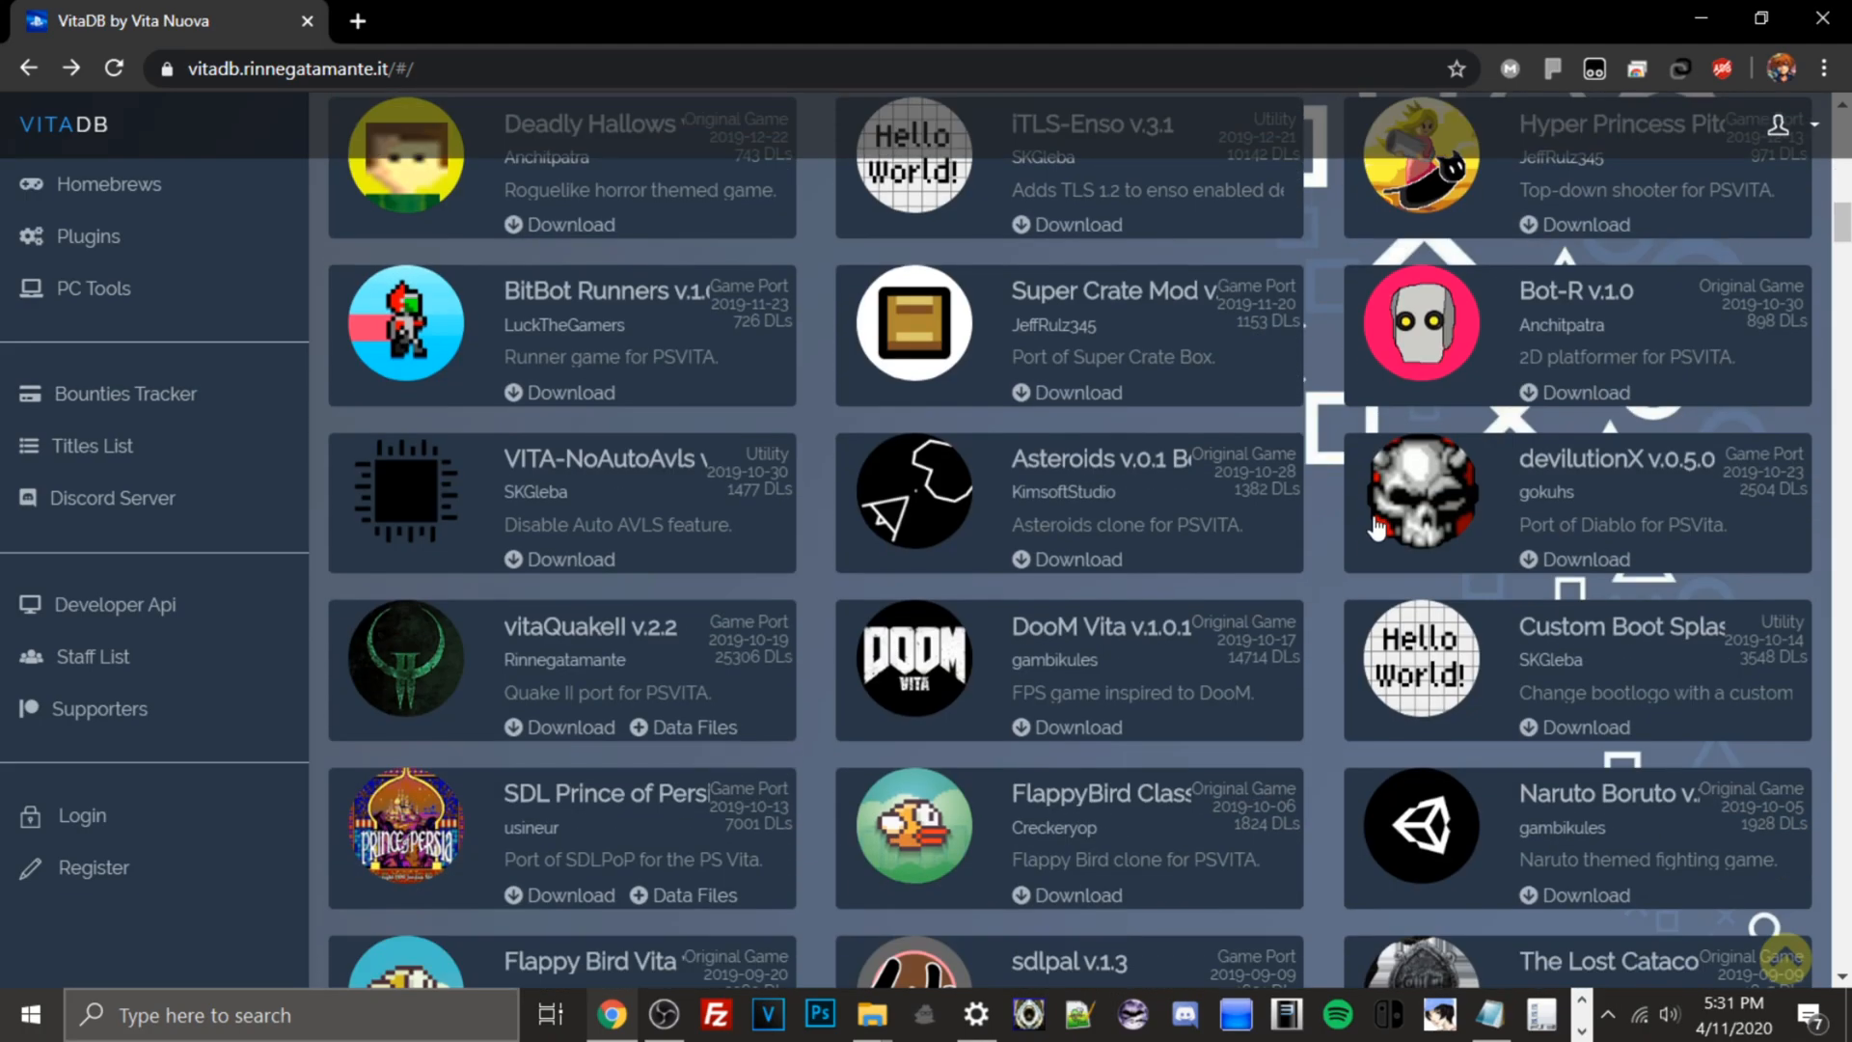
{"action": "scroll", "scroll_direction": "down", "scroll_amount": 3}
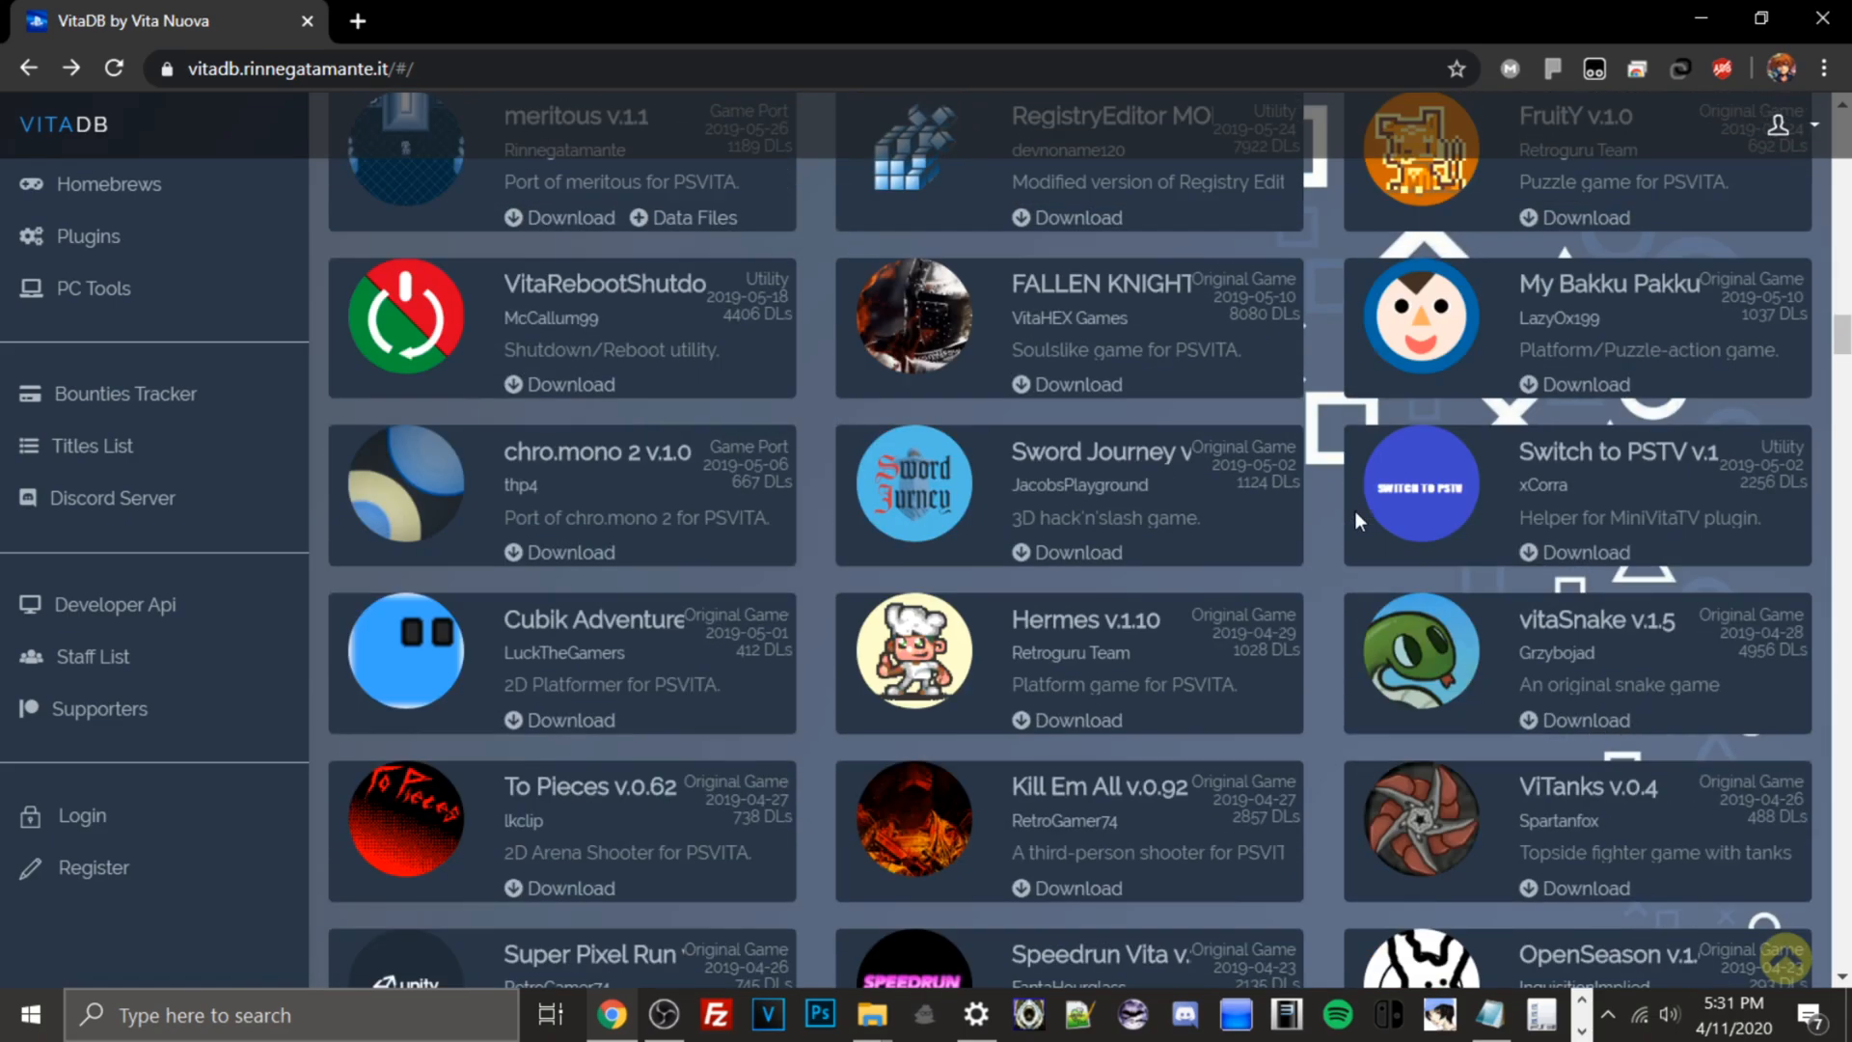
{"action": "scroll", "scroll_direction": "down", "scroll_amount": 3}
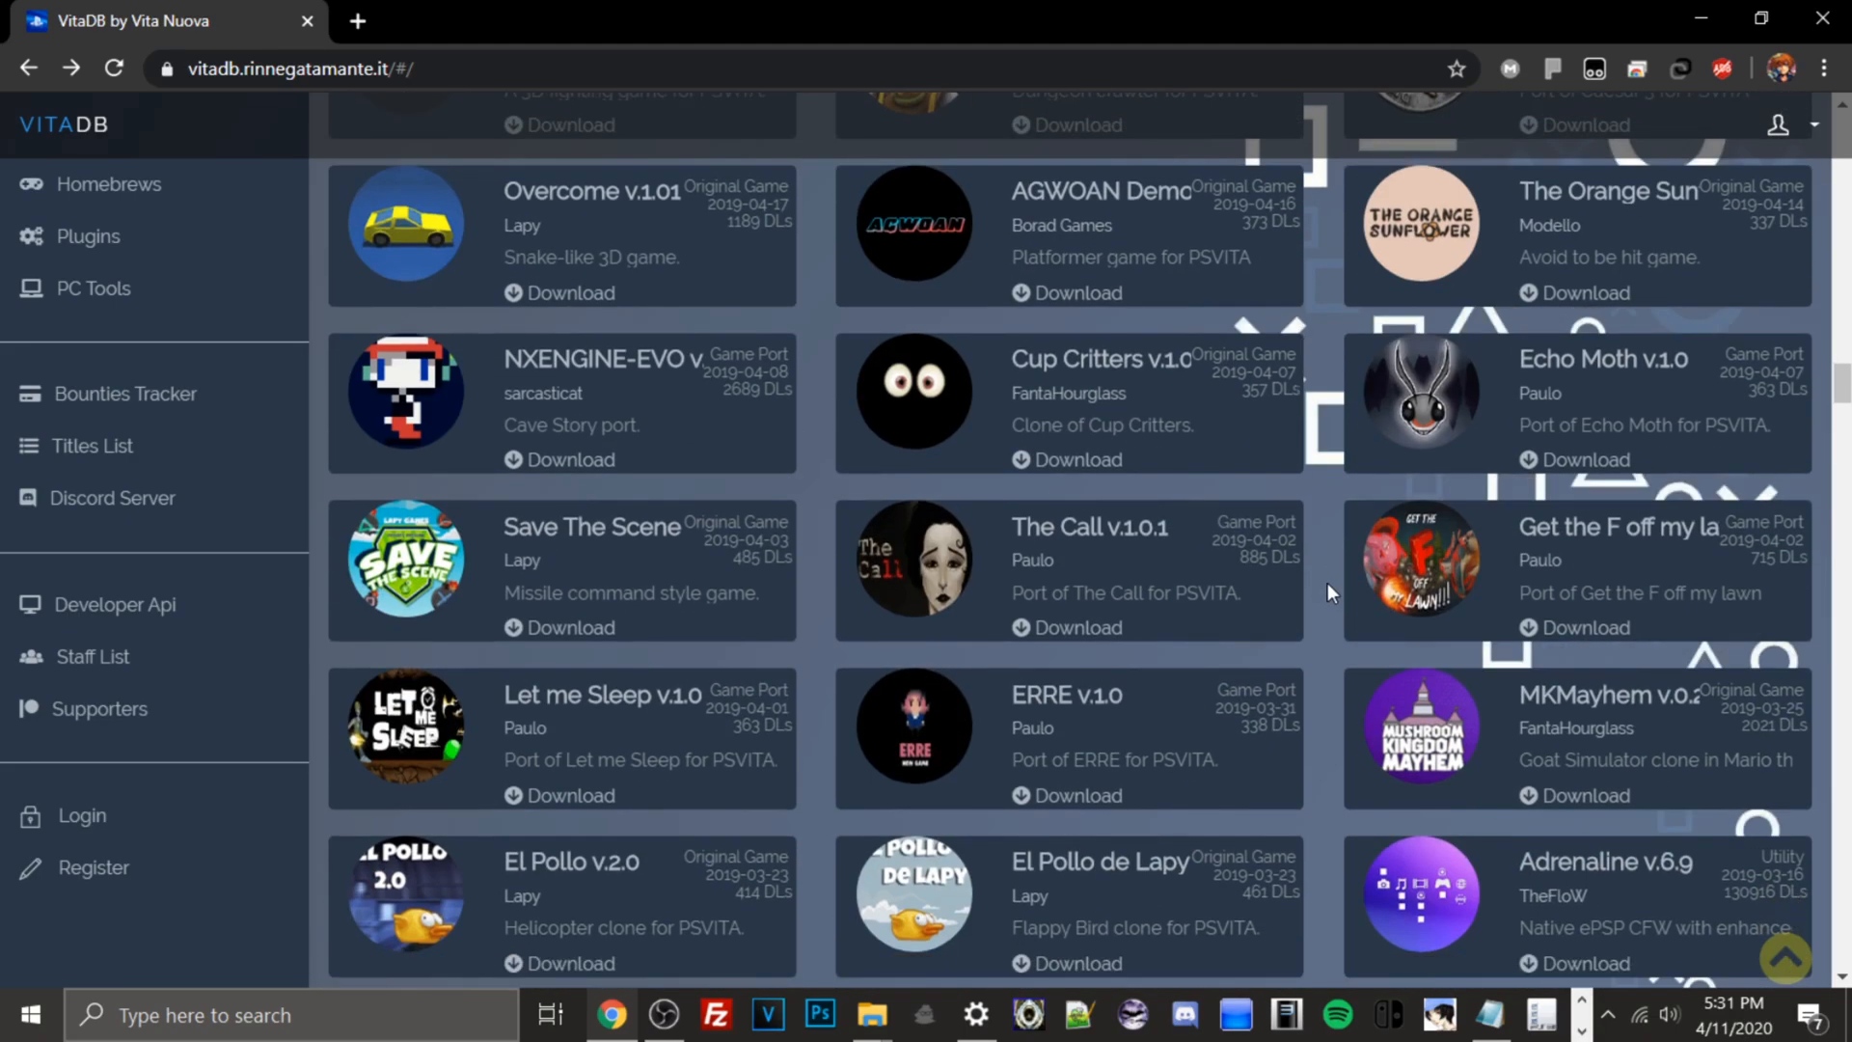
{"action": "scroll", "scroll_direction": "down", "scroll_amount": 3}
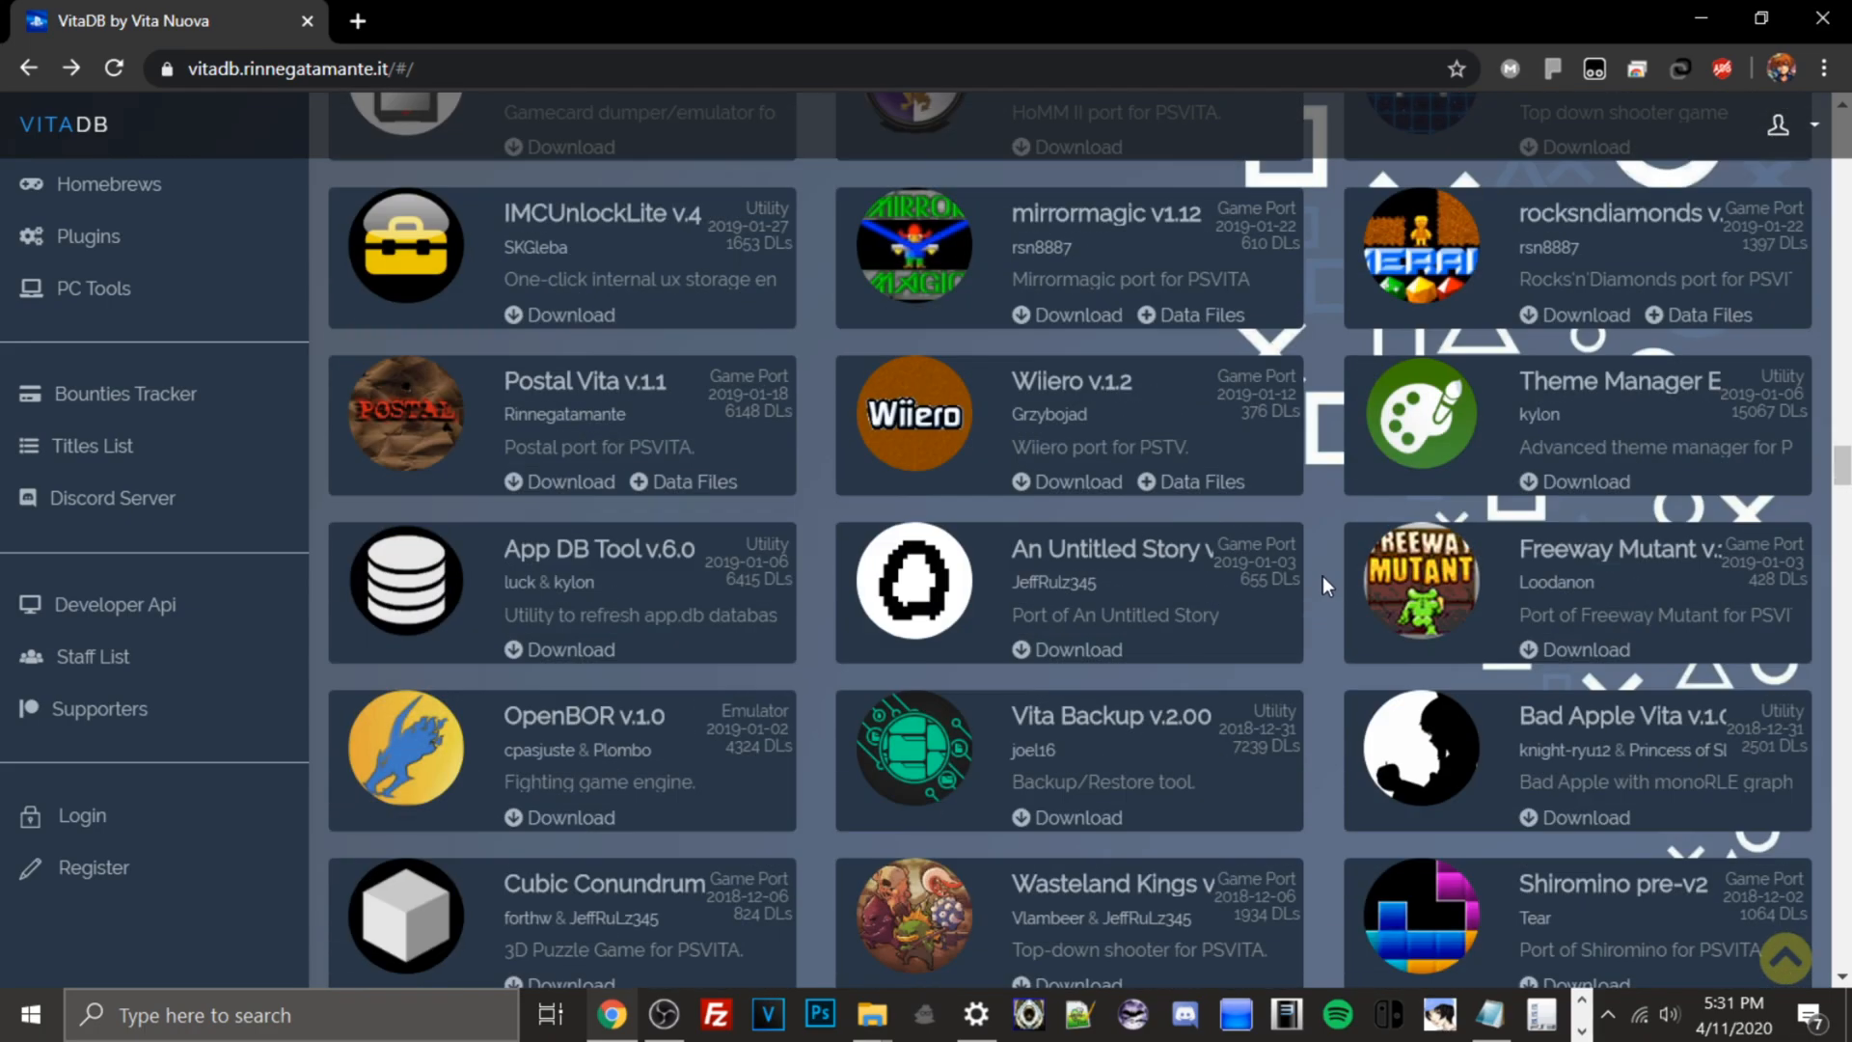
{"action": "scroll", "scroll_direction": "down", "scroll_amount": 3}
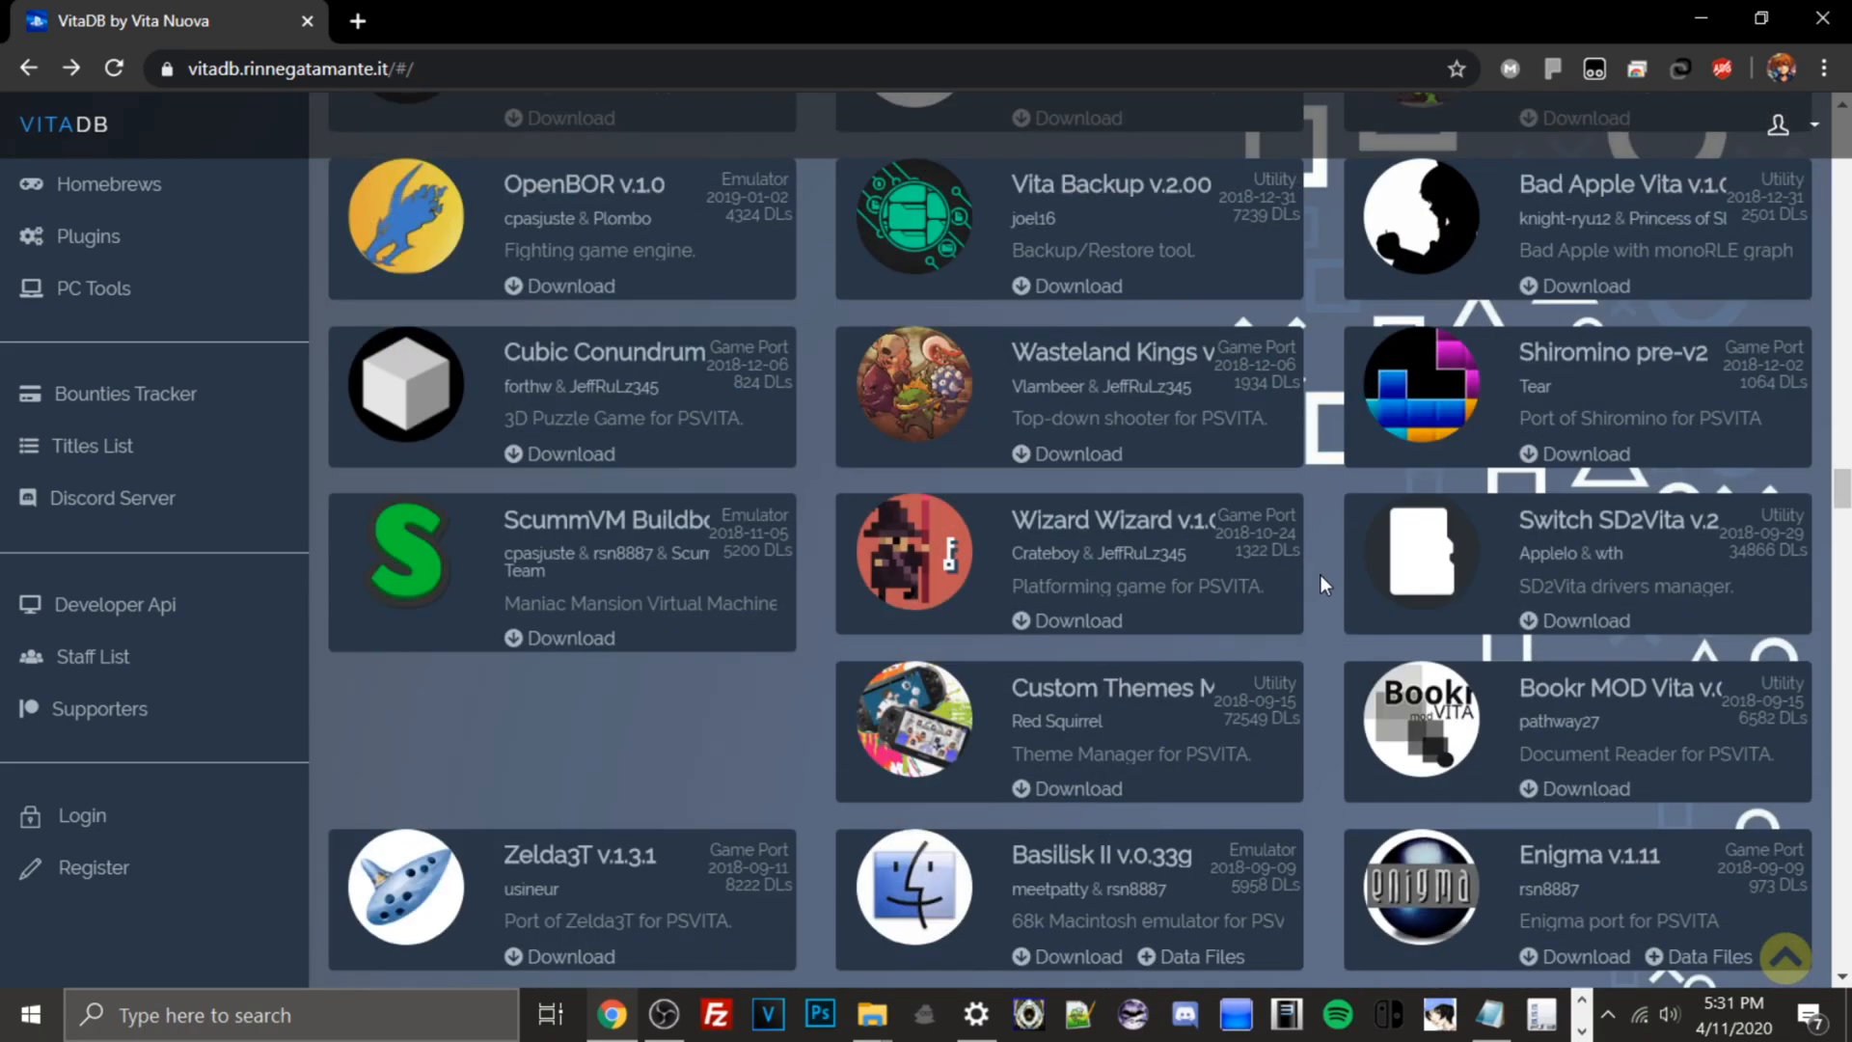
{"action": "scroll", "scroll_direction": "down", "scroll_amount": 3}
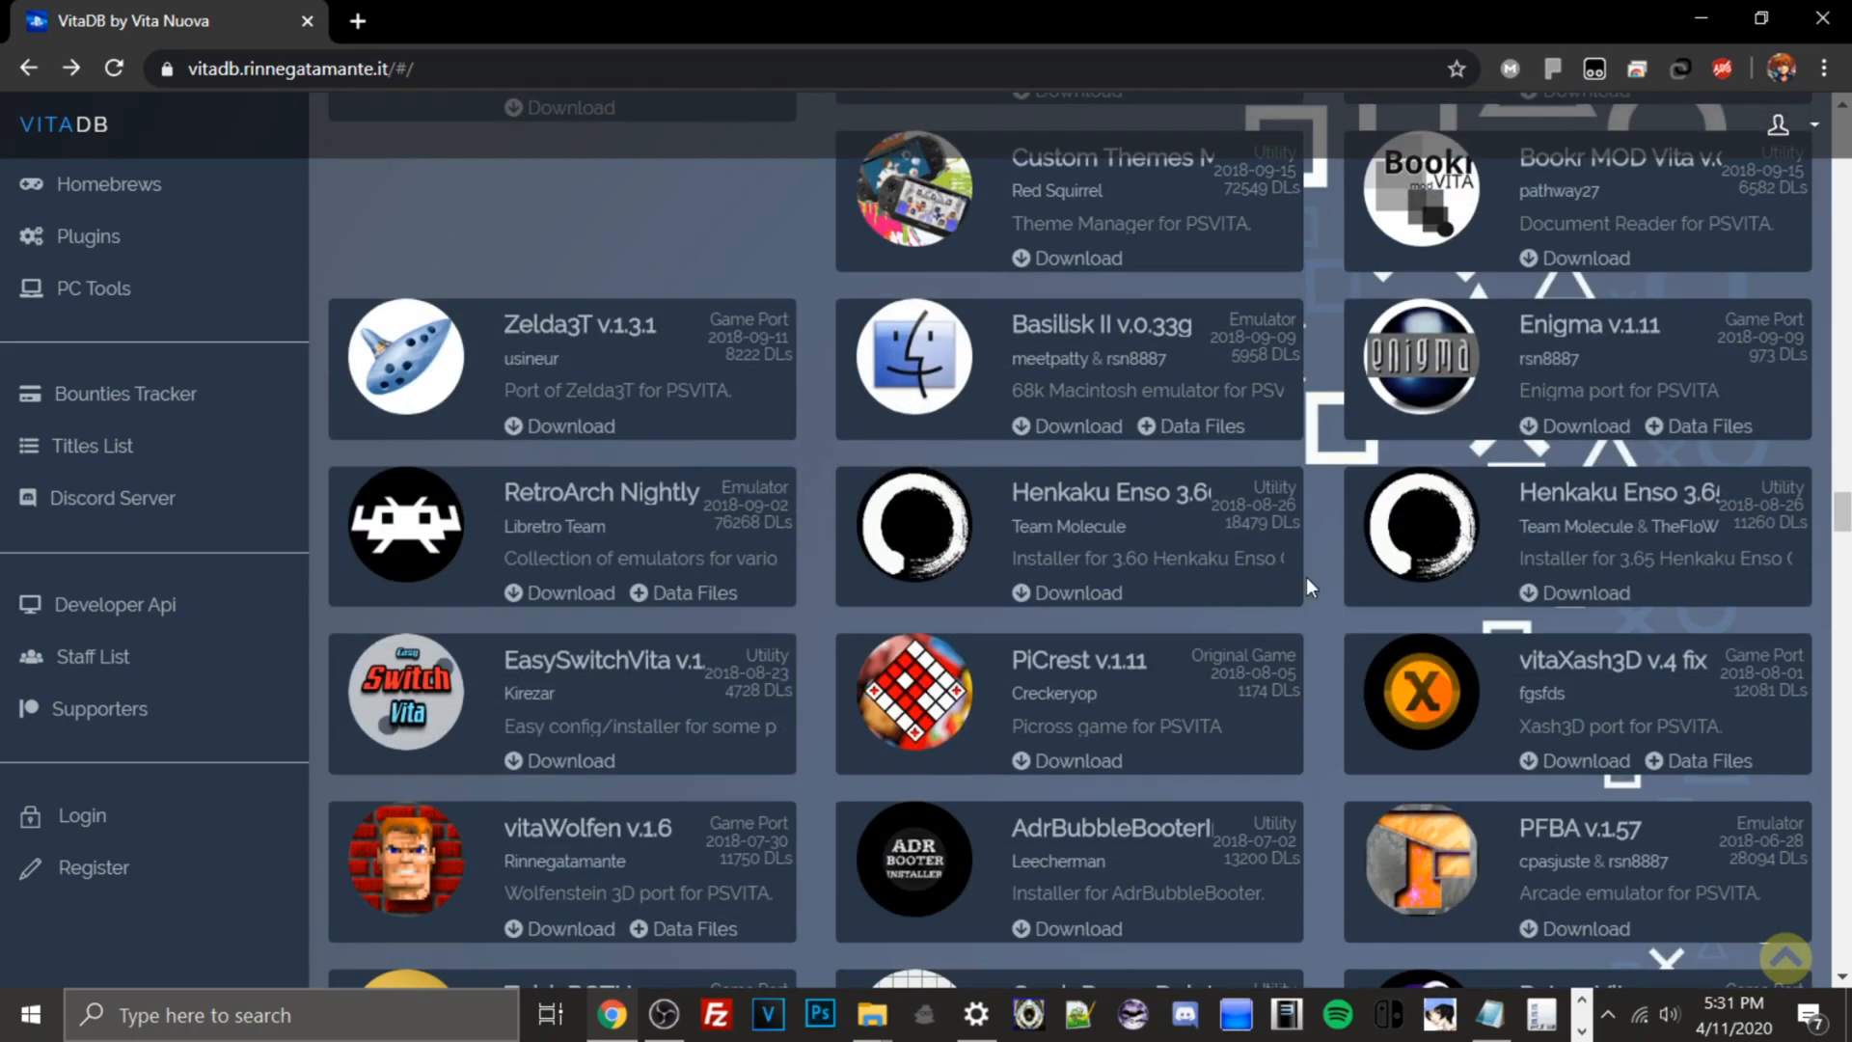
{"action": "scroll", "scroll_direction": "down", "scroll_amount": 3}
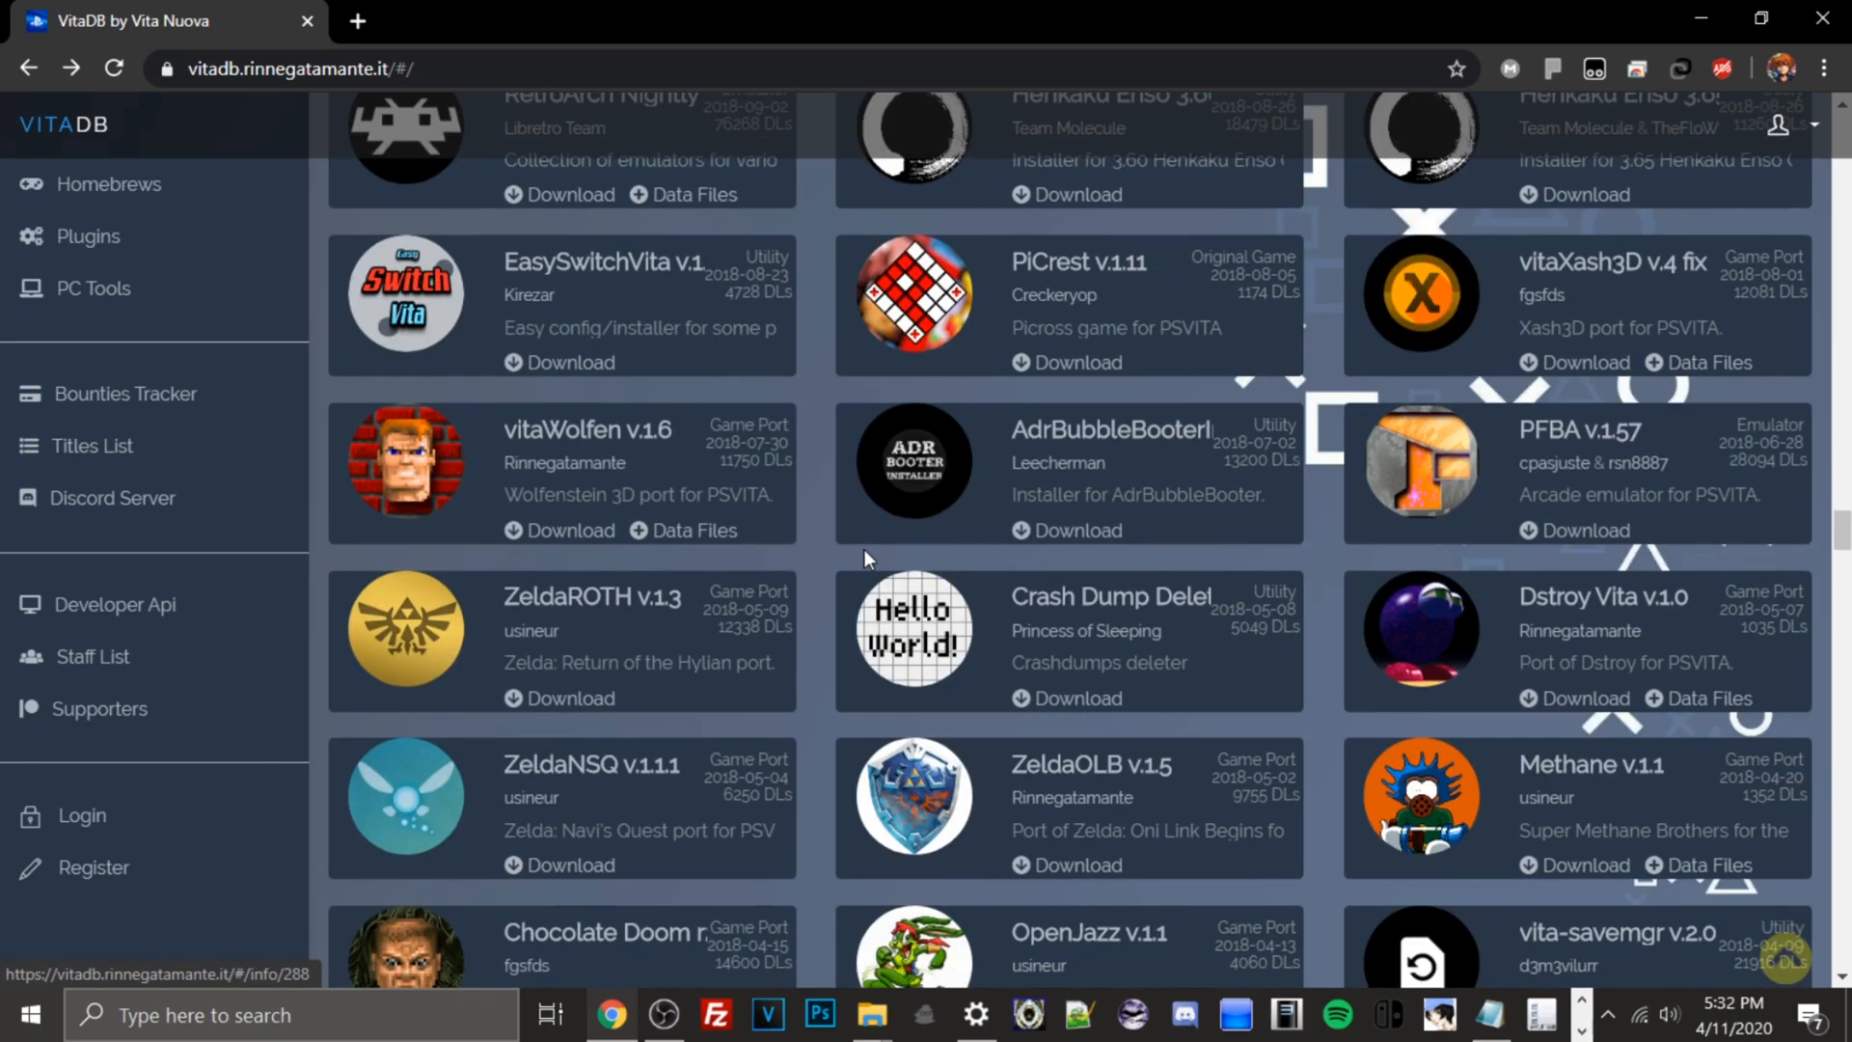
{"action": "scroll", "scroll_direction": "down", "scroll_amount": 3}
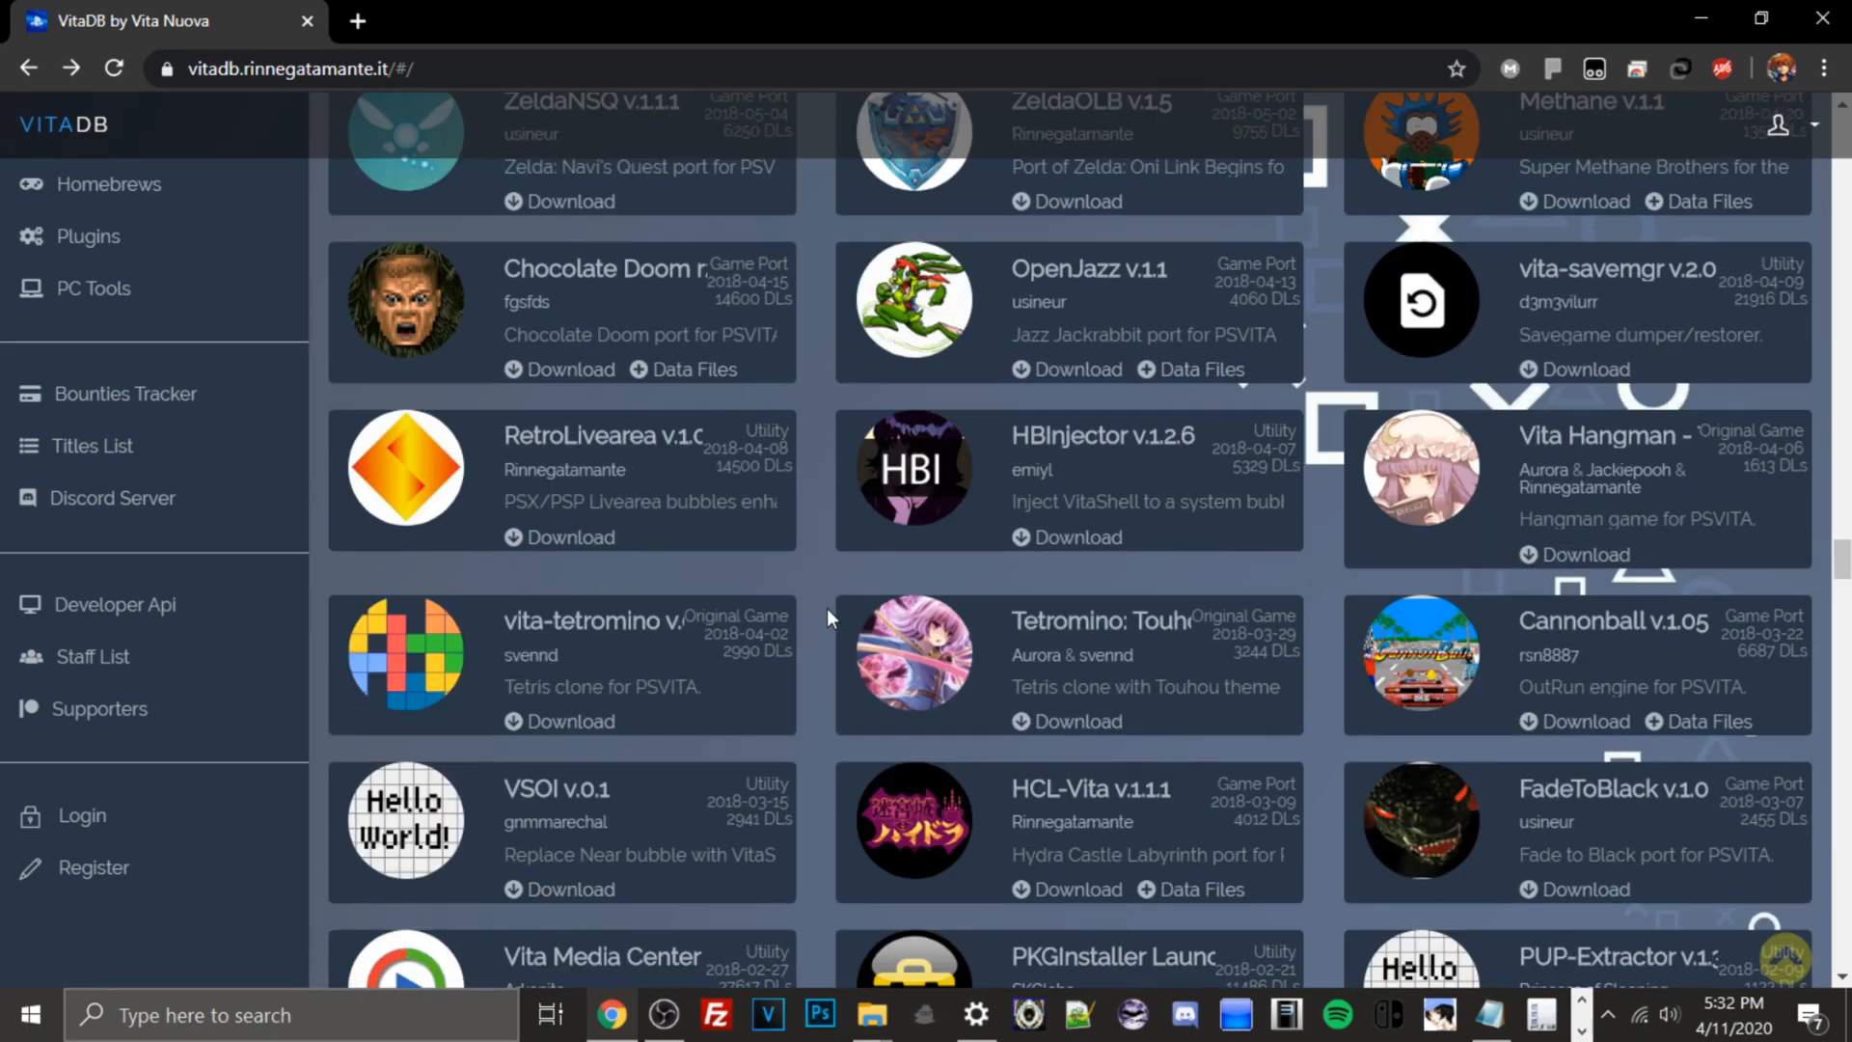
{"action": "scroll", "scroll_direction": "down", "scroll_amount": 3}
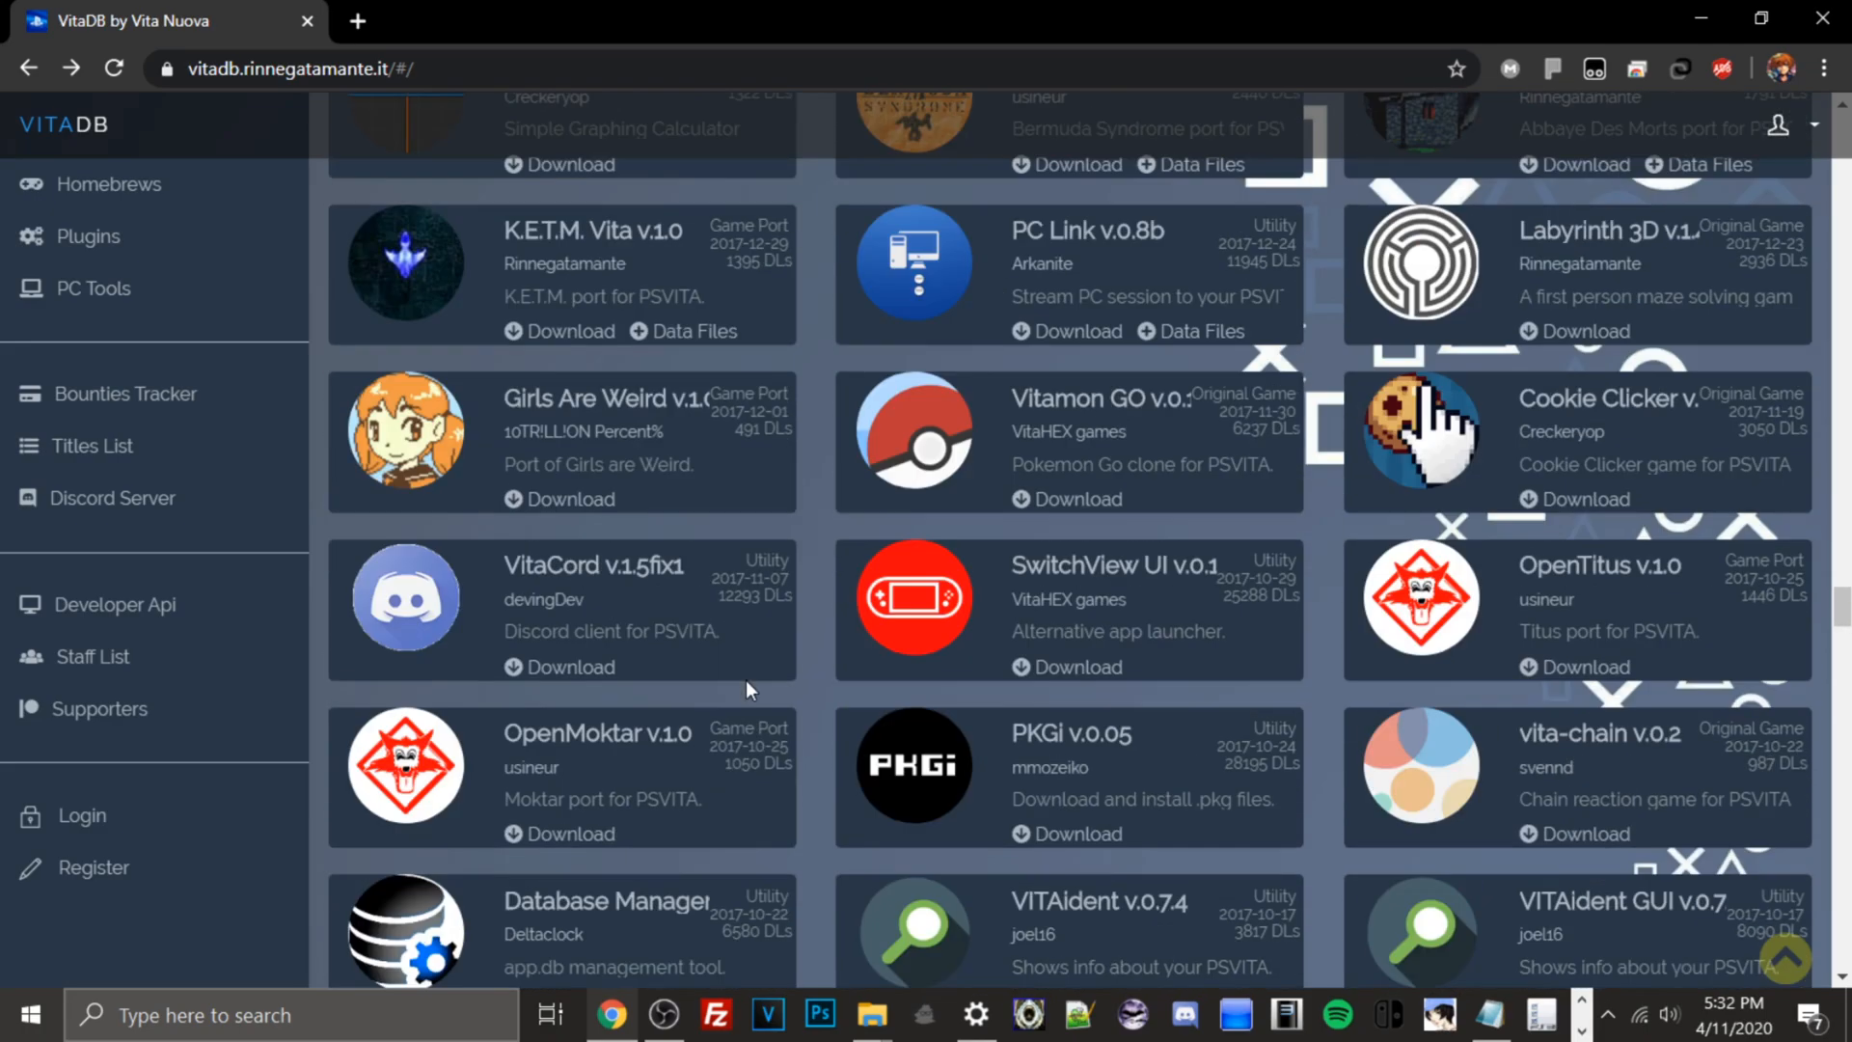
{"action": "mouse_move", "coordinate": [1145, 585]}
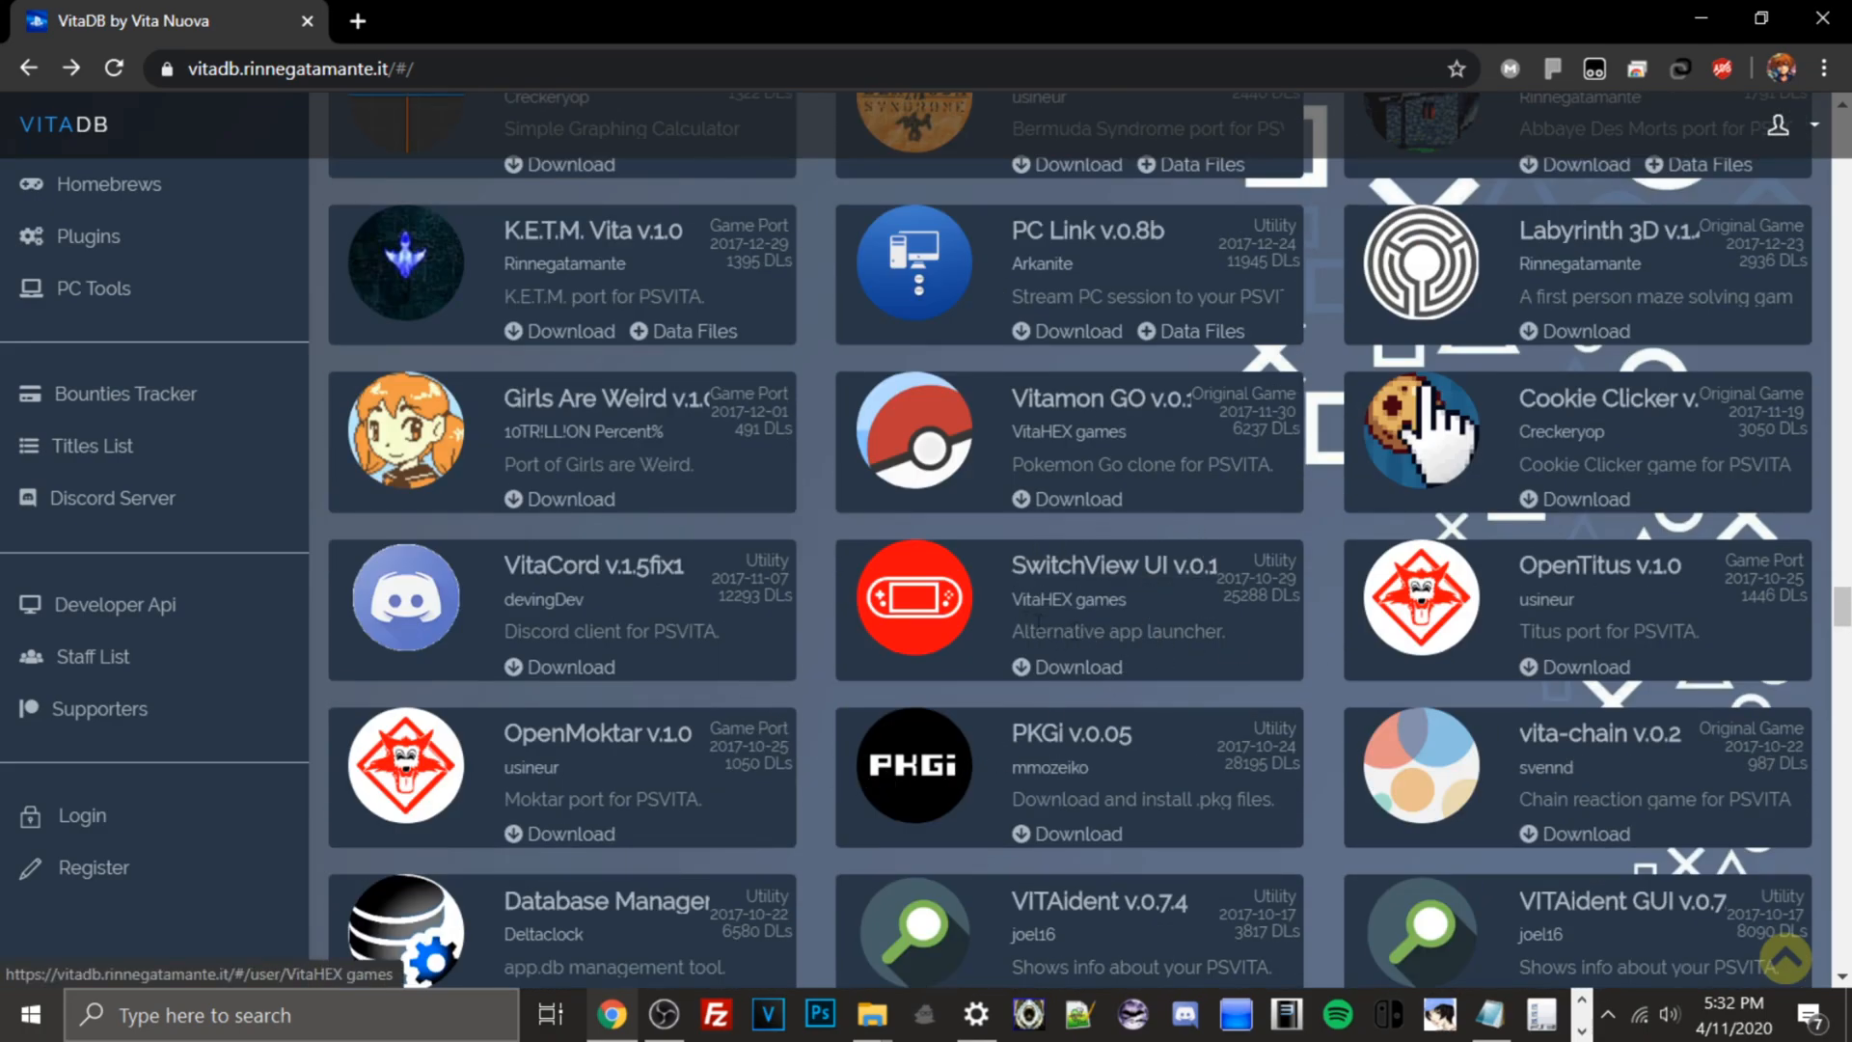
{"action": "mouse_move", "coordinate": [990, 627]}
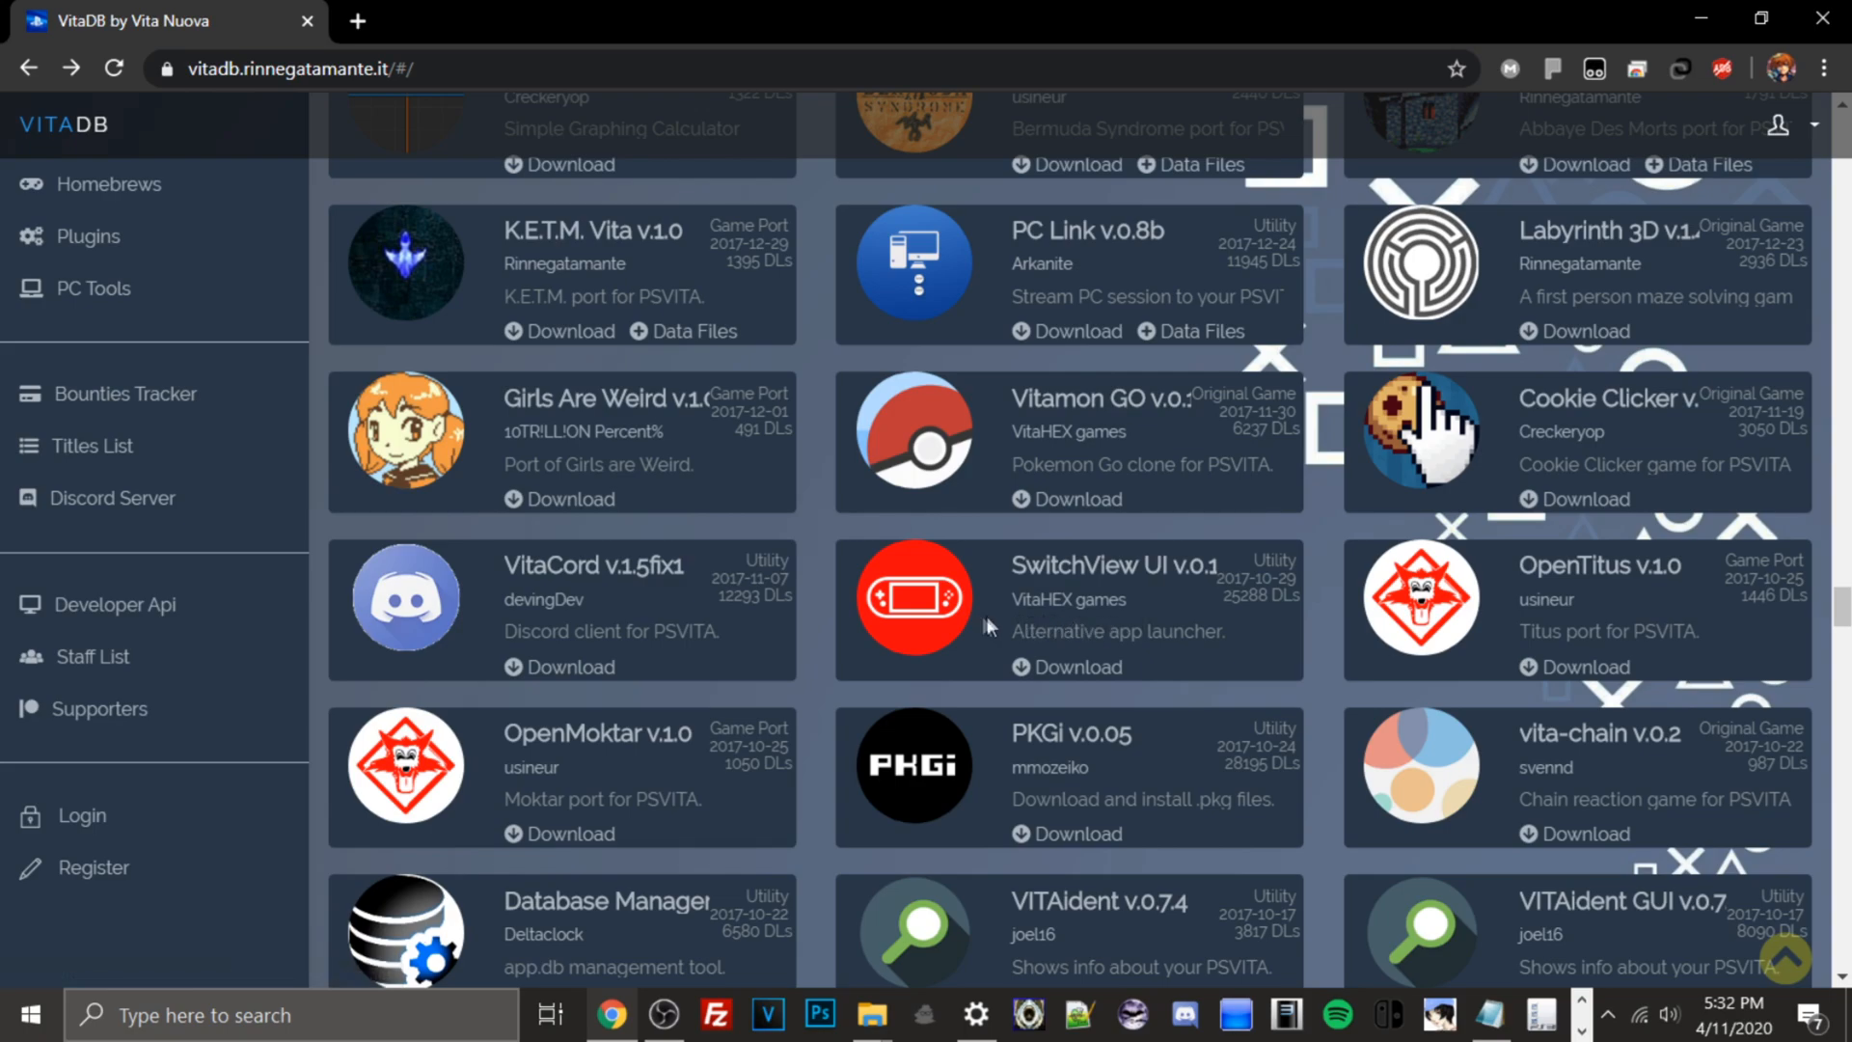
{"action": "mouse_move", "coordinate": [1178, 251]}
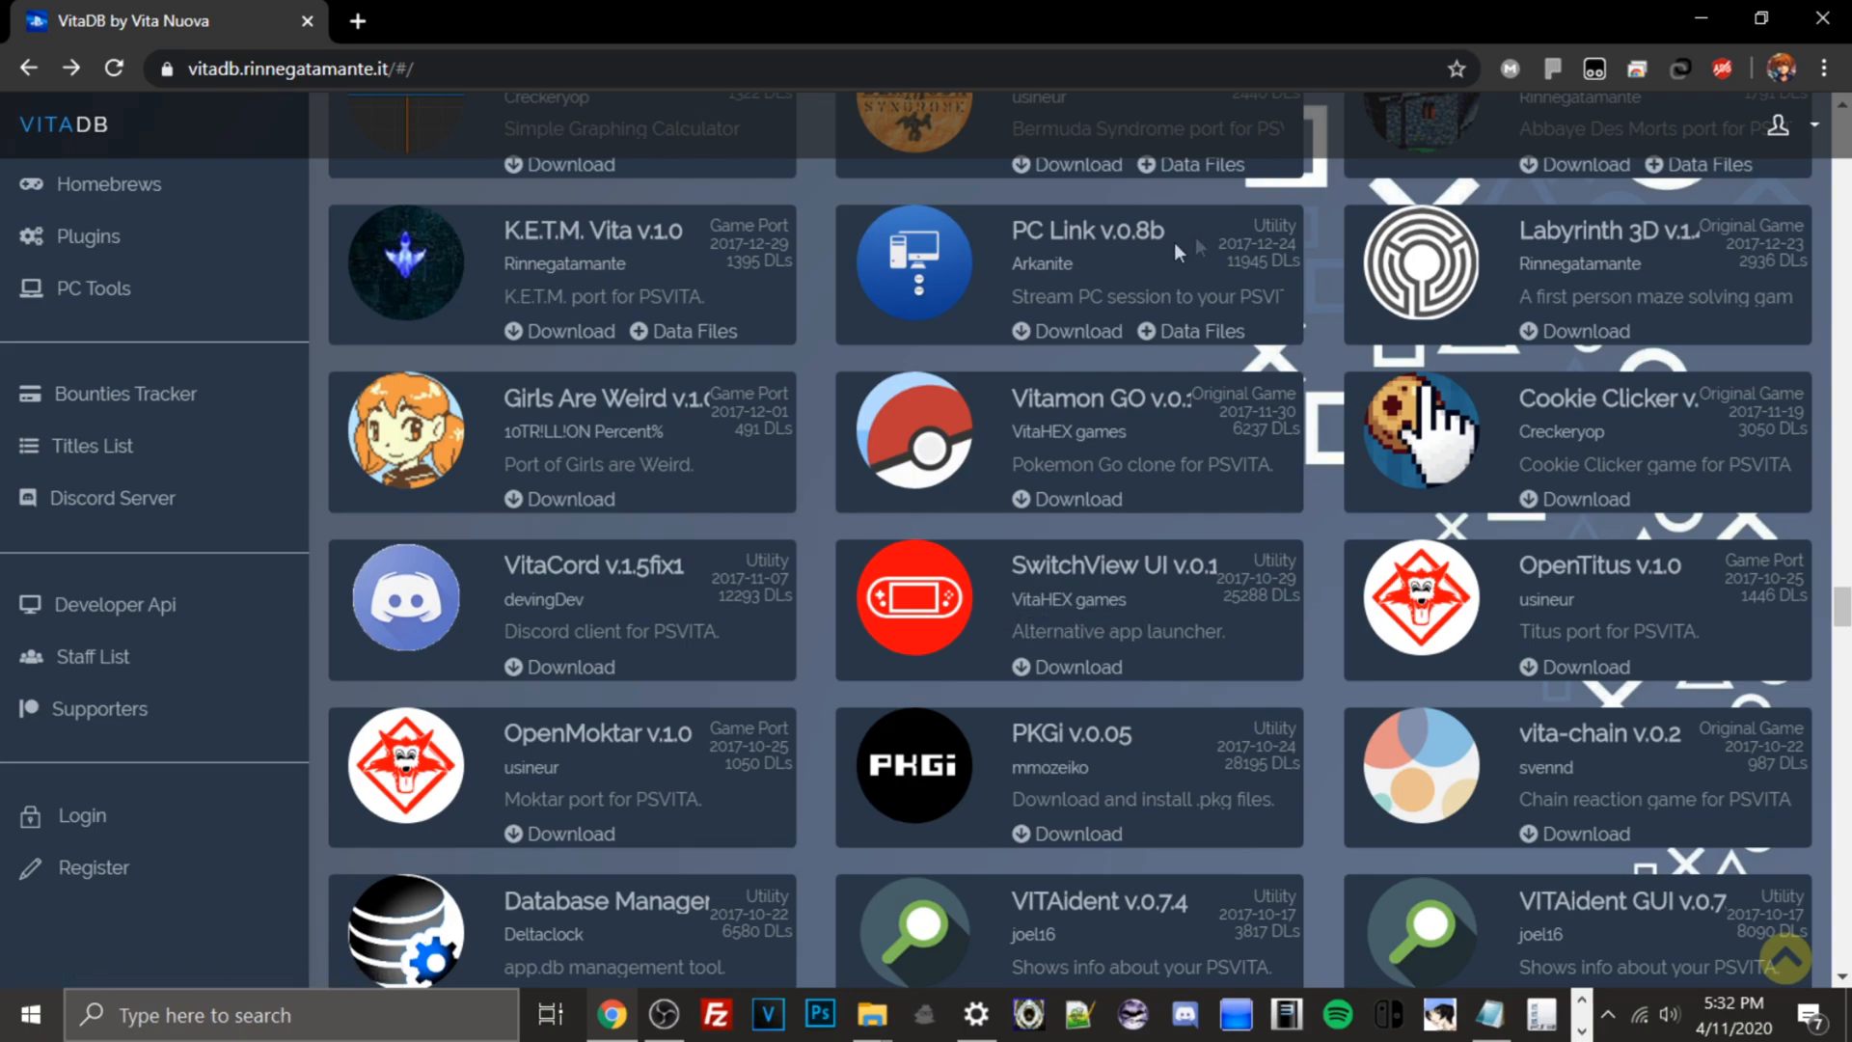
{"action": "scroll", "scroll_direction": "down", "scroll_amount": 3}
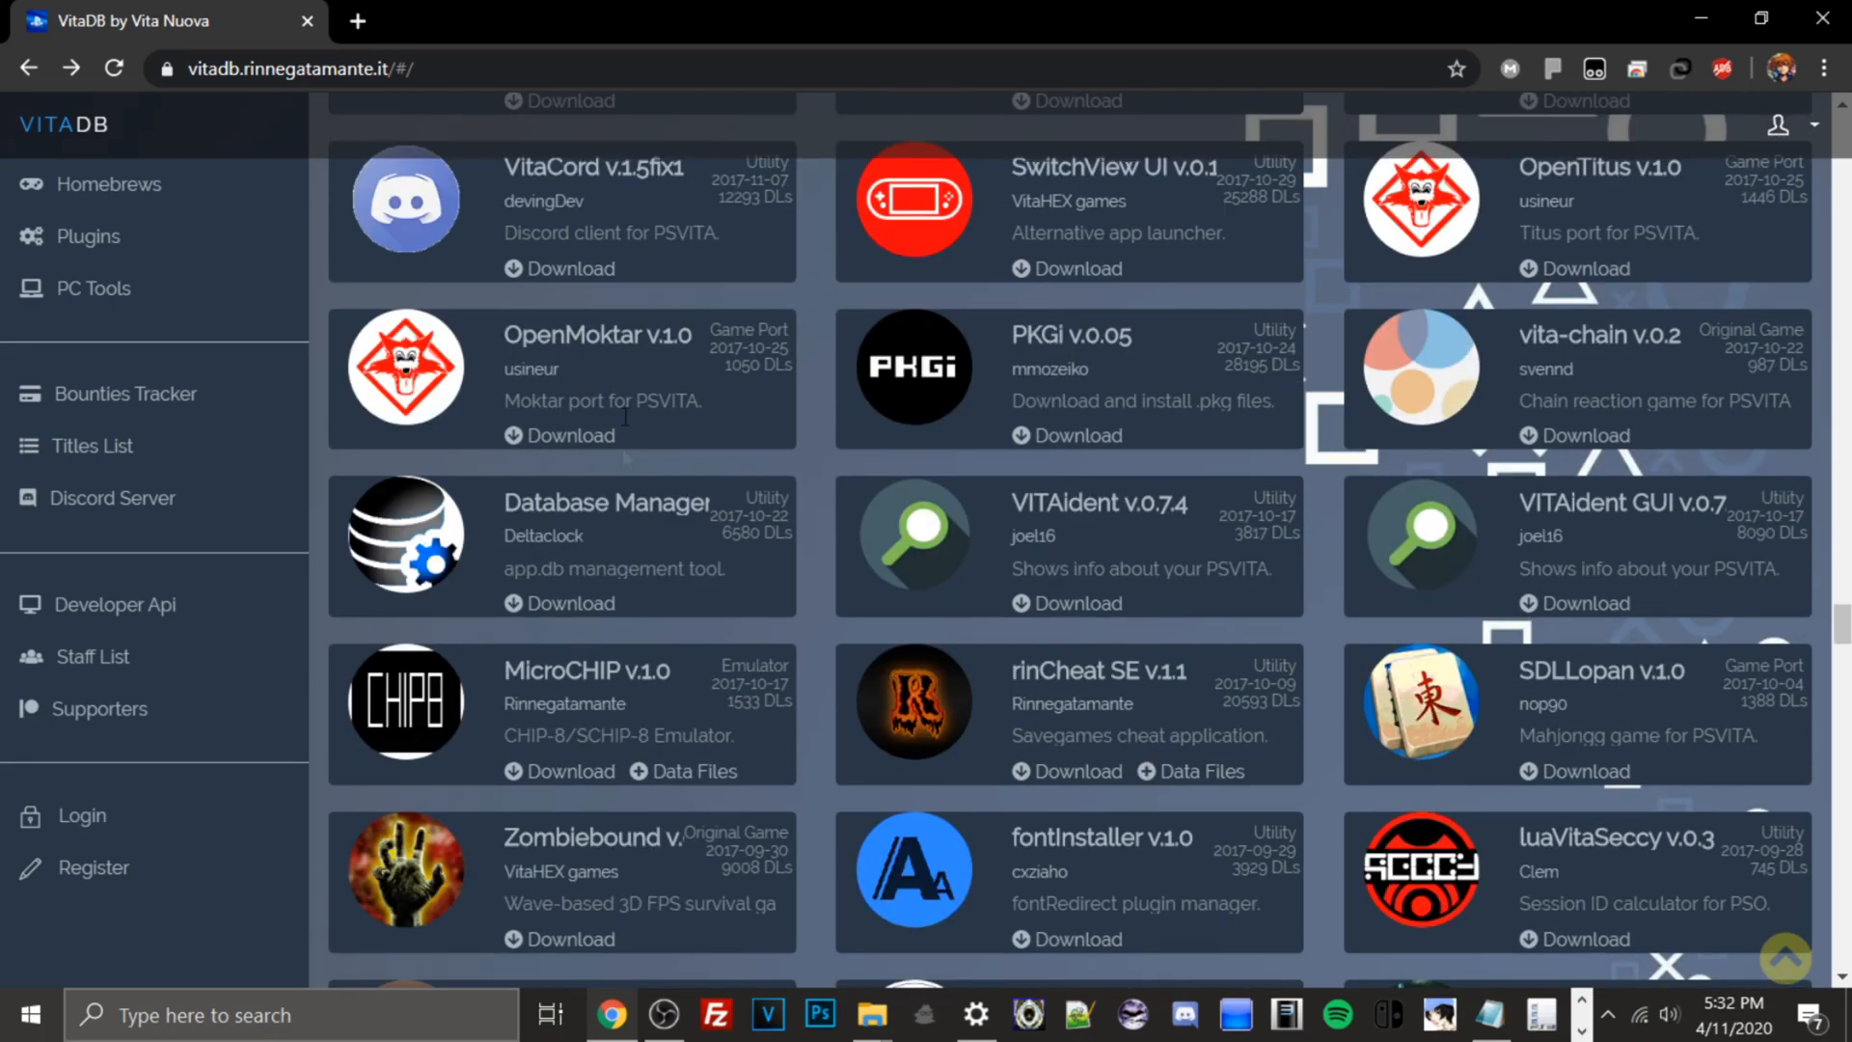
{"action": "mouse_move", "coordinate": [404, 230]}
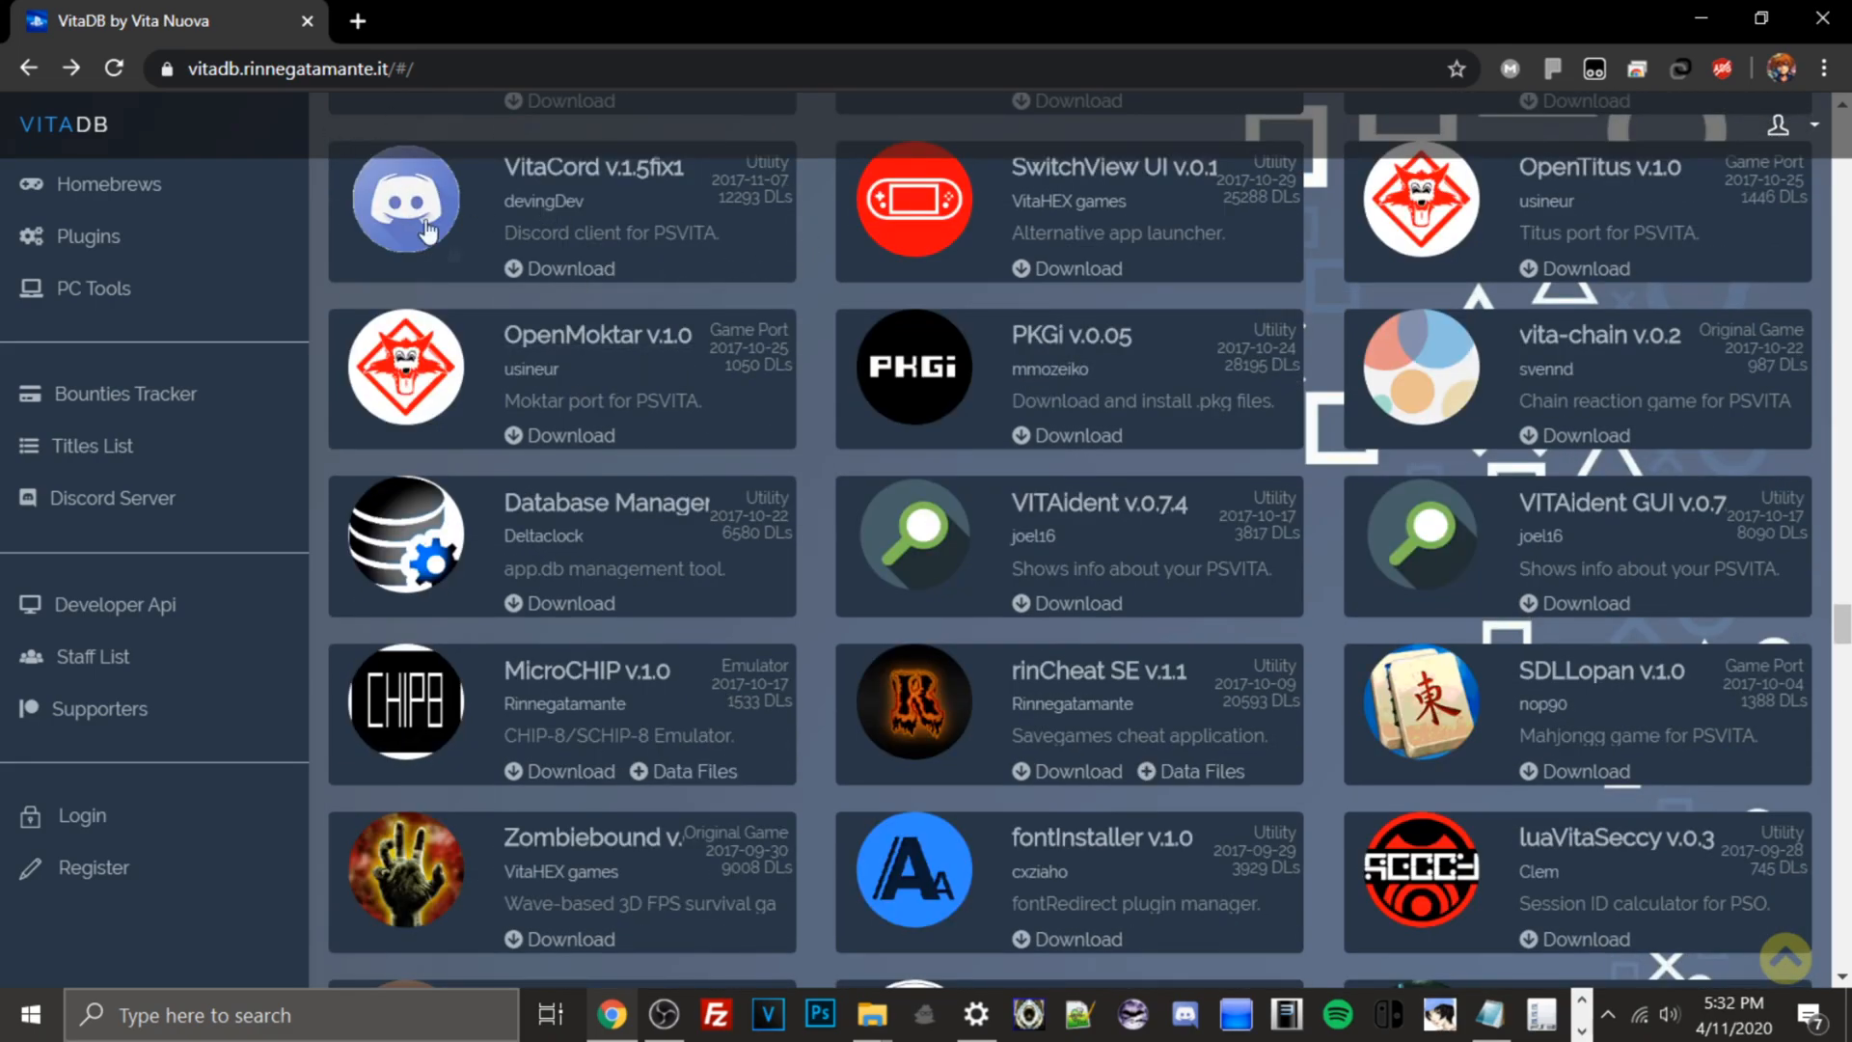
{"action": "scroll", "scroll_direction": "down", "scroll_amount": 3}
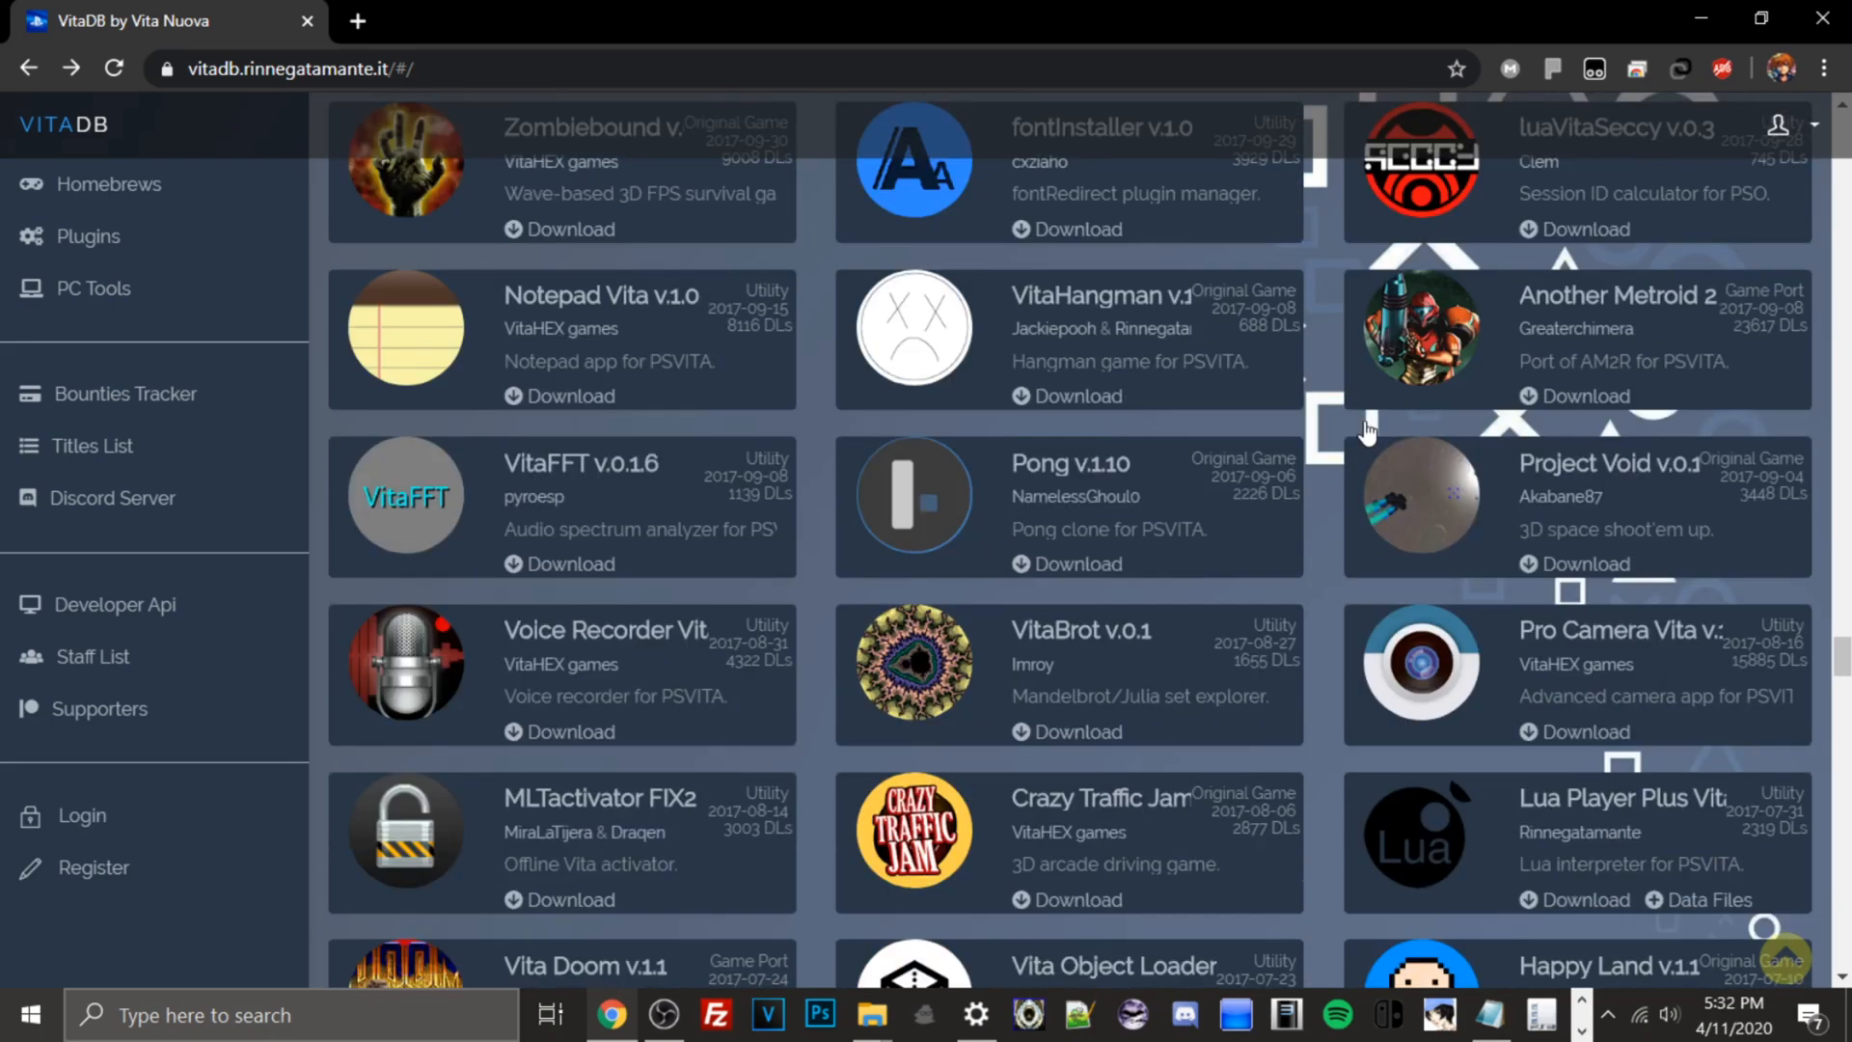
{"action": "scroll", "scroll_direction": "down", "scroll_amount": 3}
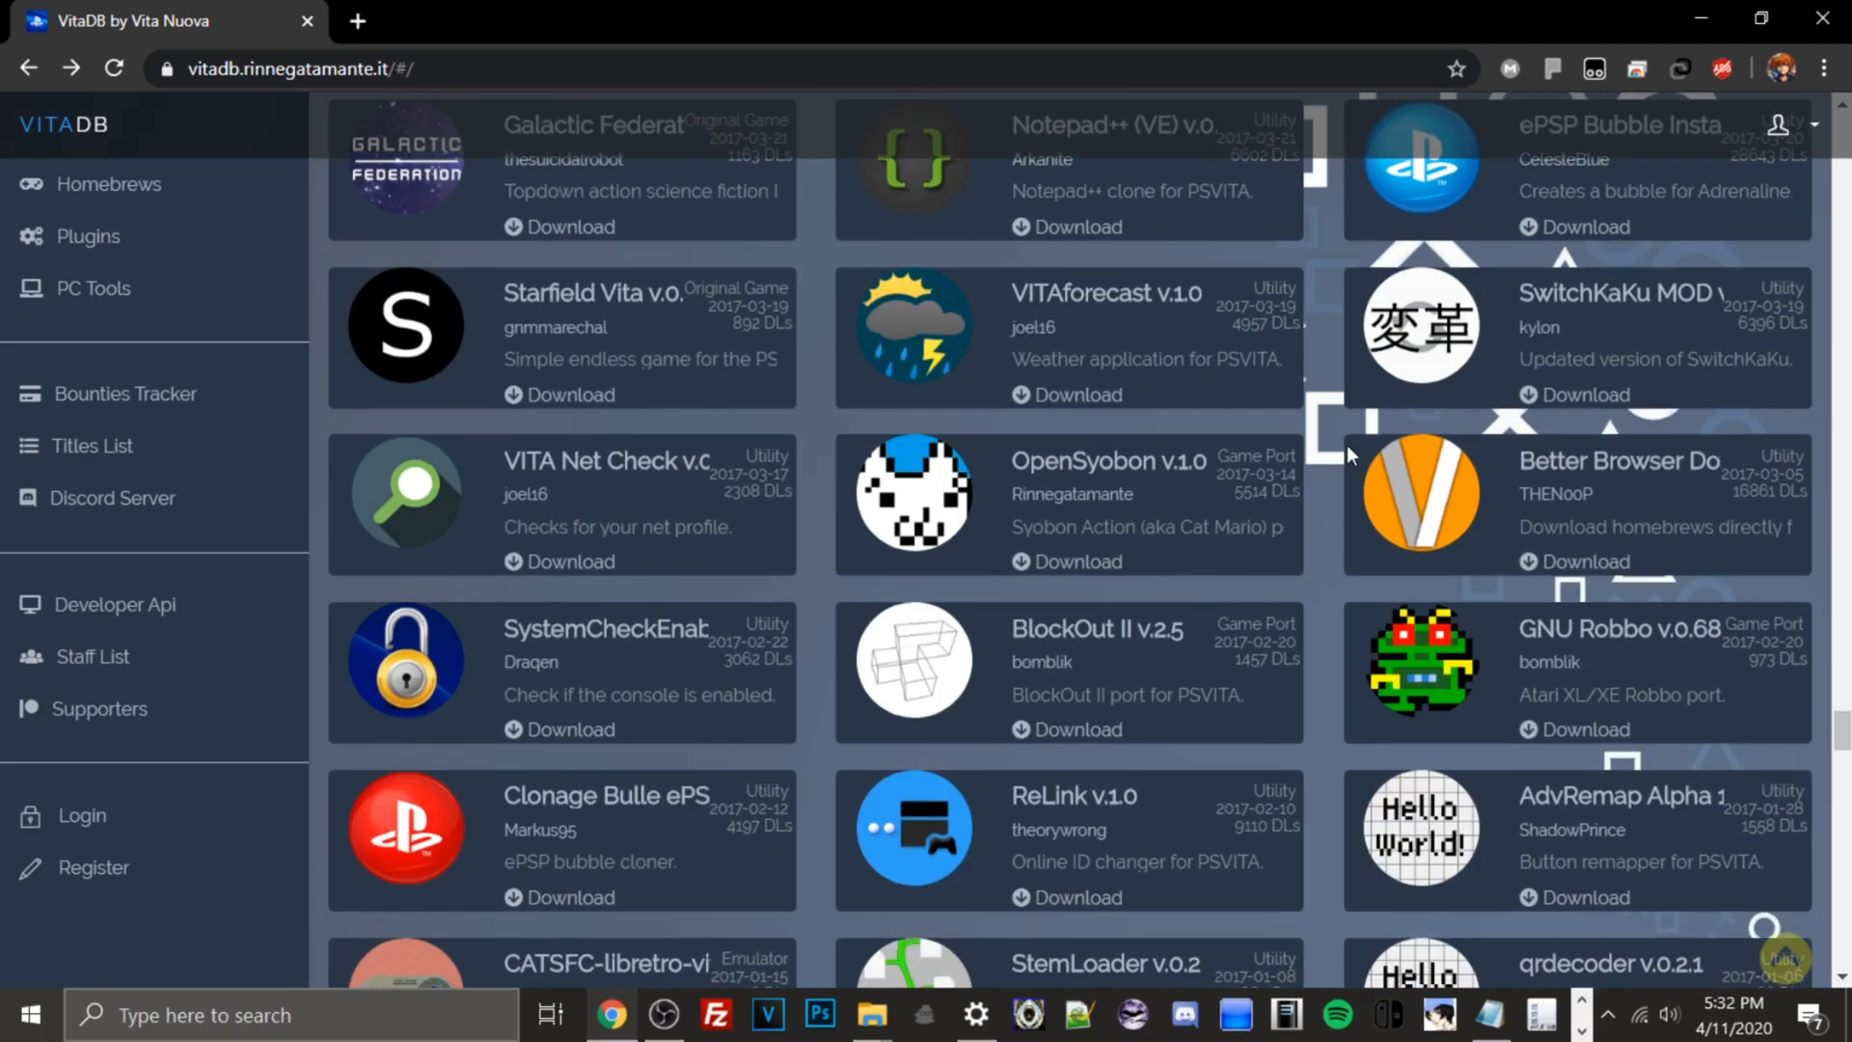
{"action": "scroll", "scroll_direction": "down", "scroll_amount": 3}
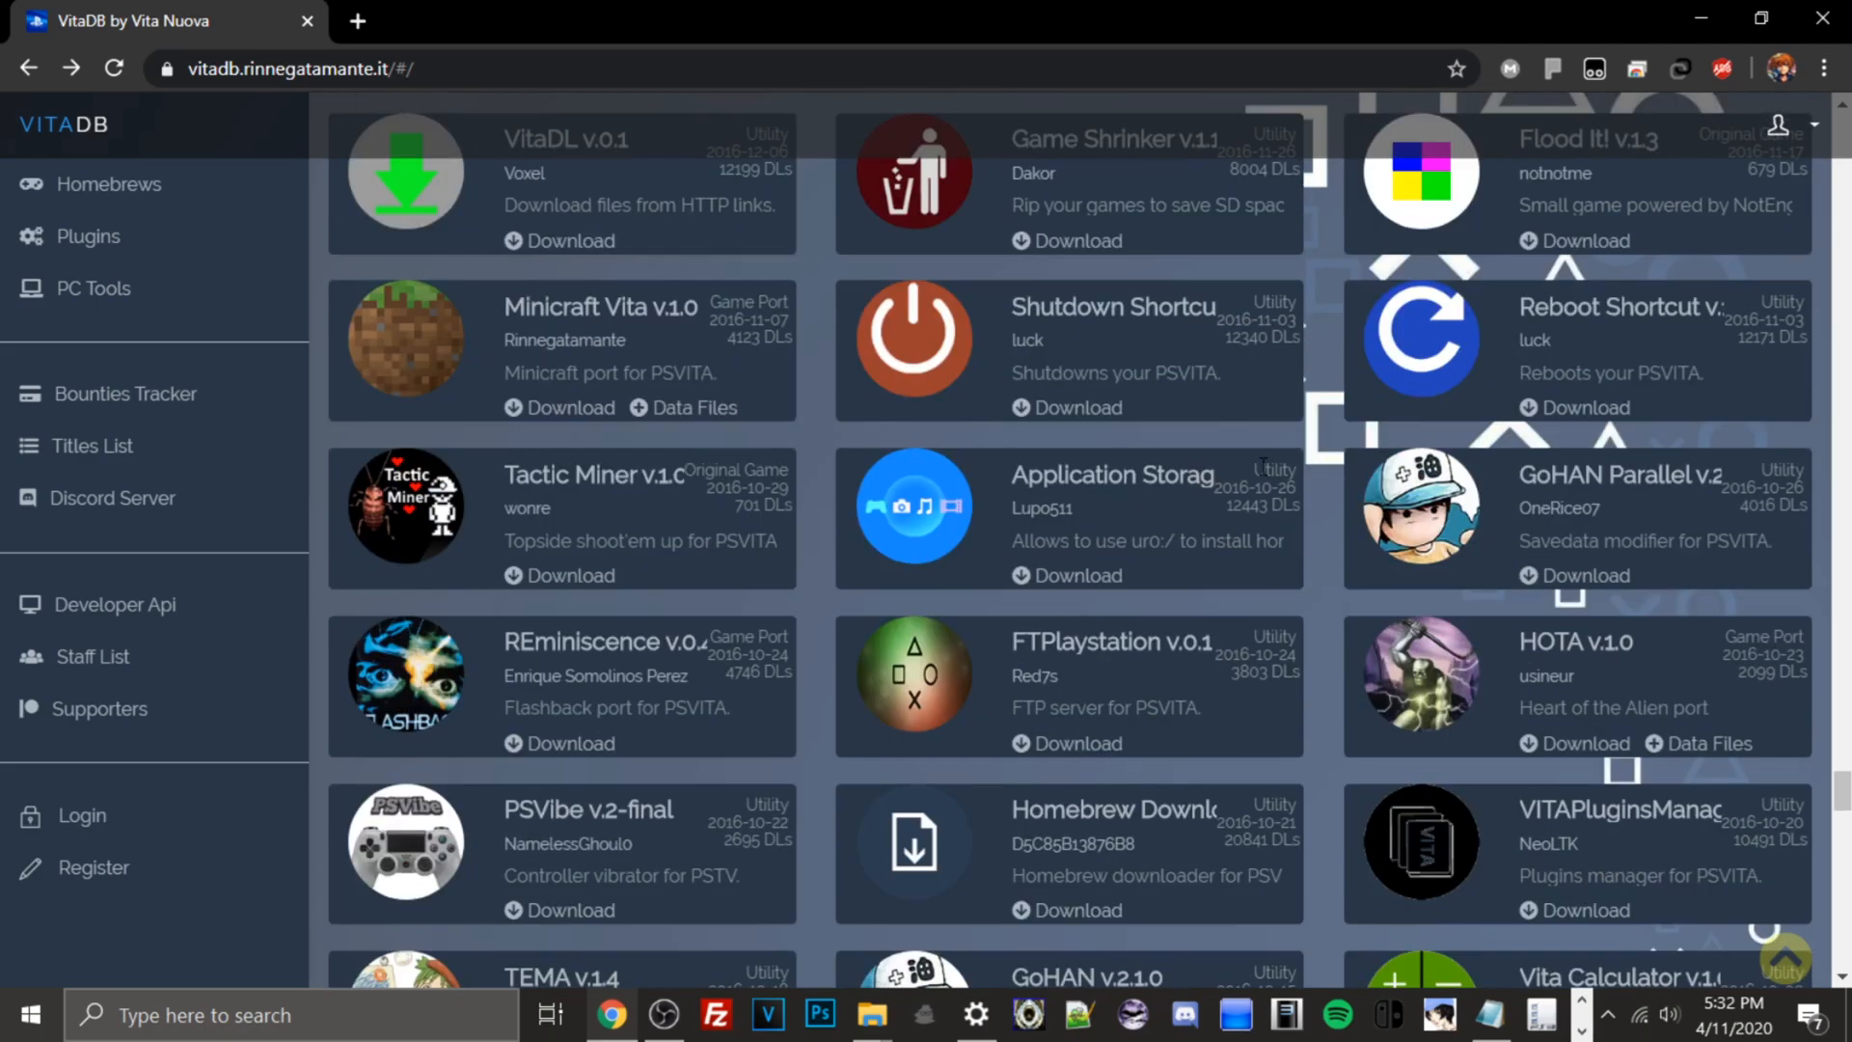
{"action": "scroll", "scroll_direction": "down", "scroll_amount": 3}
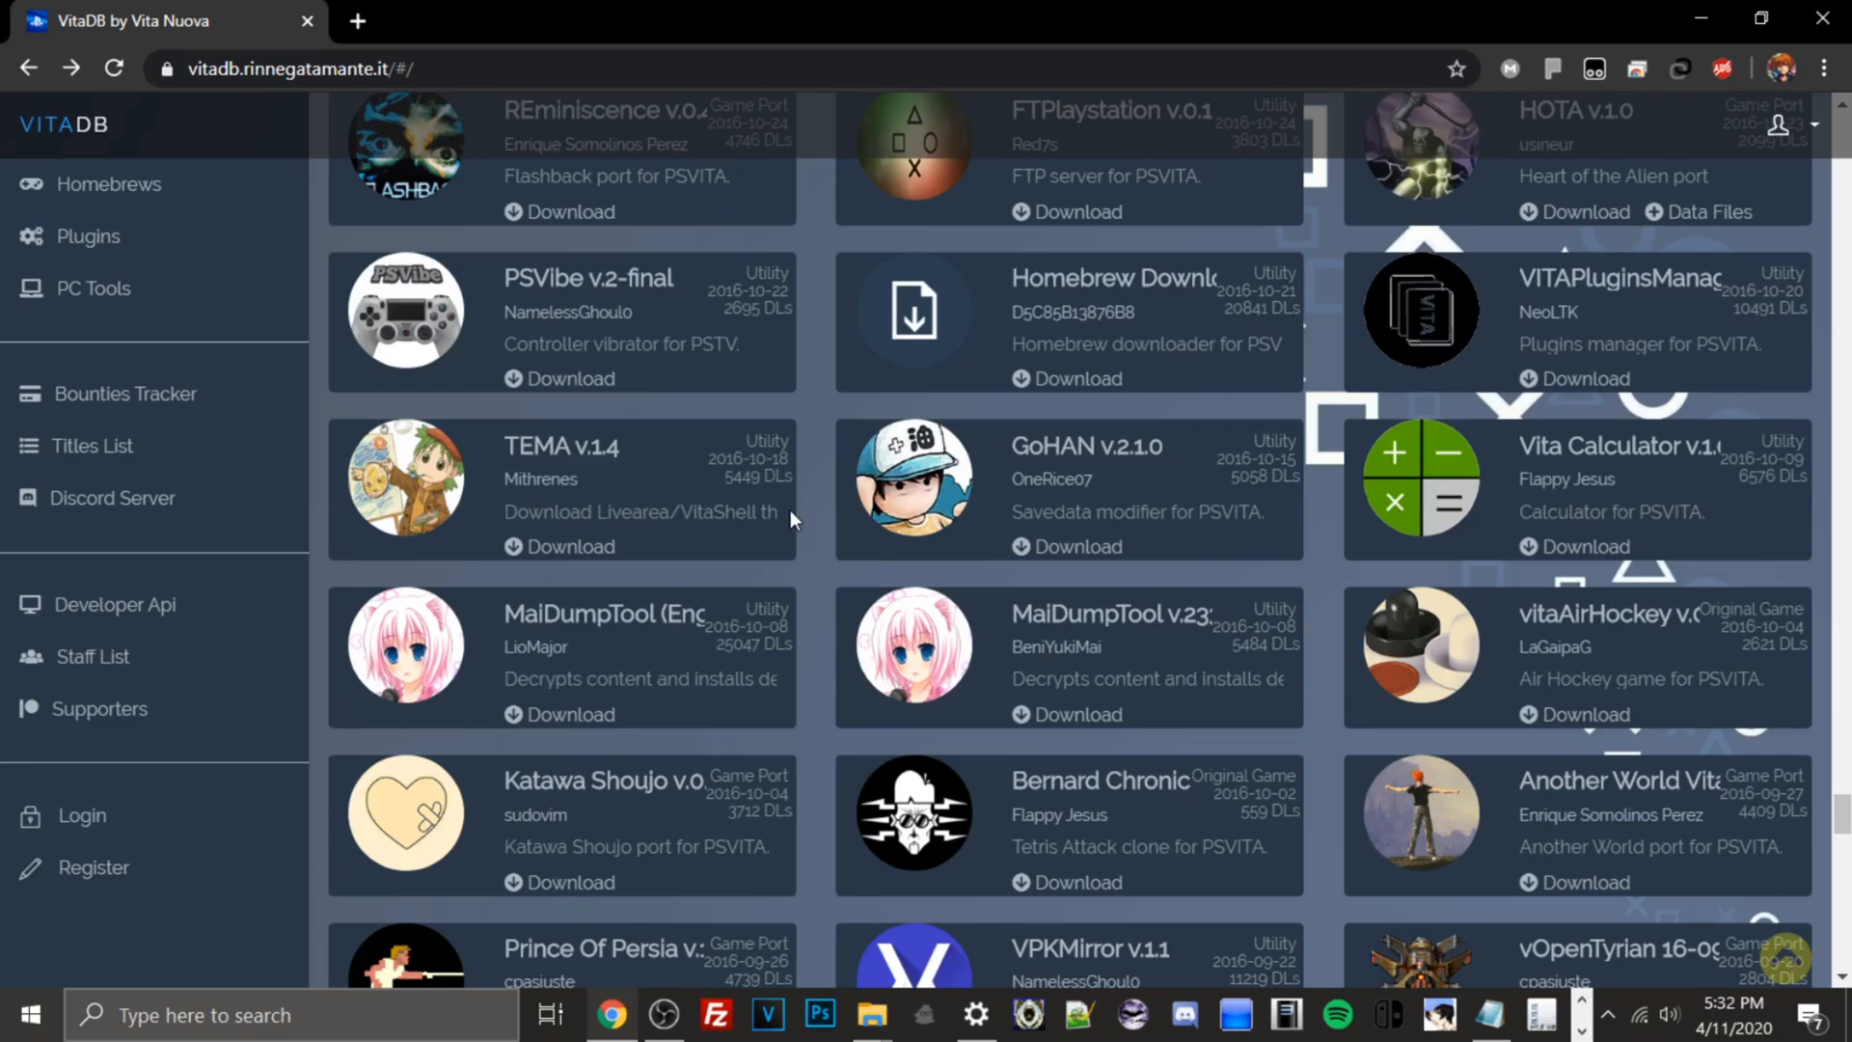
{"action": "scroll", "scroll_direction": "down", "scroll_amount": 3}
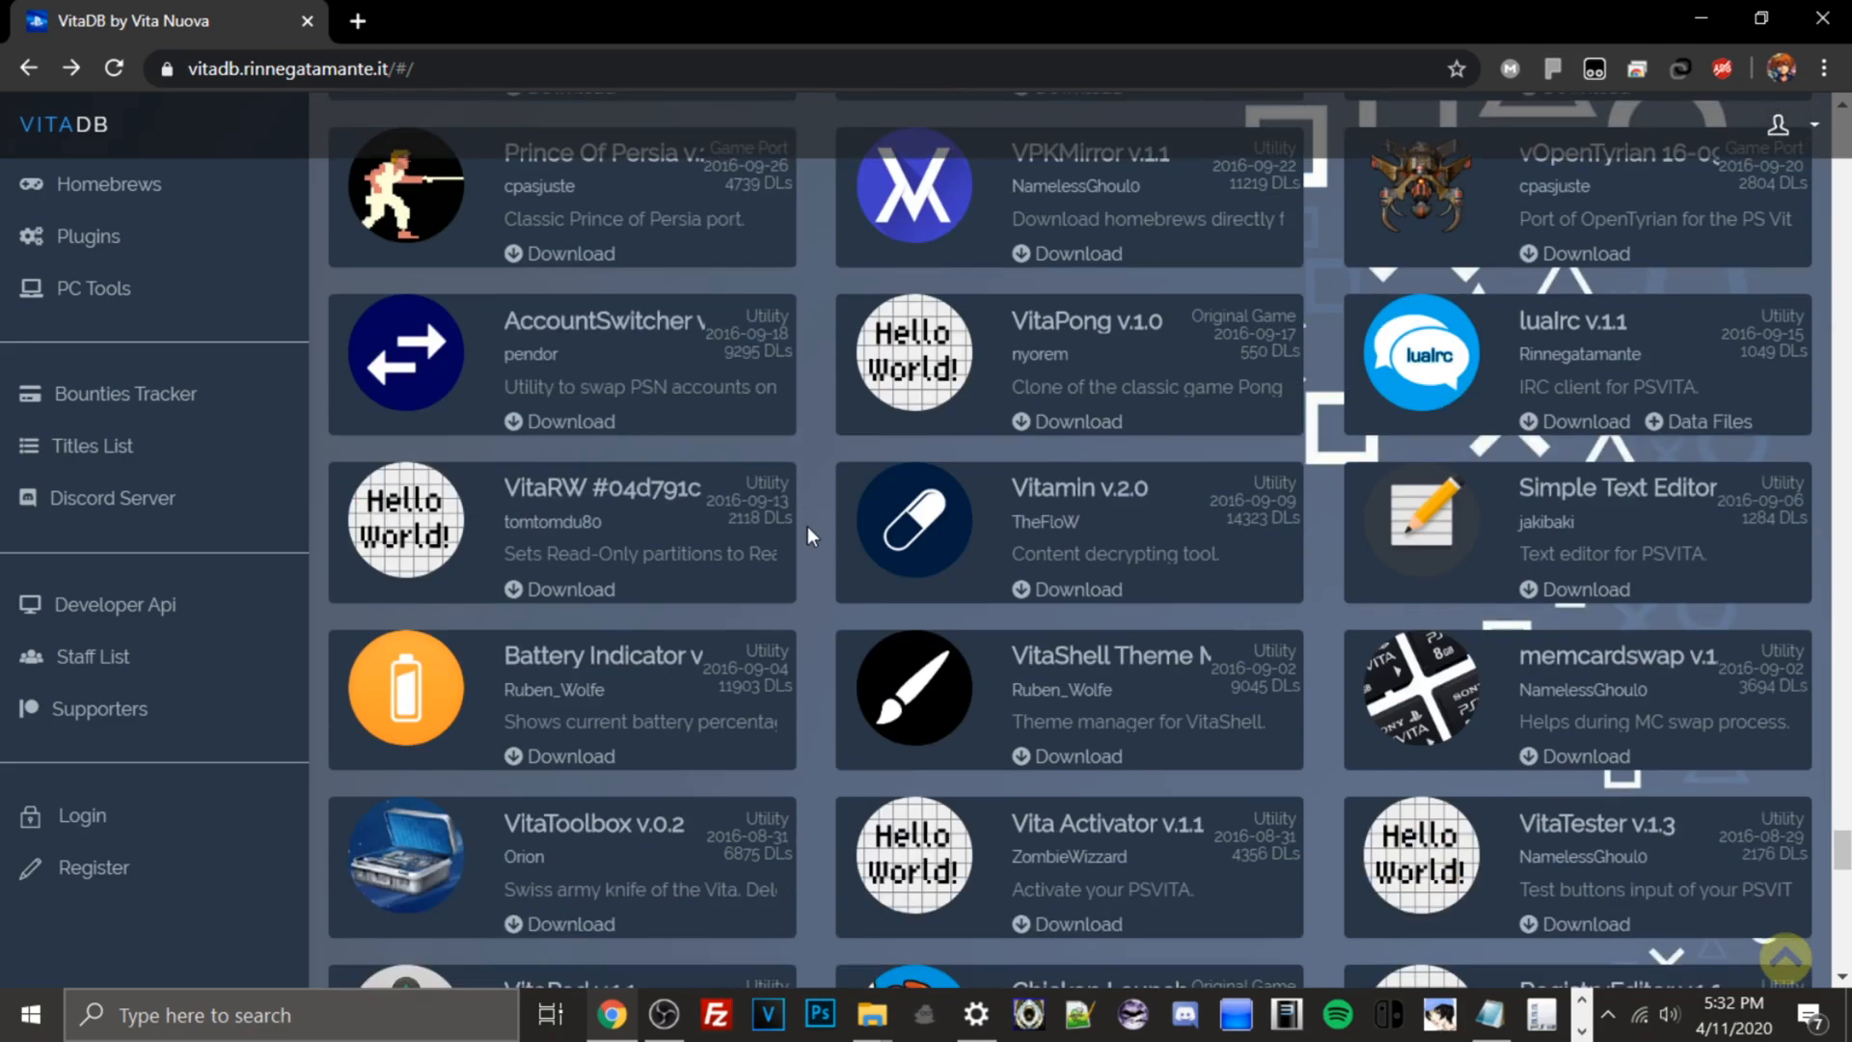
{"action": "scroll", "scroll_direction": "down", "scroll_amount": 3}
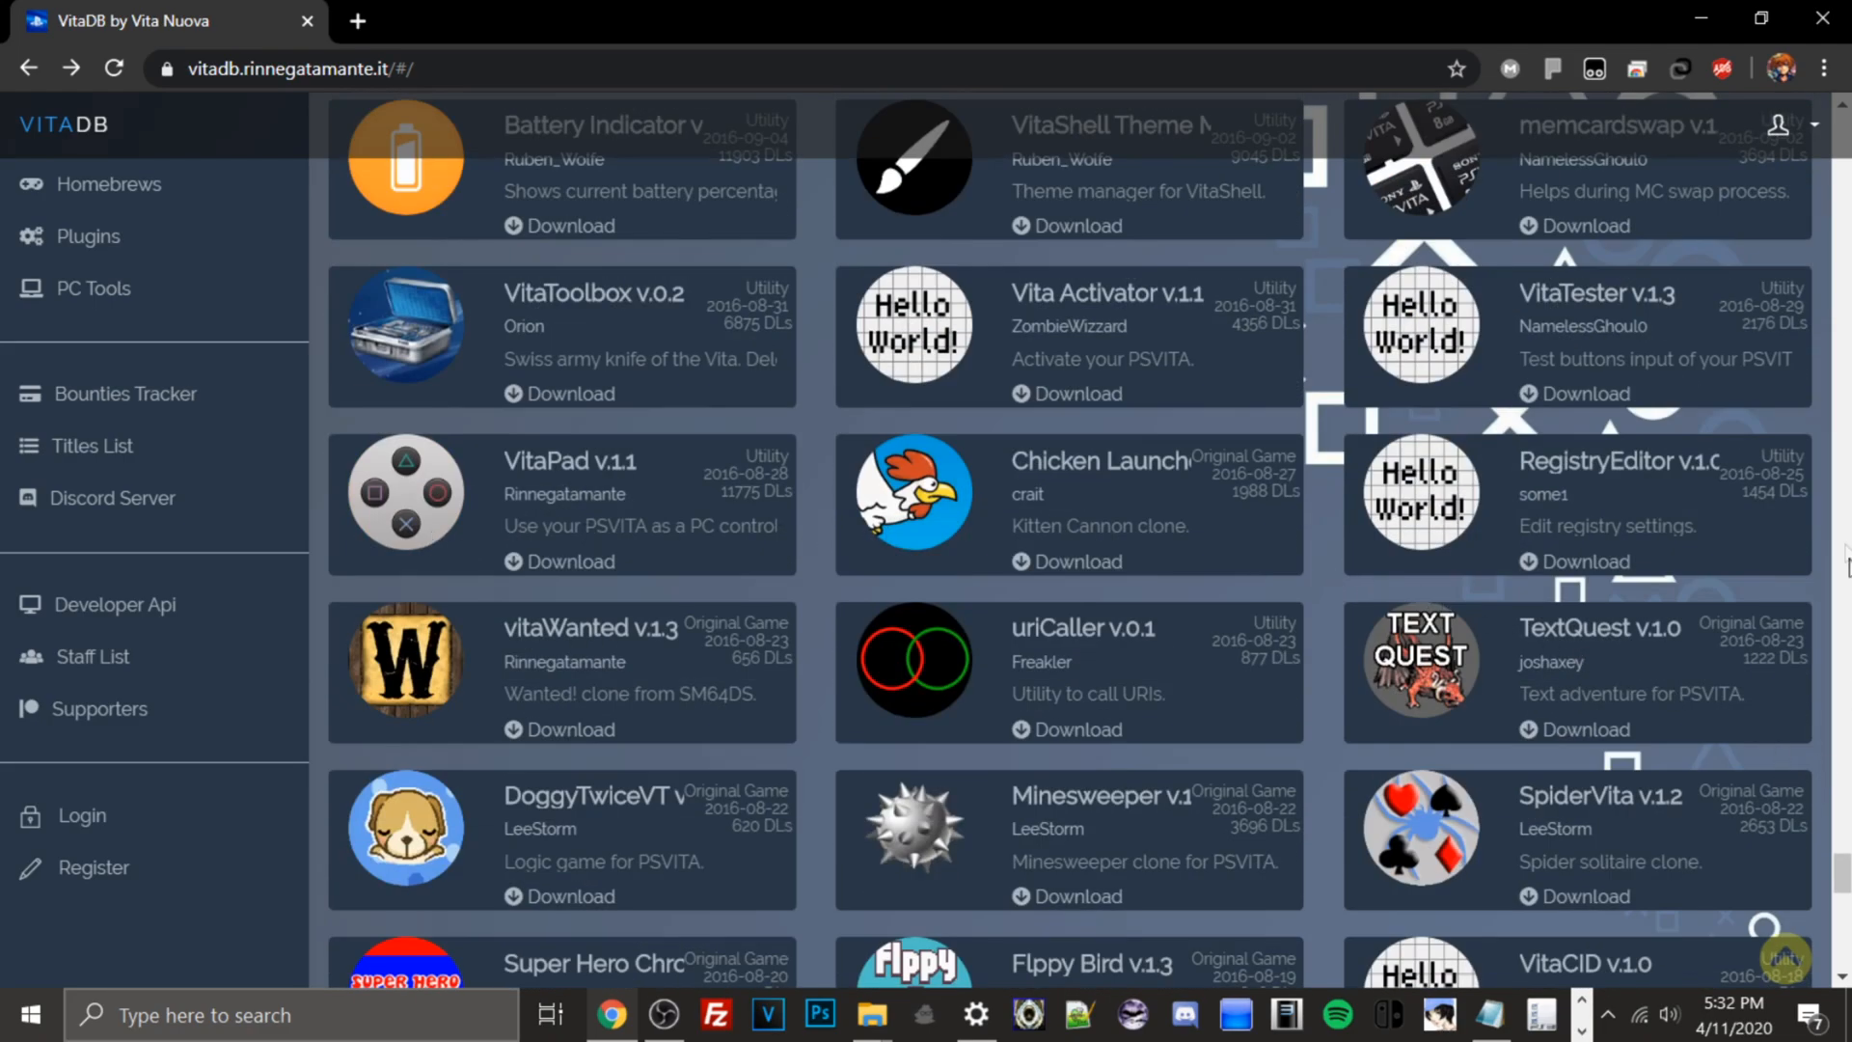
{"action": "scroll", "scroll_direction": "down", "scroll_amount": 3}
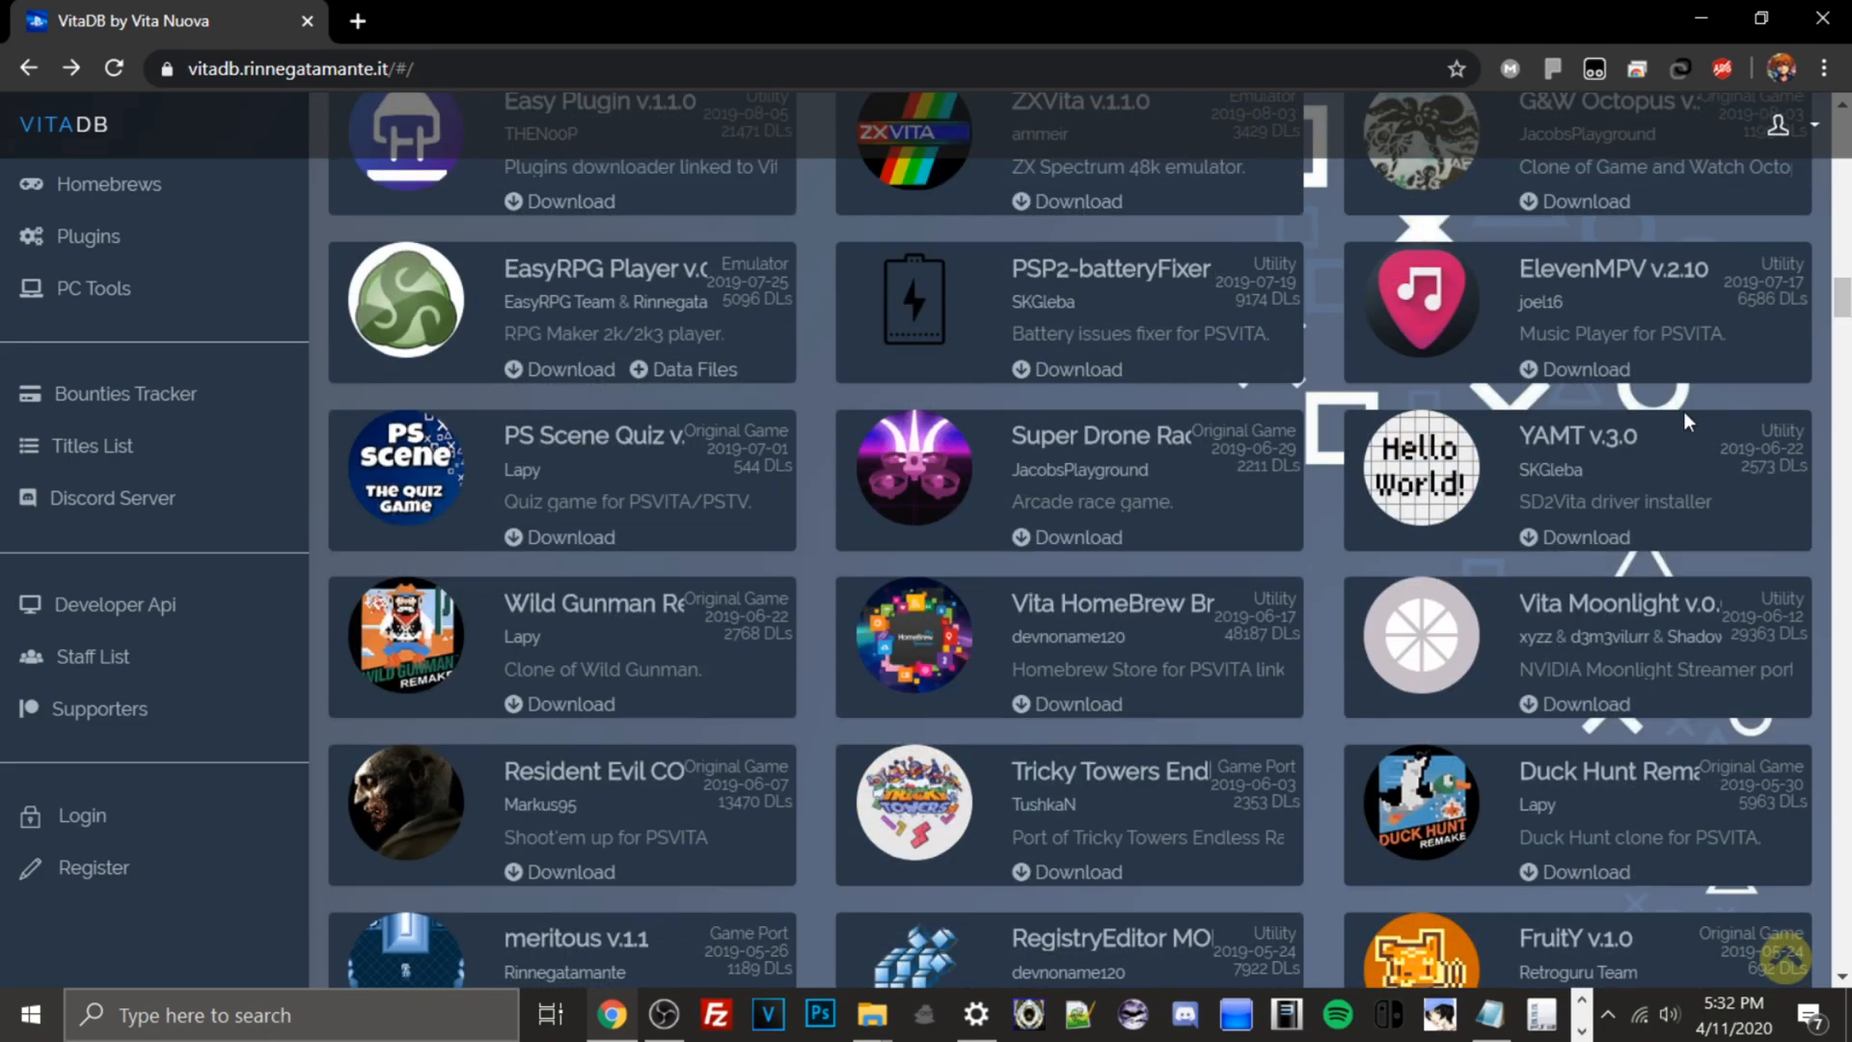
{"action": "scroll", "scroll_direction": "down", "scroll_amount": 3}
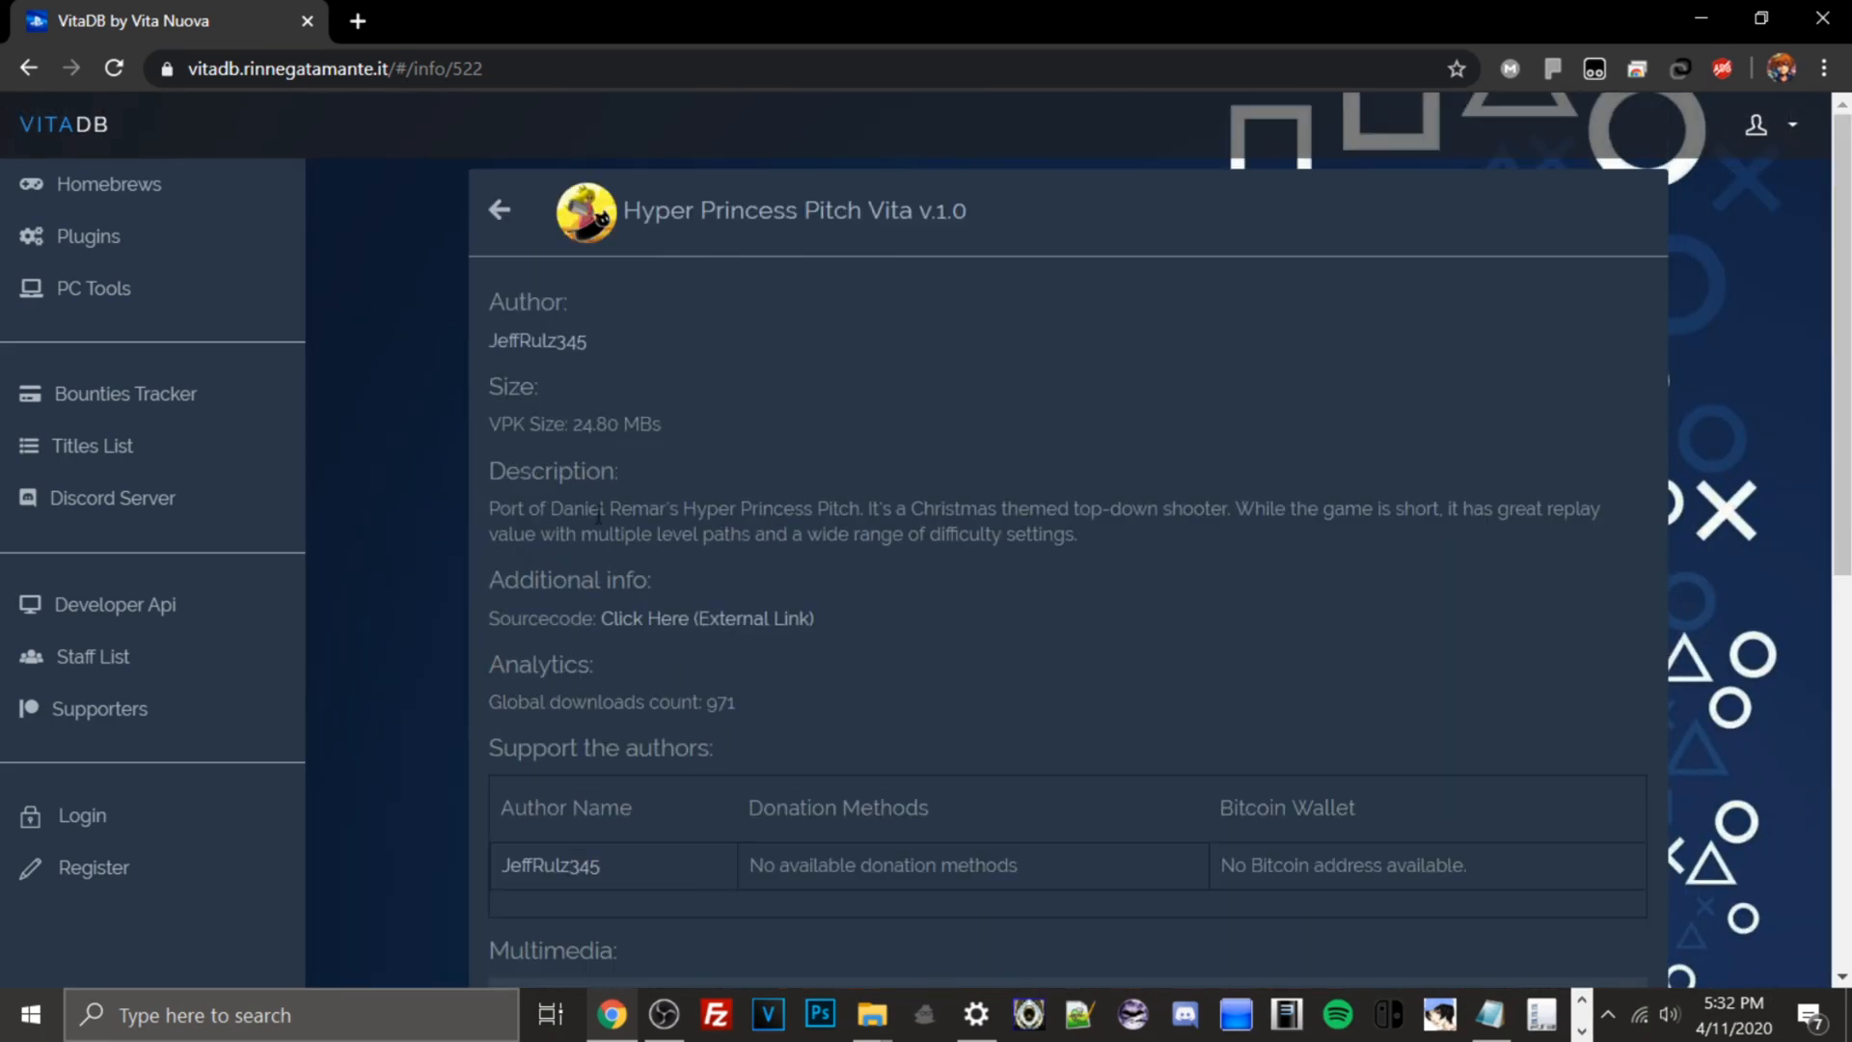
{"action": "mouse_move", "coordinate": [576, 514]}
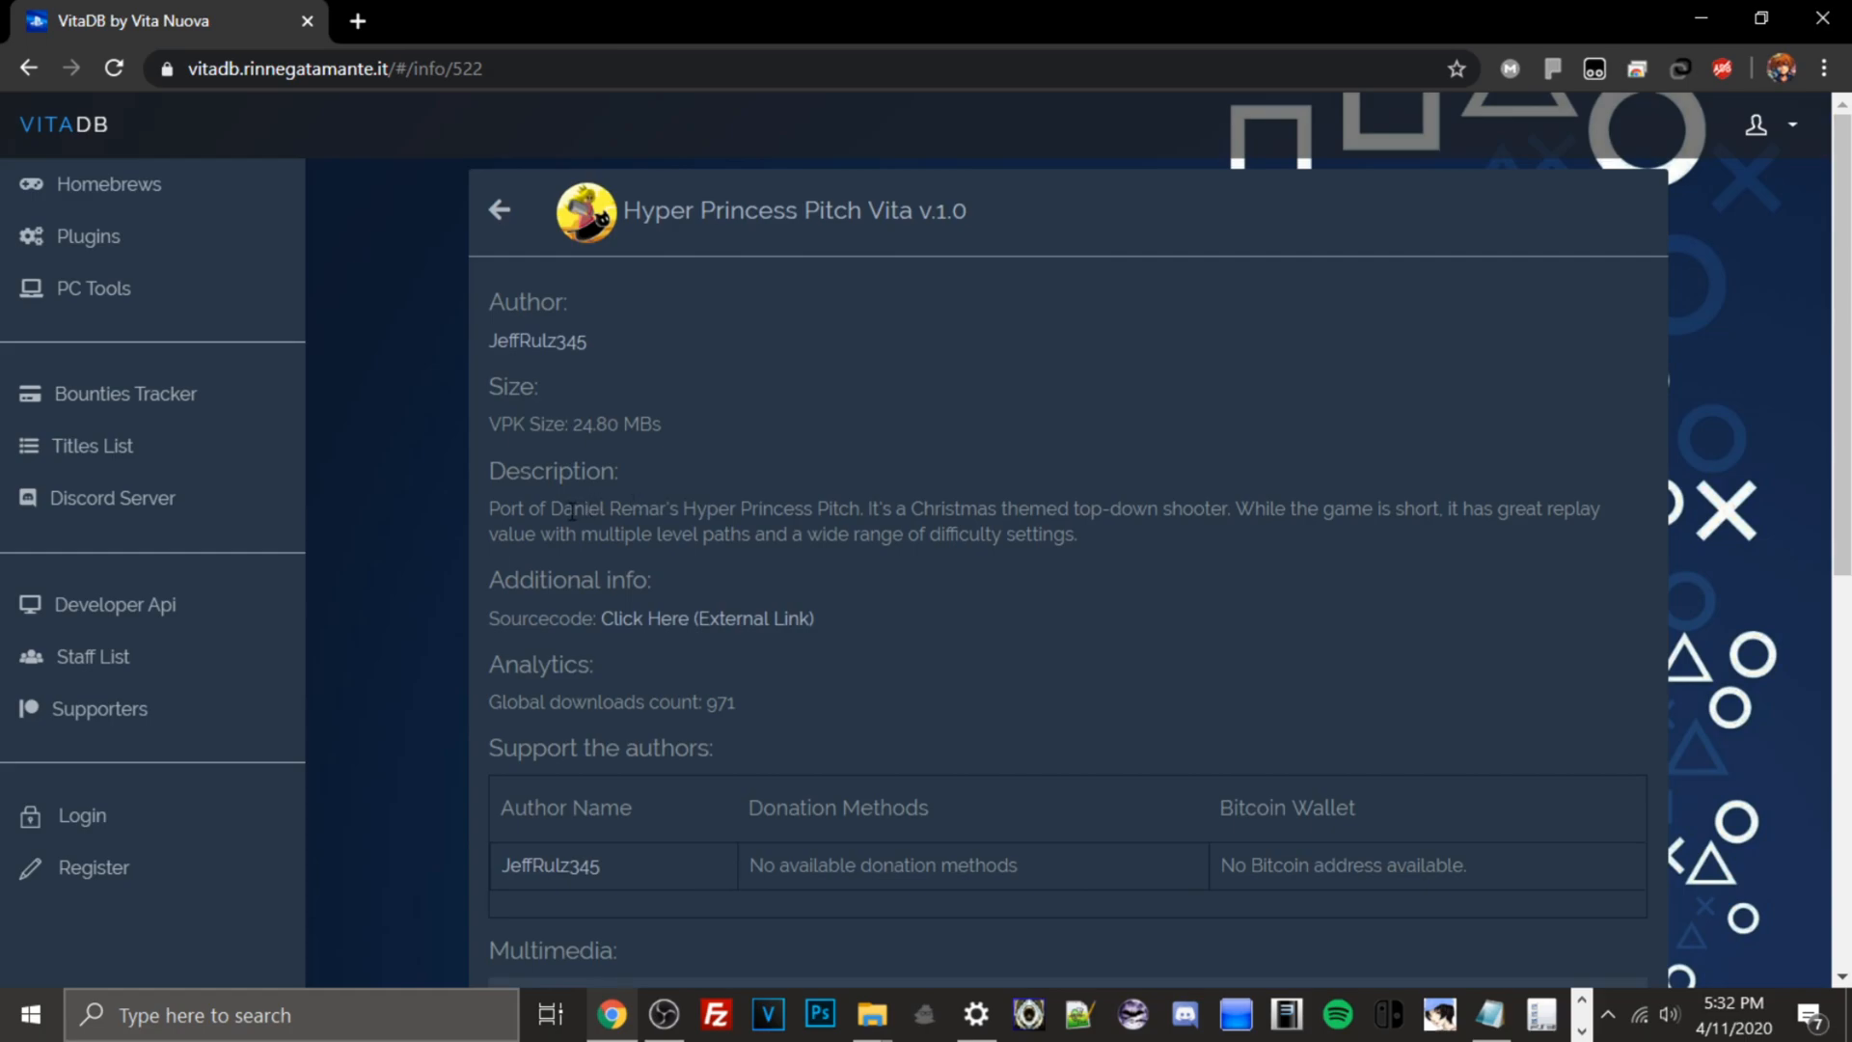
Step: Open the game's Sourcecode link (HyperPrincessPitch-Vita-src.zip) in a new browser tab
{"action": "scroll", "scroll_direction": "down", "scroll_amount": 3}
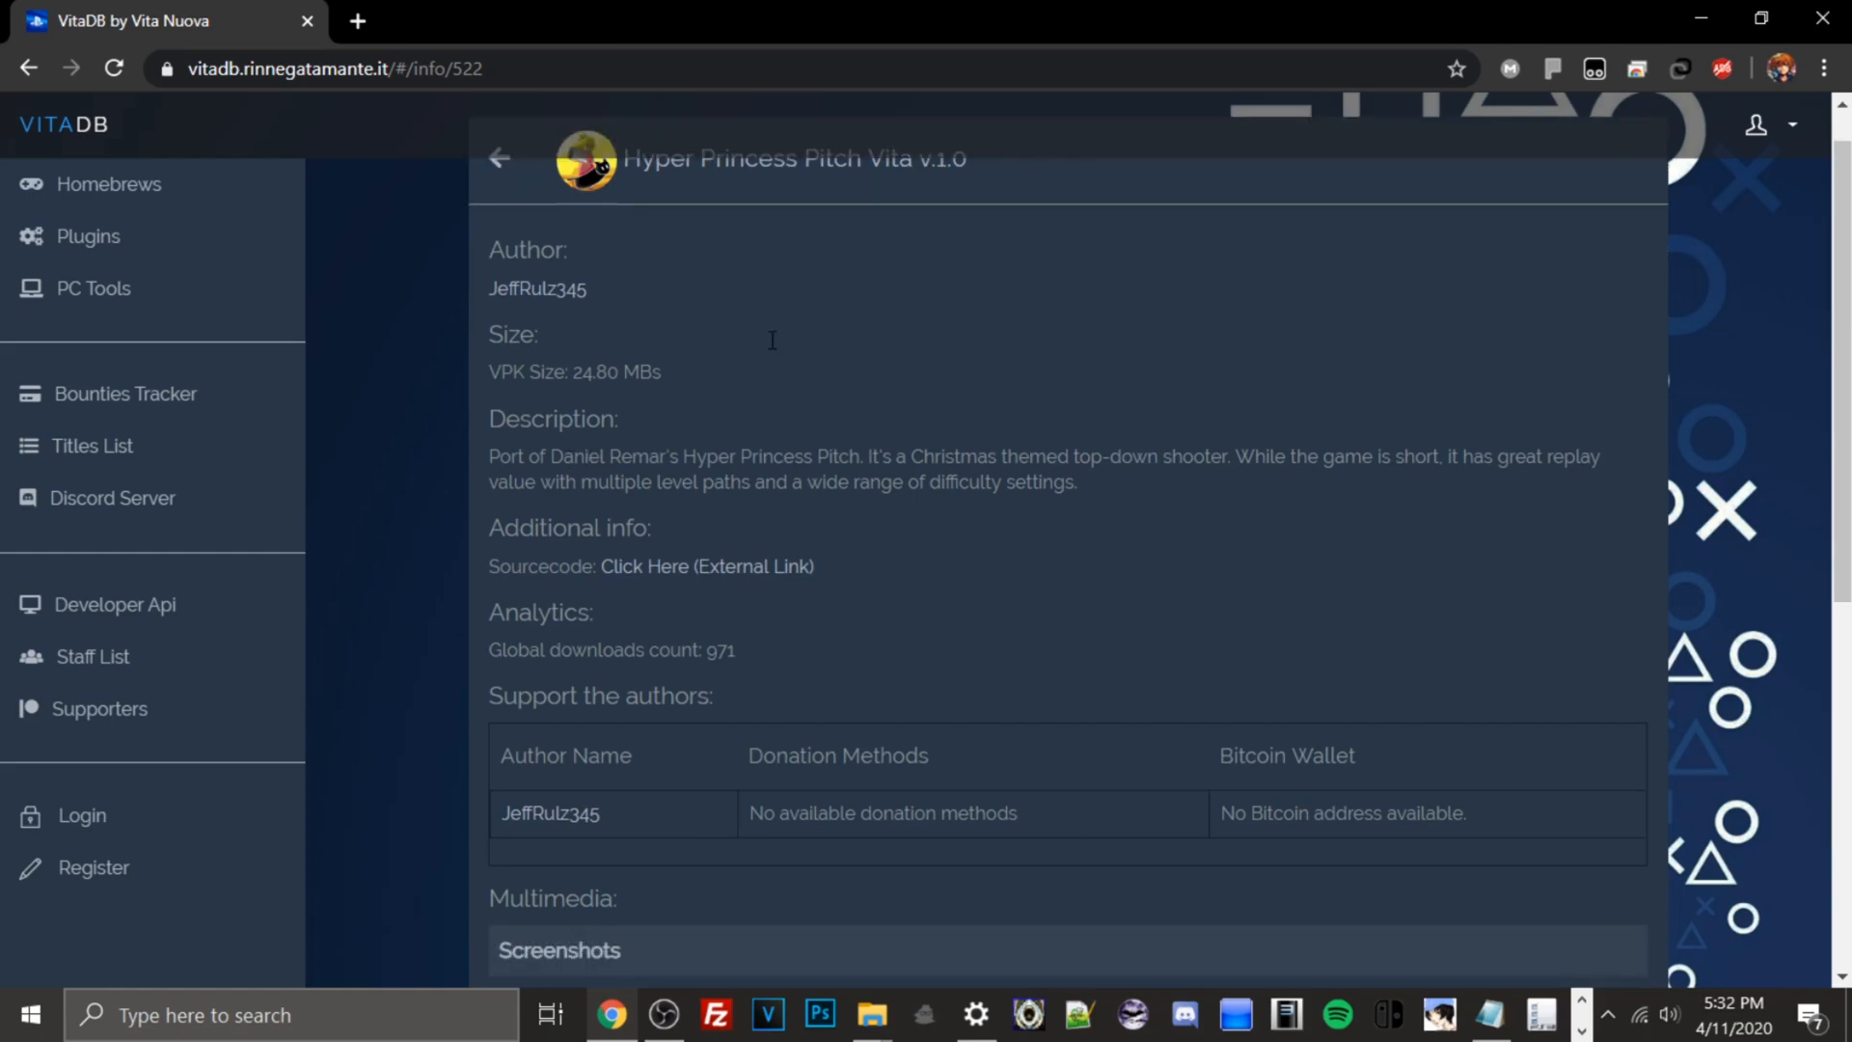
{"action": "scroll", "scroll_direction": "down", "scroll_amount": 3}
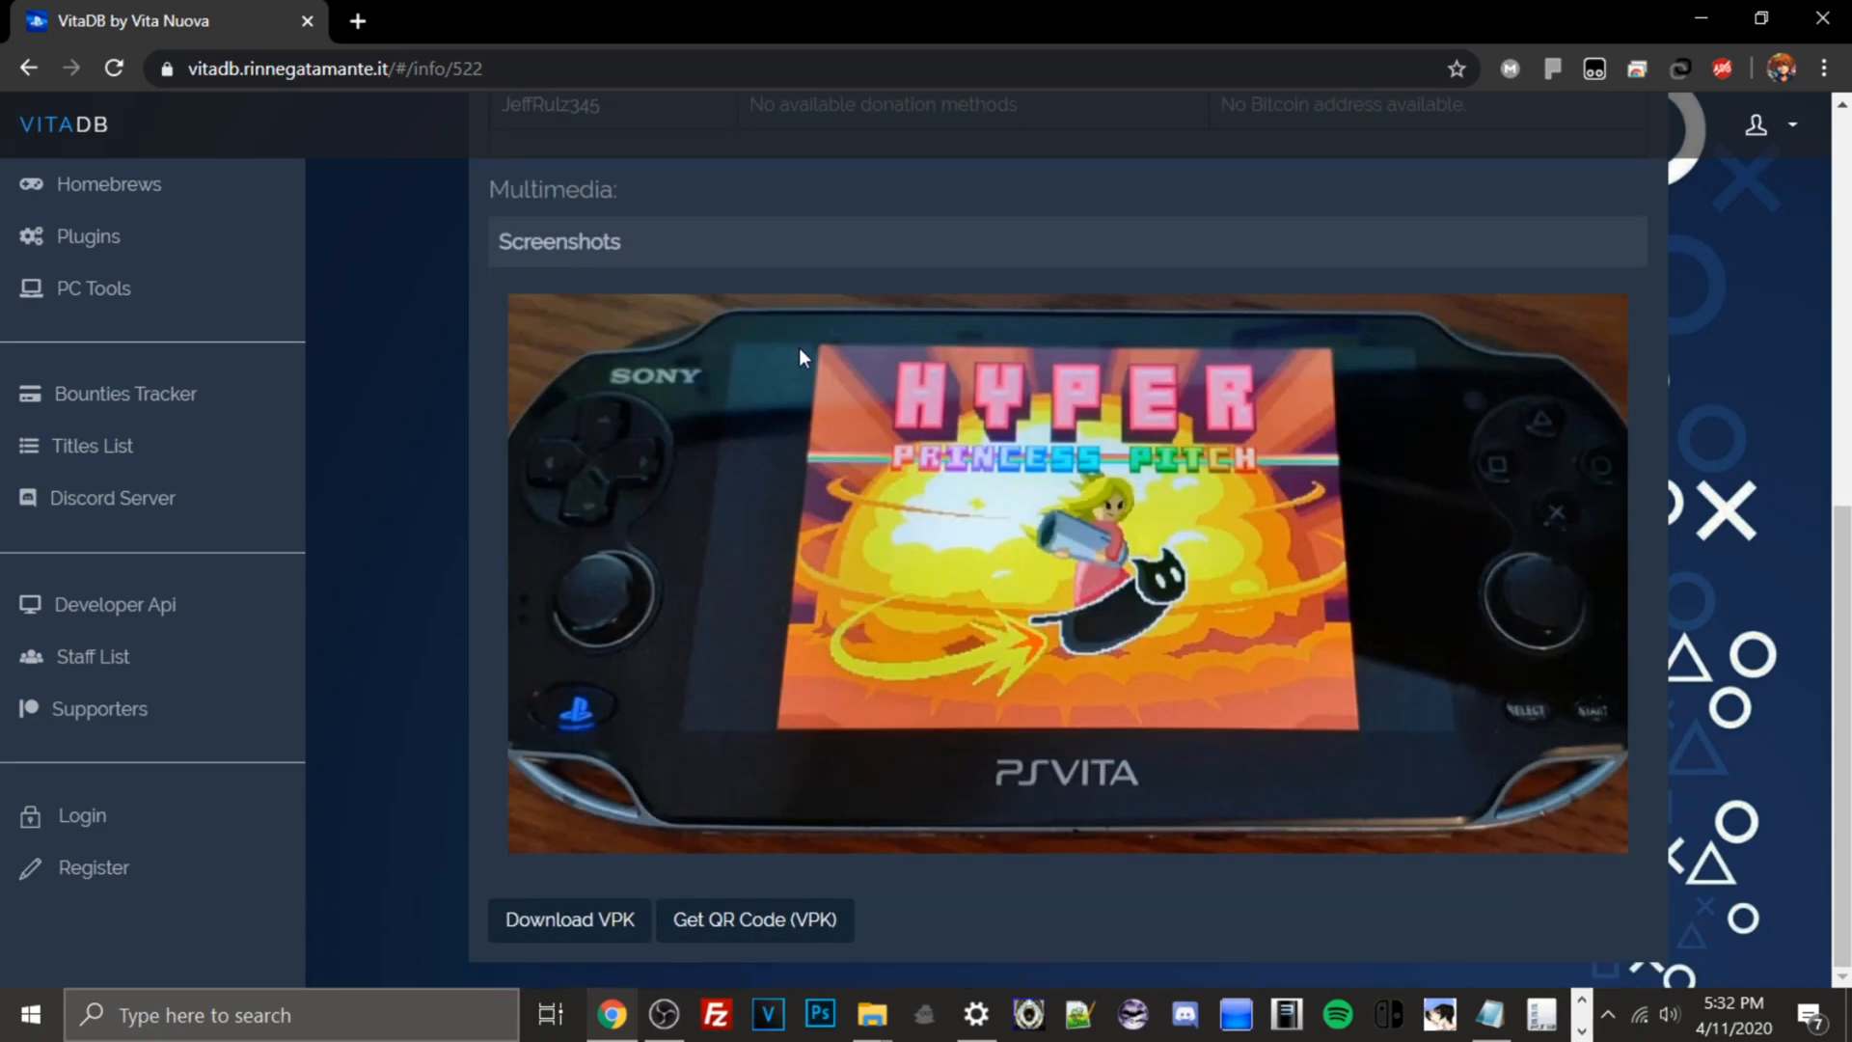
{"action": "scroll", "scroll_direction": "up", "scroll_amount": 3}
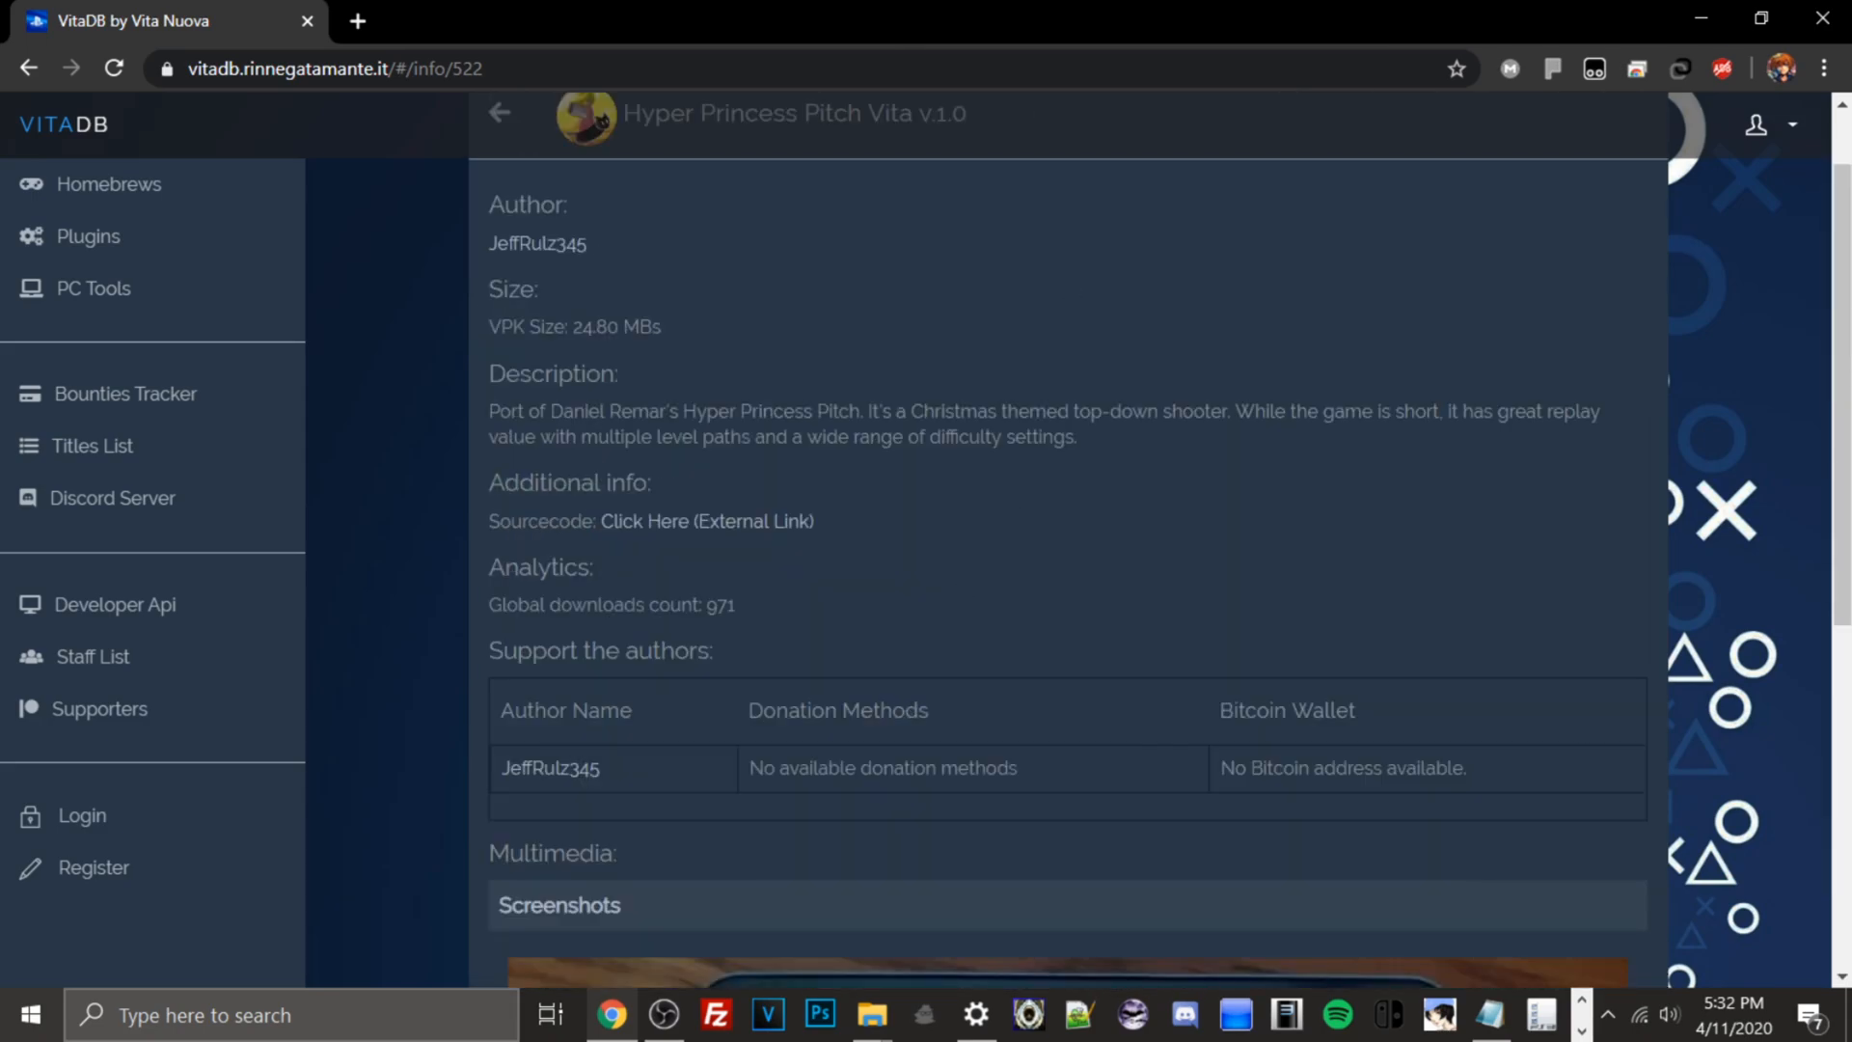
{"action": "scroll", "scroll_direction": "down", "scroll_amount": 3}
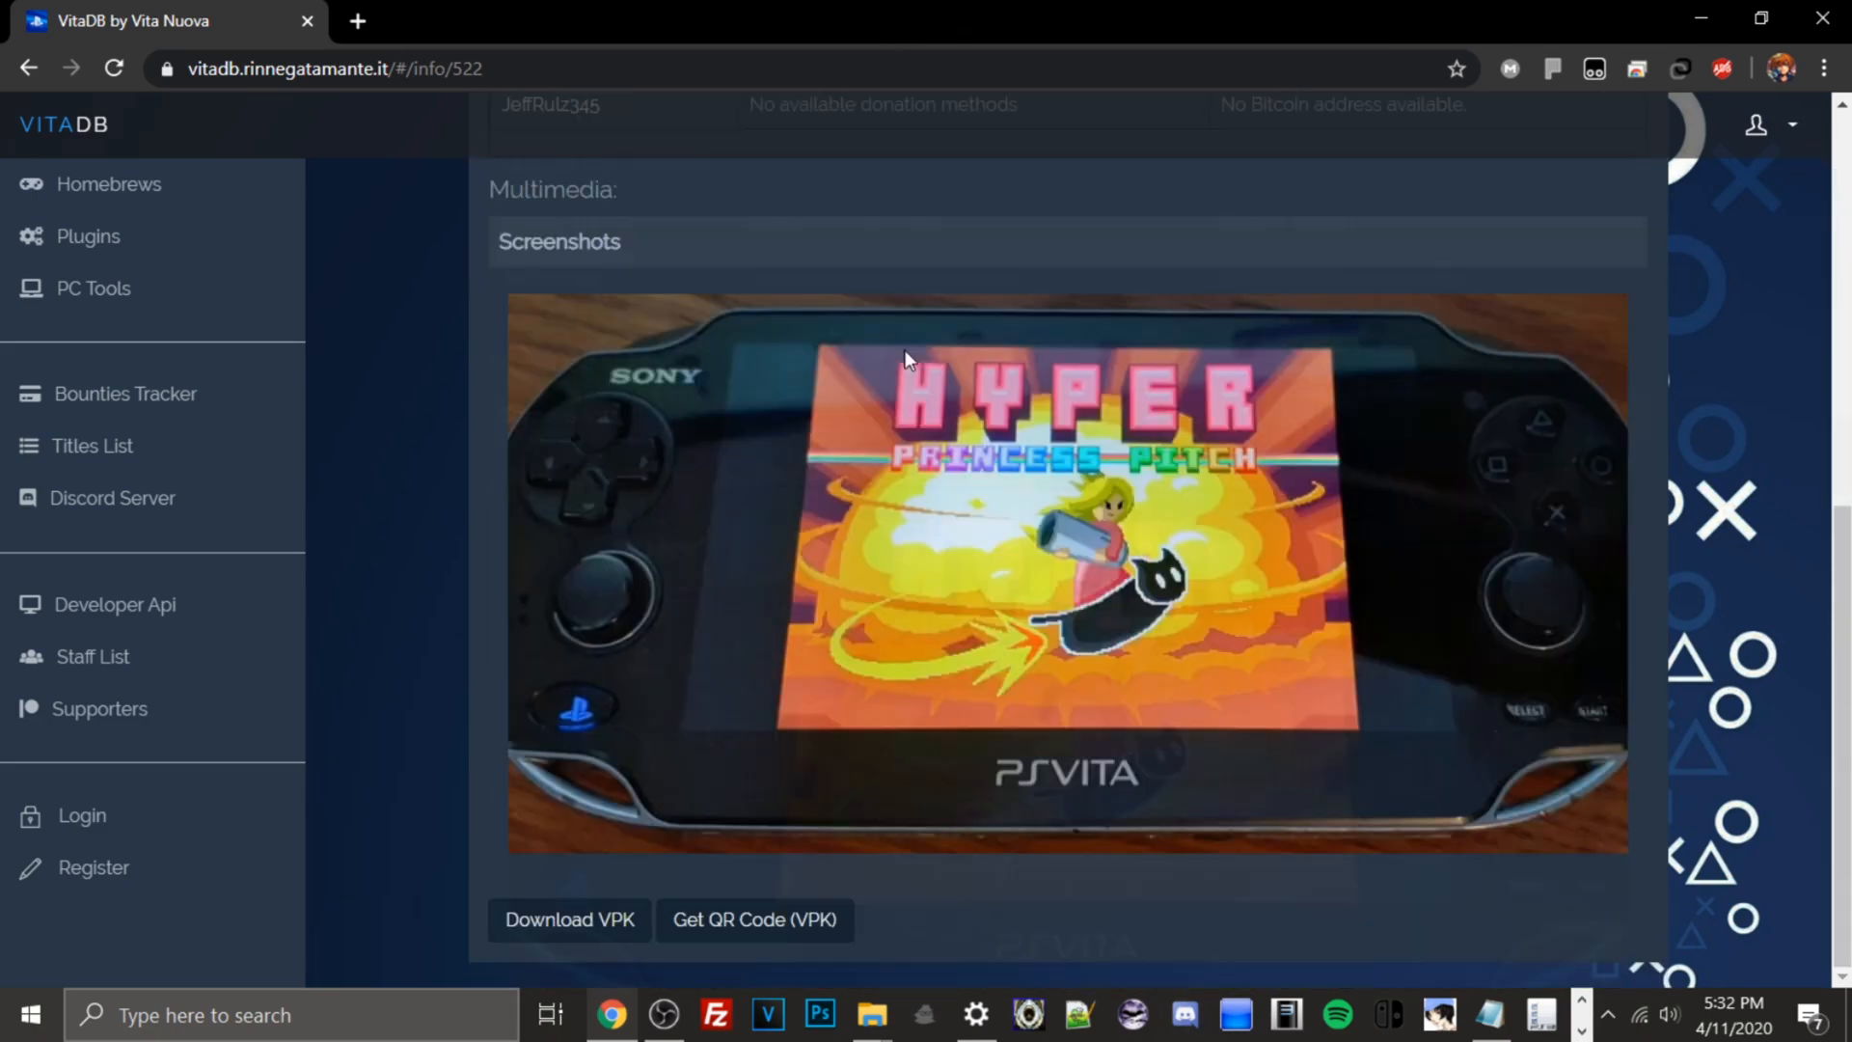
{"action": "scroll", "scroll_direction": "up", "scroll_amount": 3}
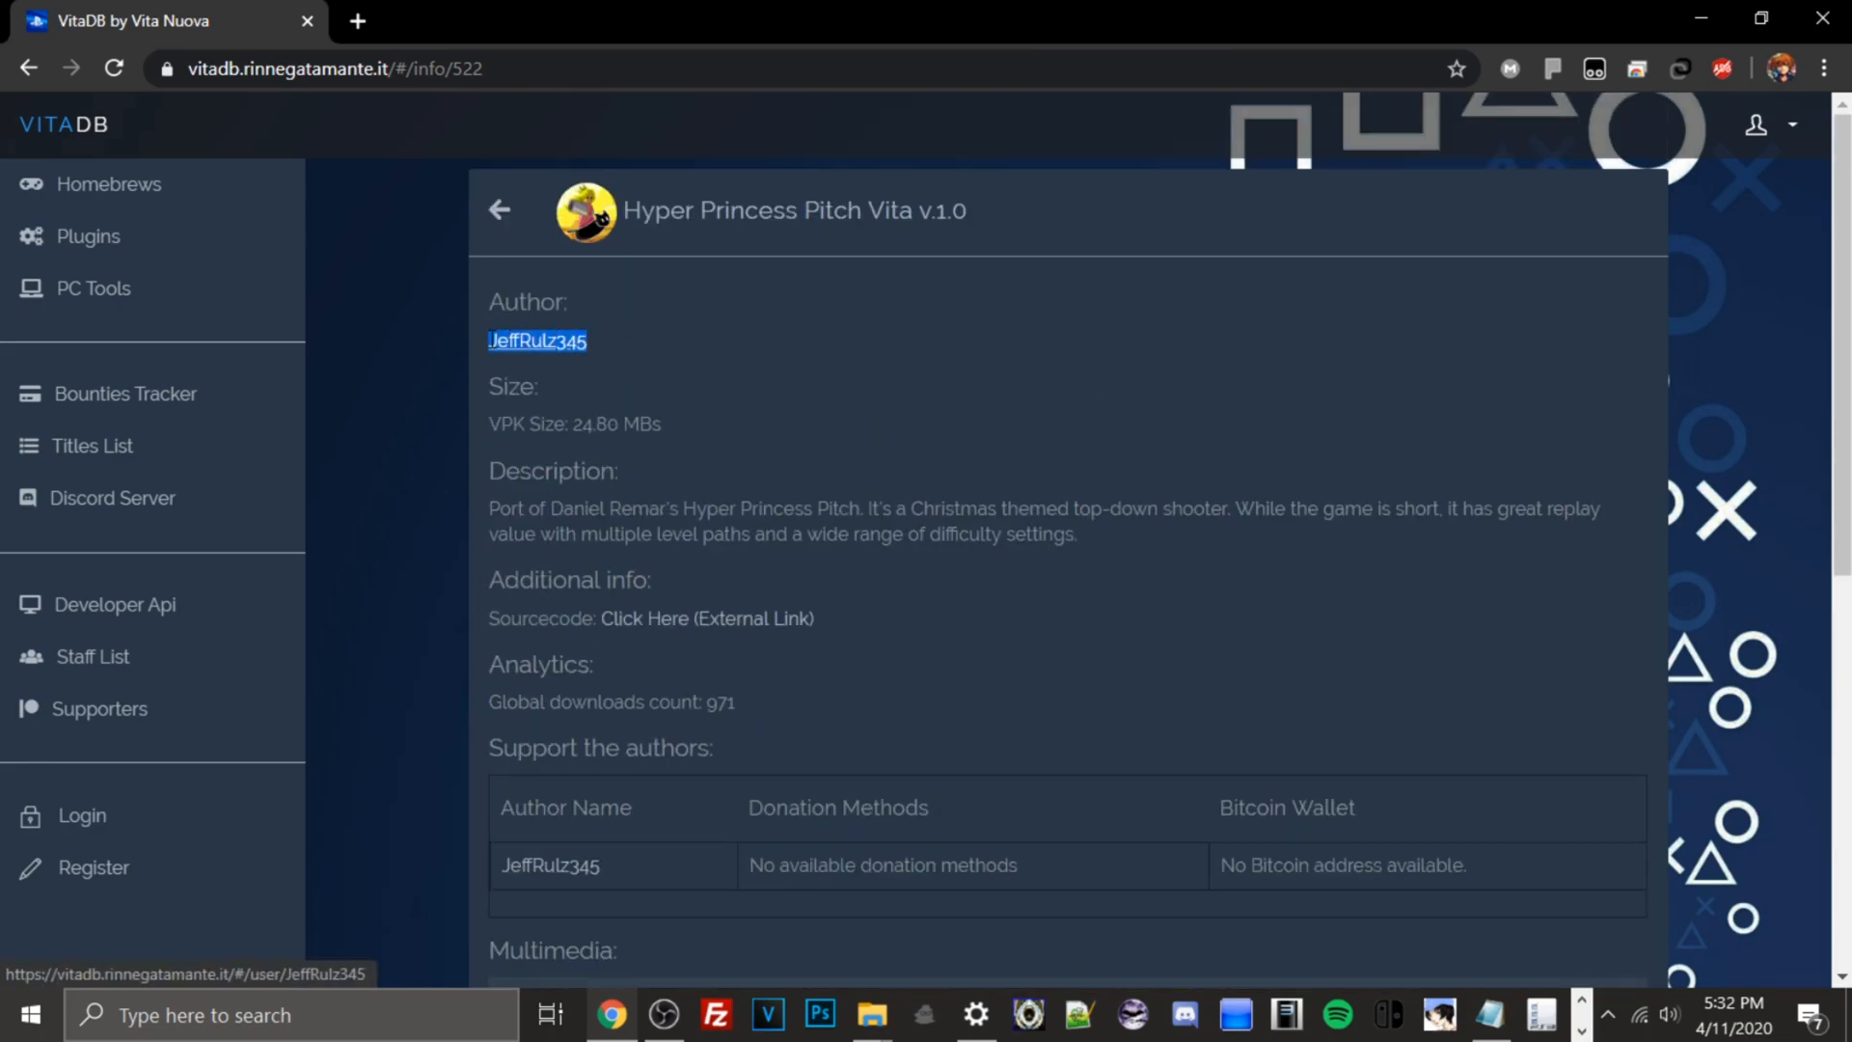
{"action": "mouse_move", "coordinate": [661, 497]}
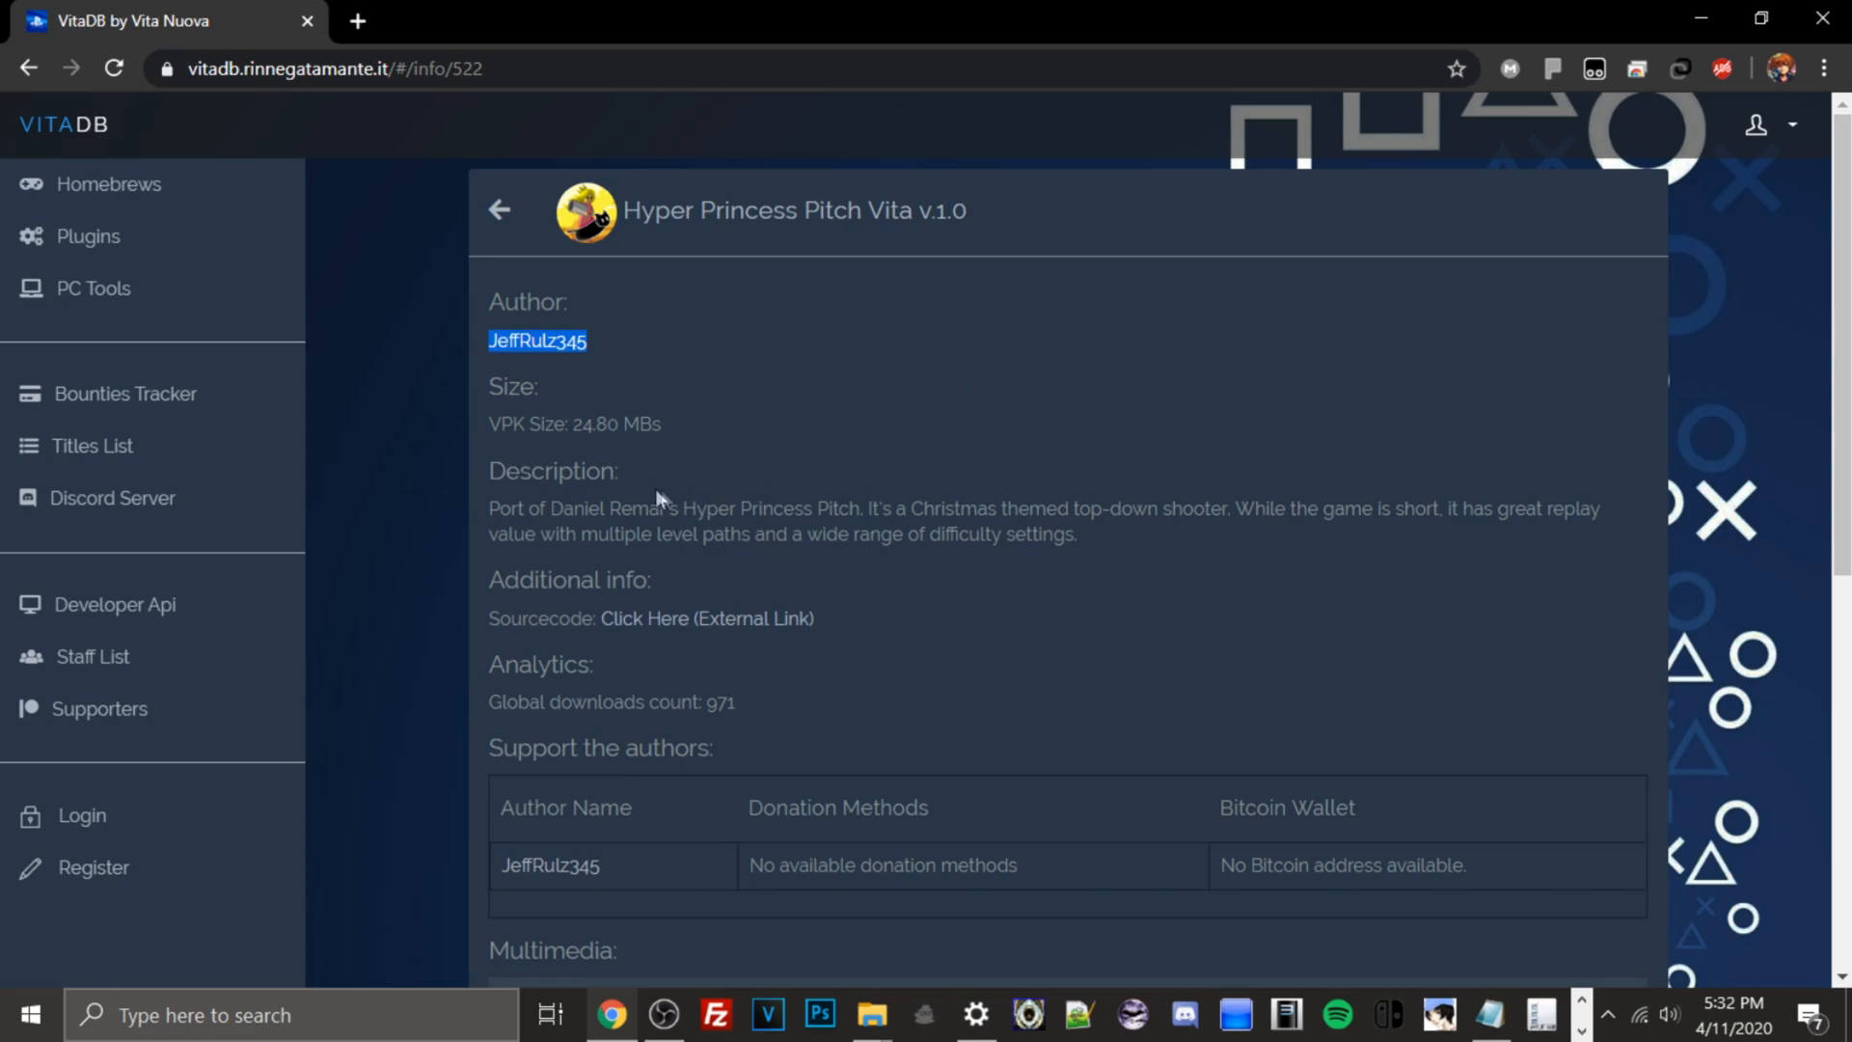
{"action": "right_click", "coordinate": [646, 619]}
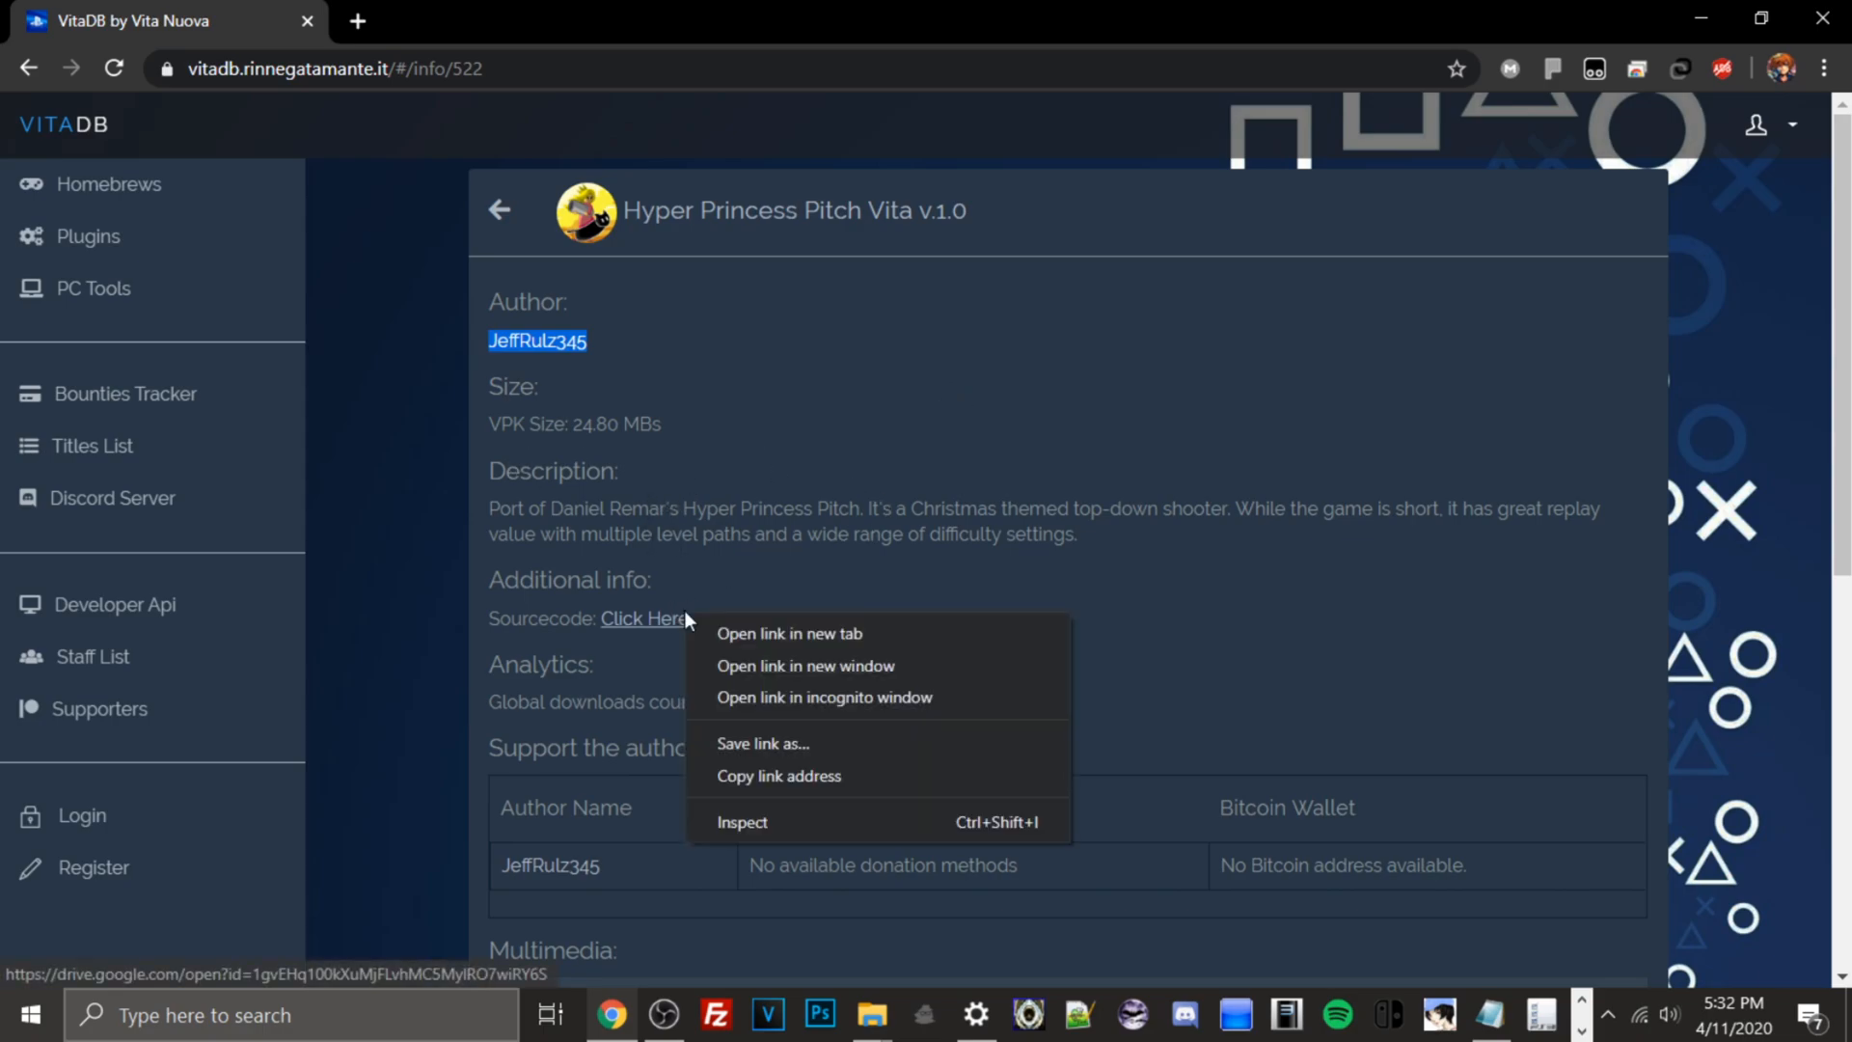
{"action": "left_click", "coordinate": [790, 634]}
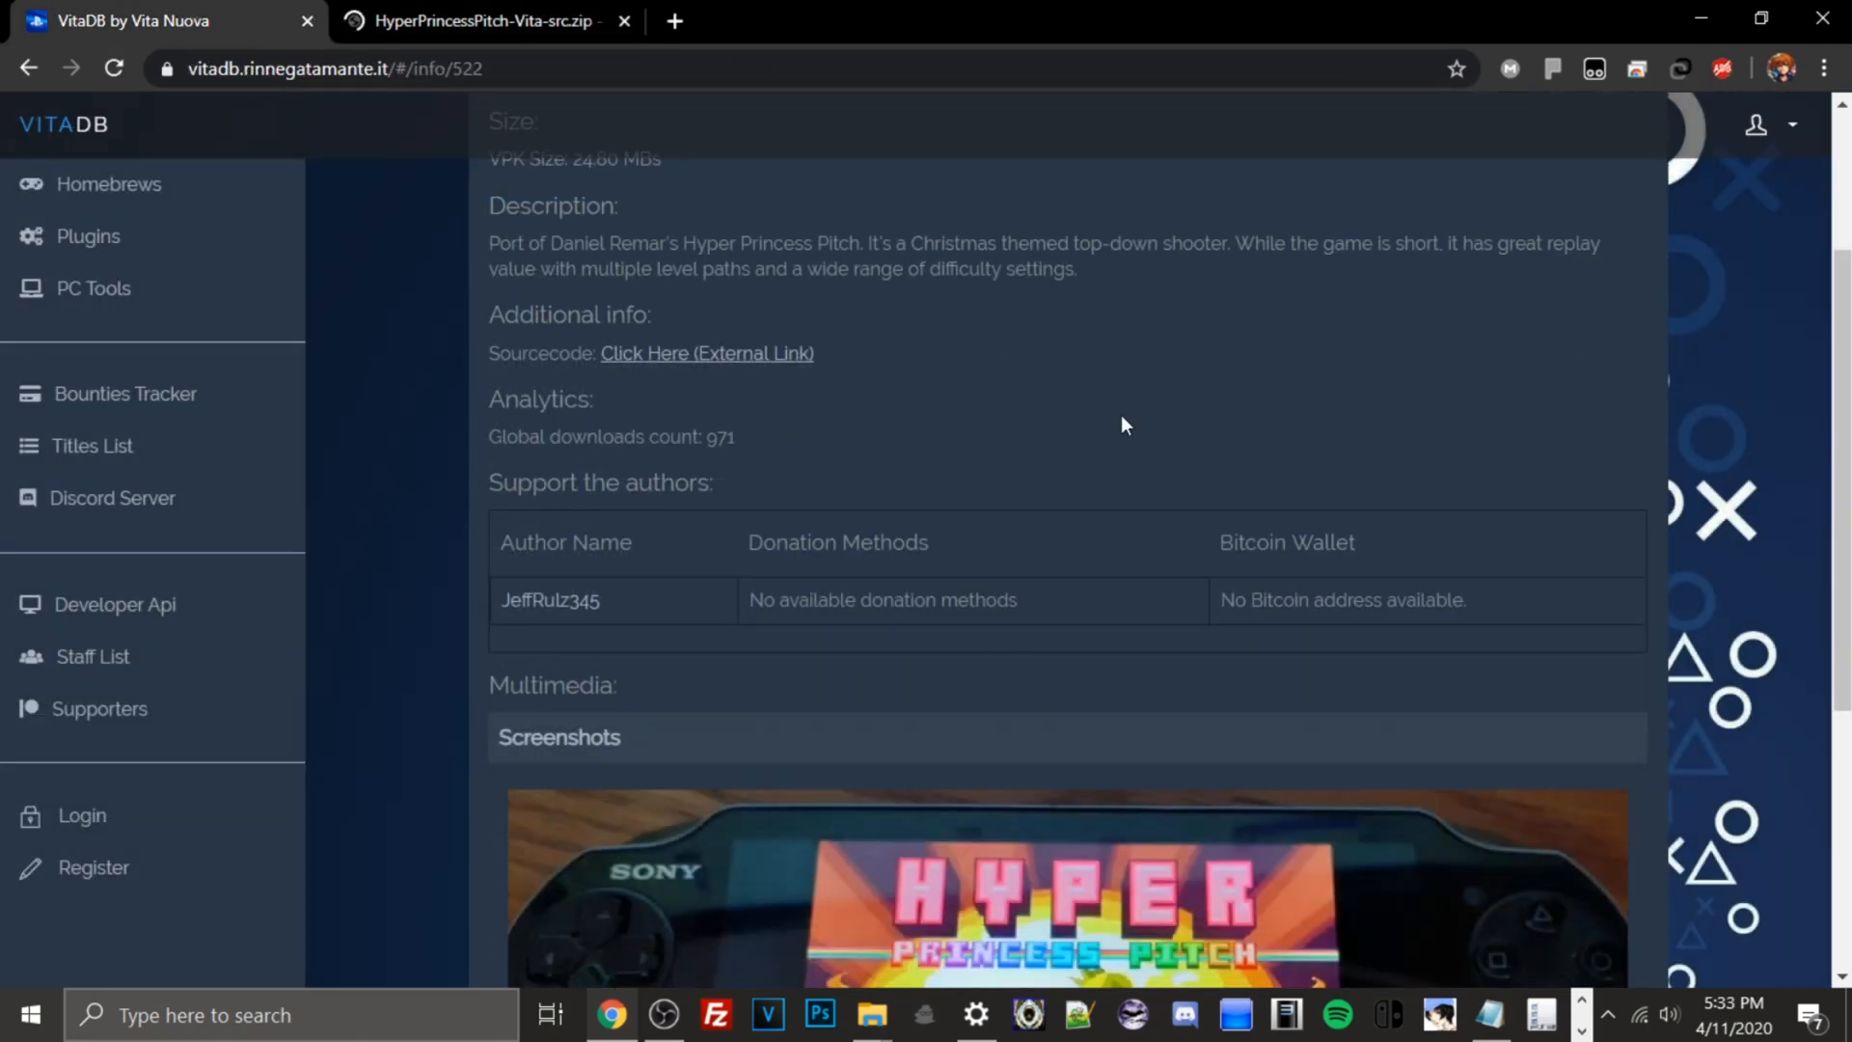
{"action": "scroll", "scroll_direction": "down", "scroll_amount": 3}
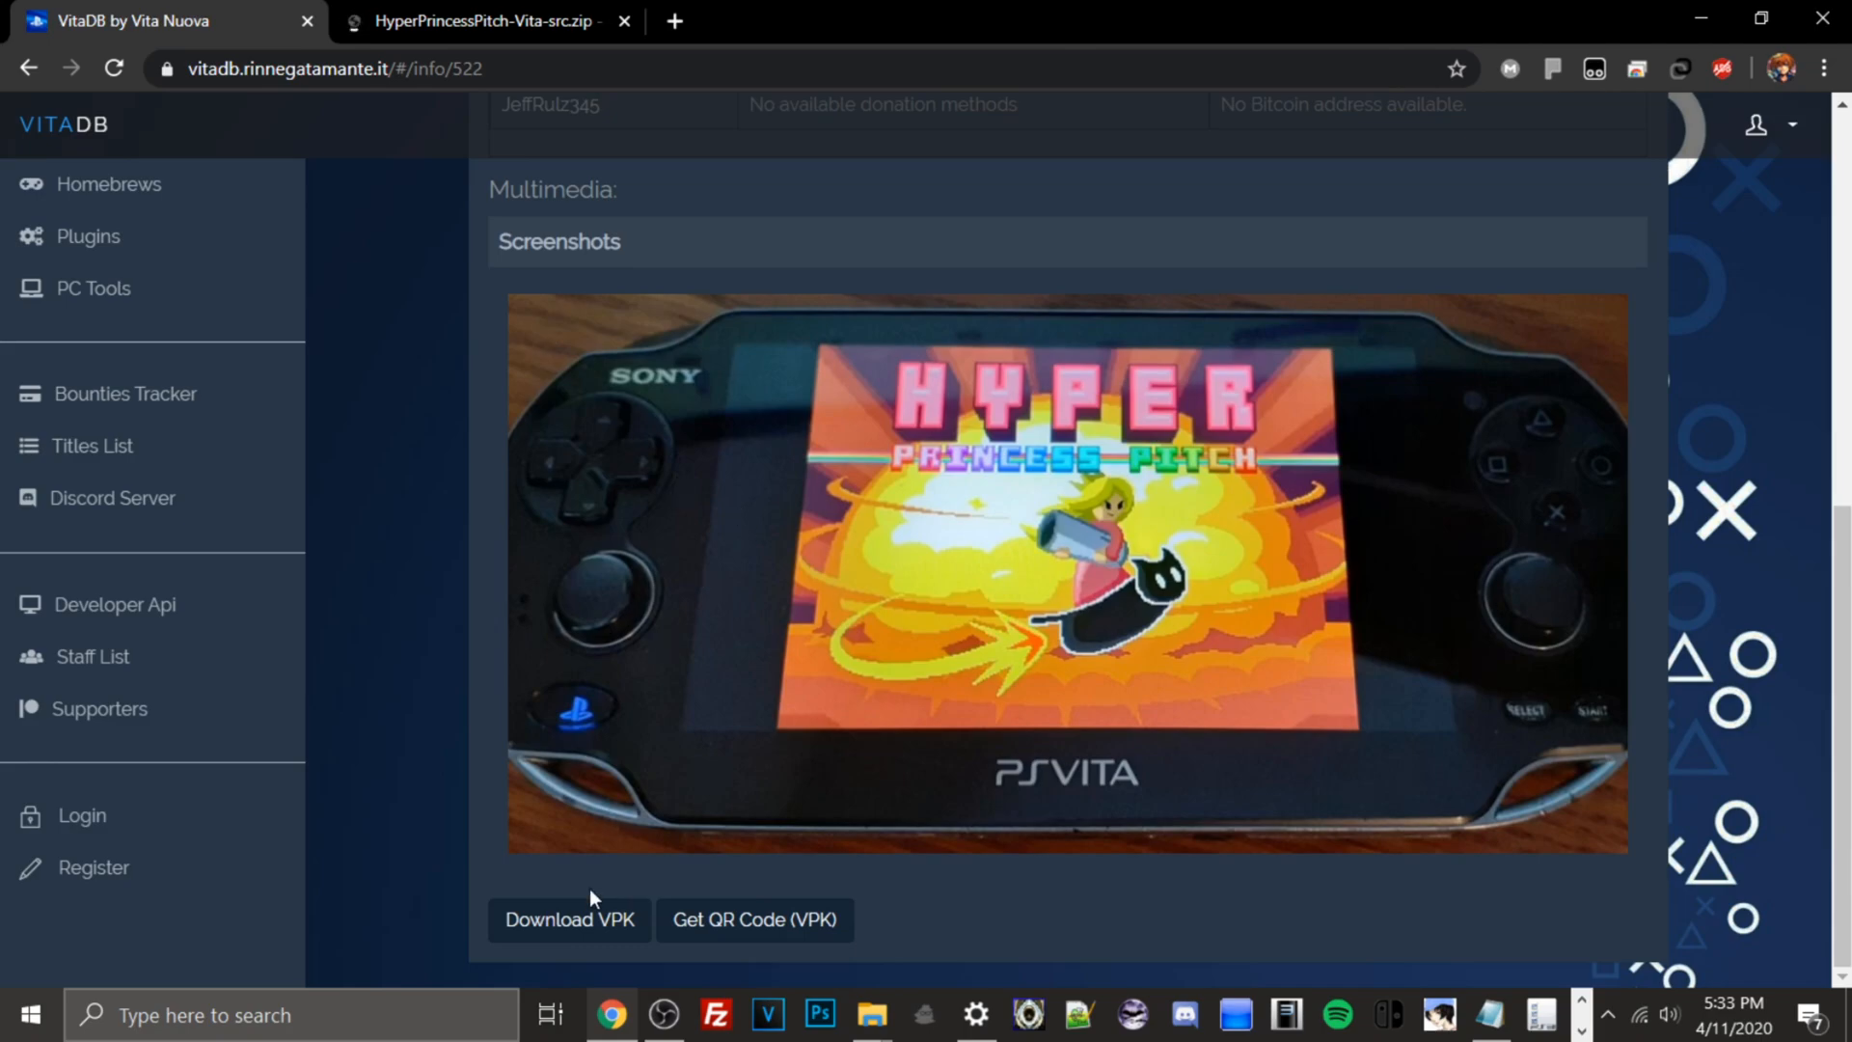
Step: Download the Hyper Princess Pitch Vita VPK from its VitaDB info page
{"action": "left_click", "coordinate": [569, 920]}
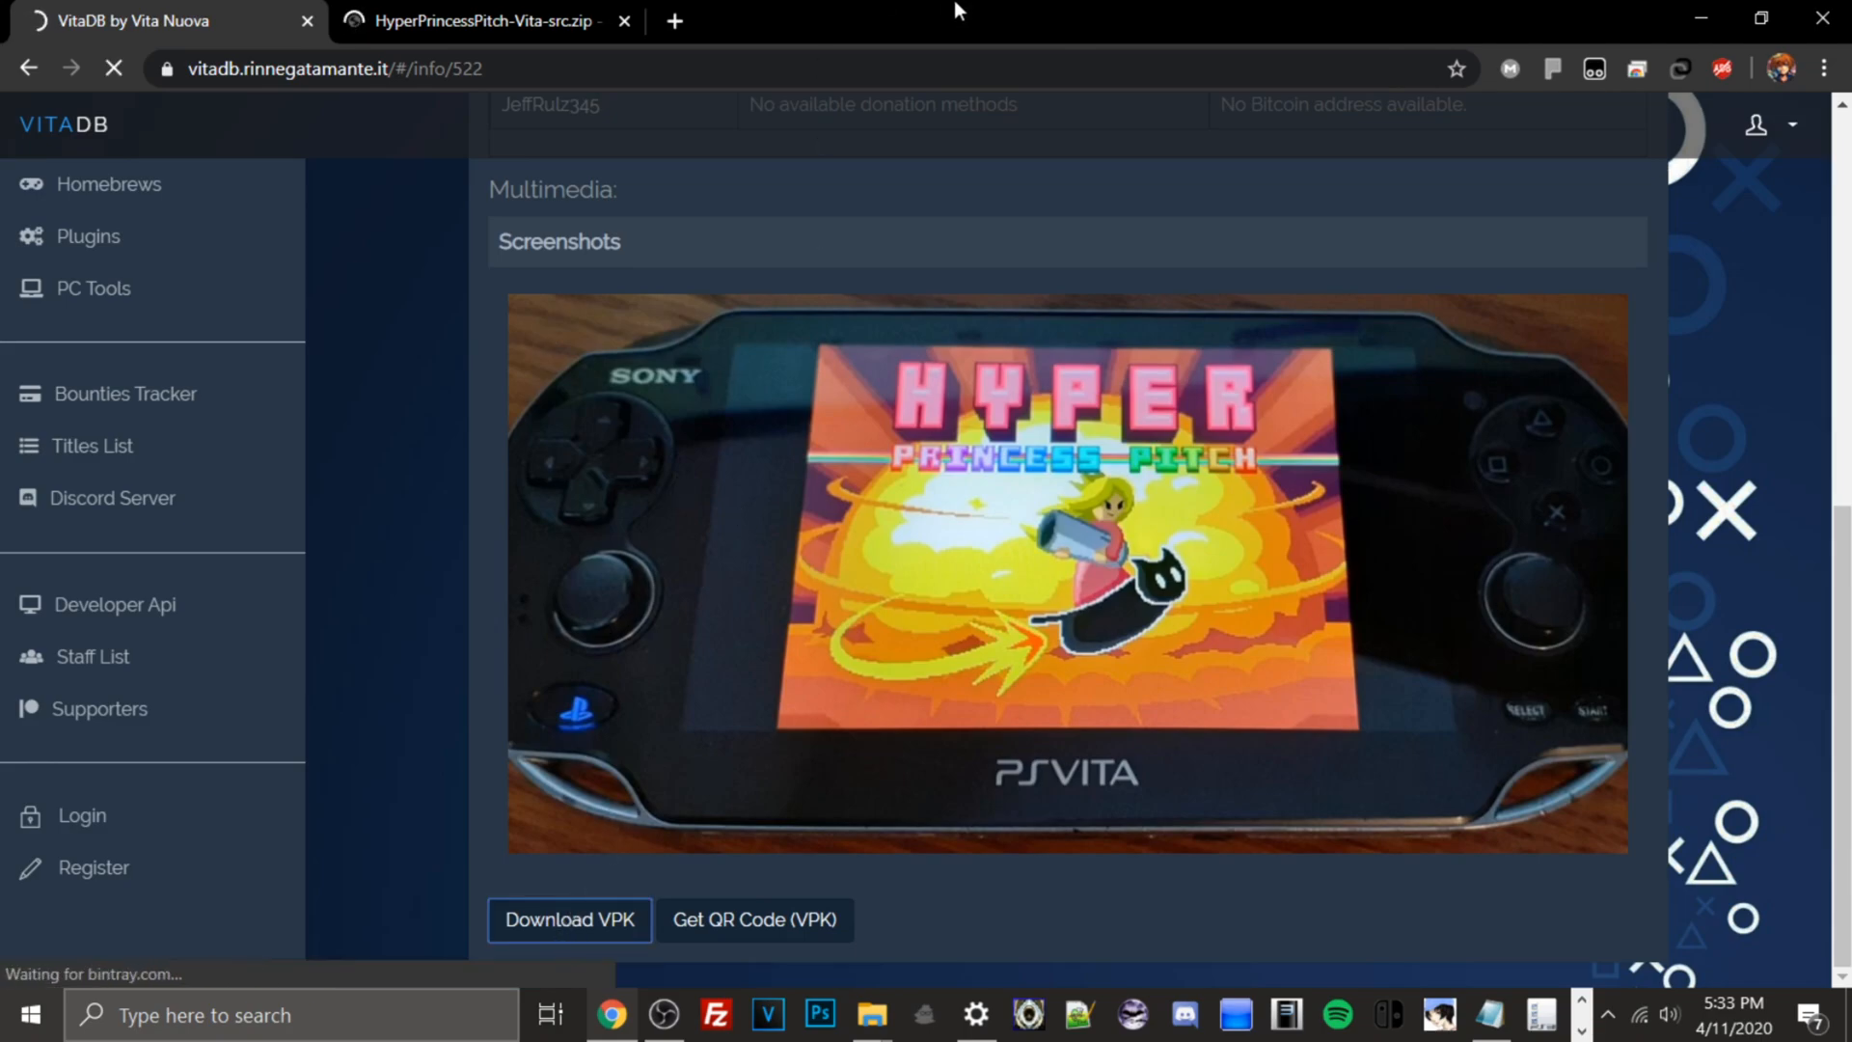
{"action": "left_click", "coordinate": [569, 920]}
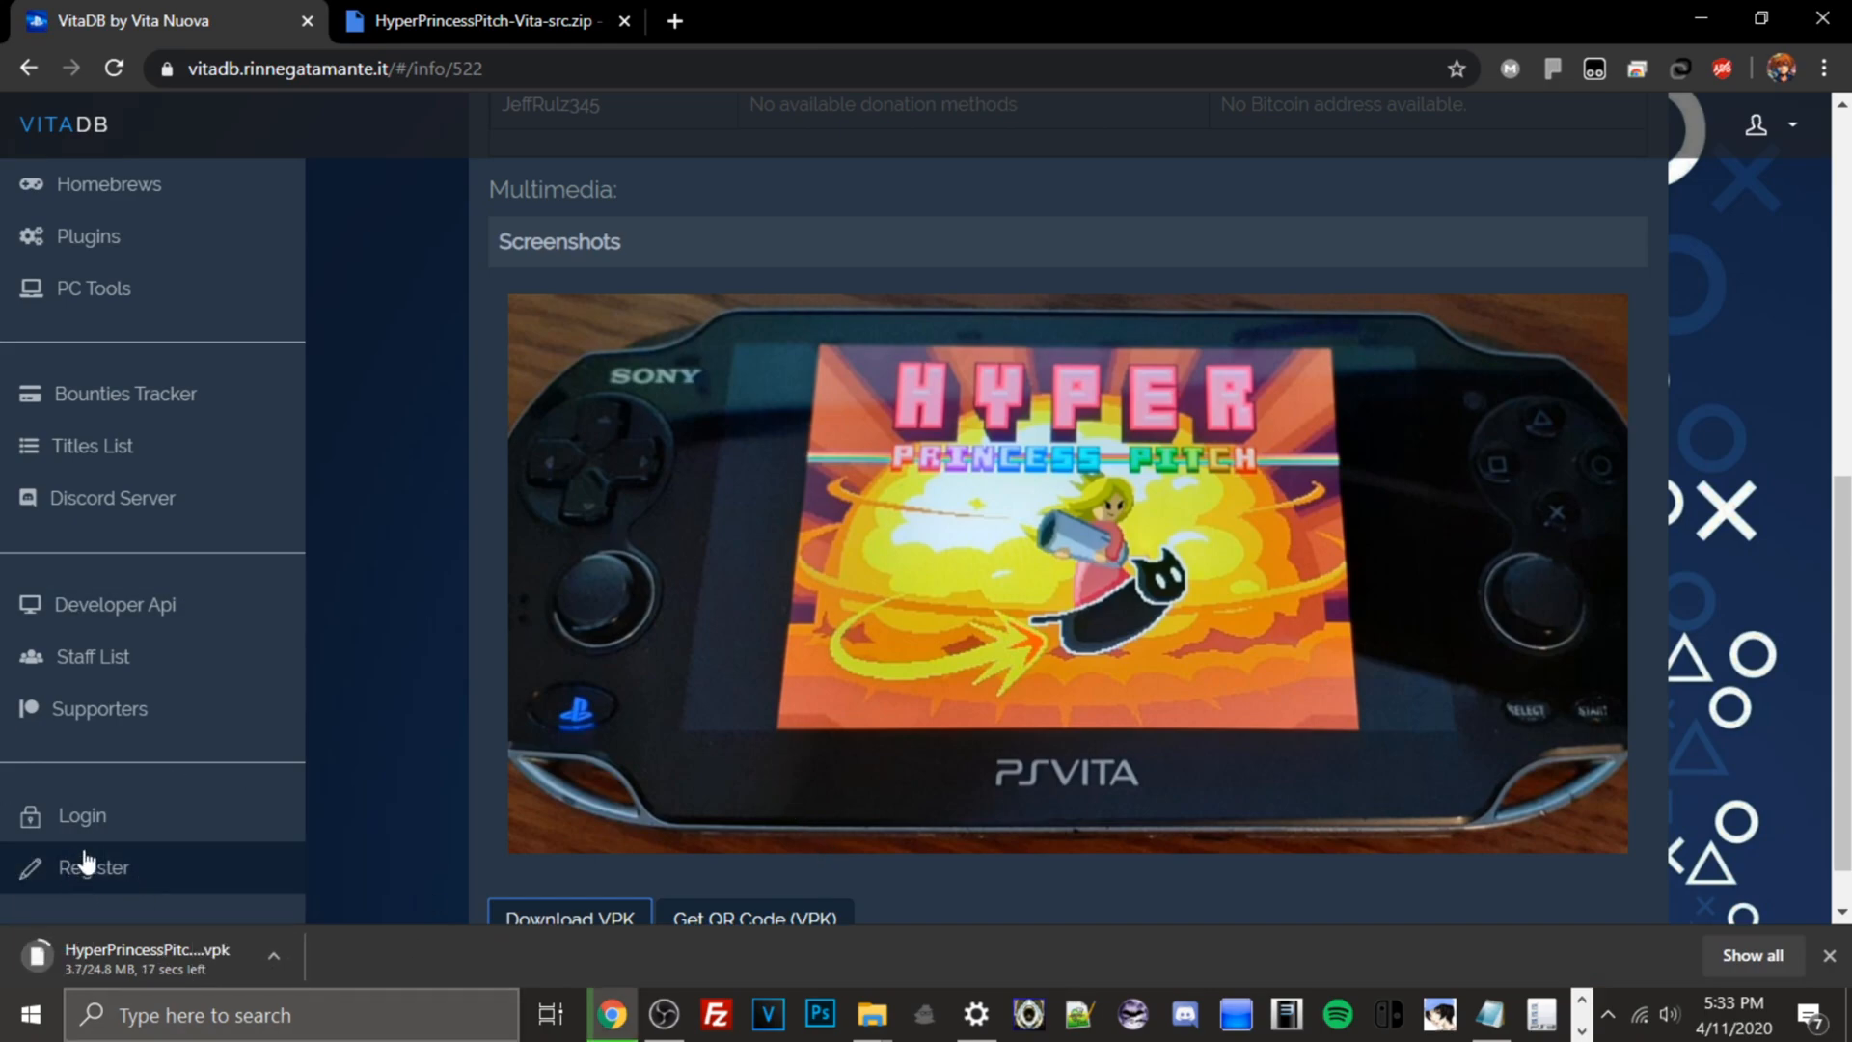
{"action": "mouse_move", "coordinate": [85, 866]}
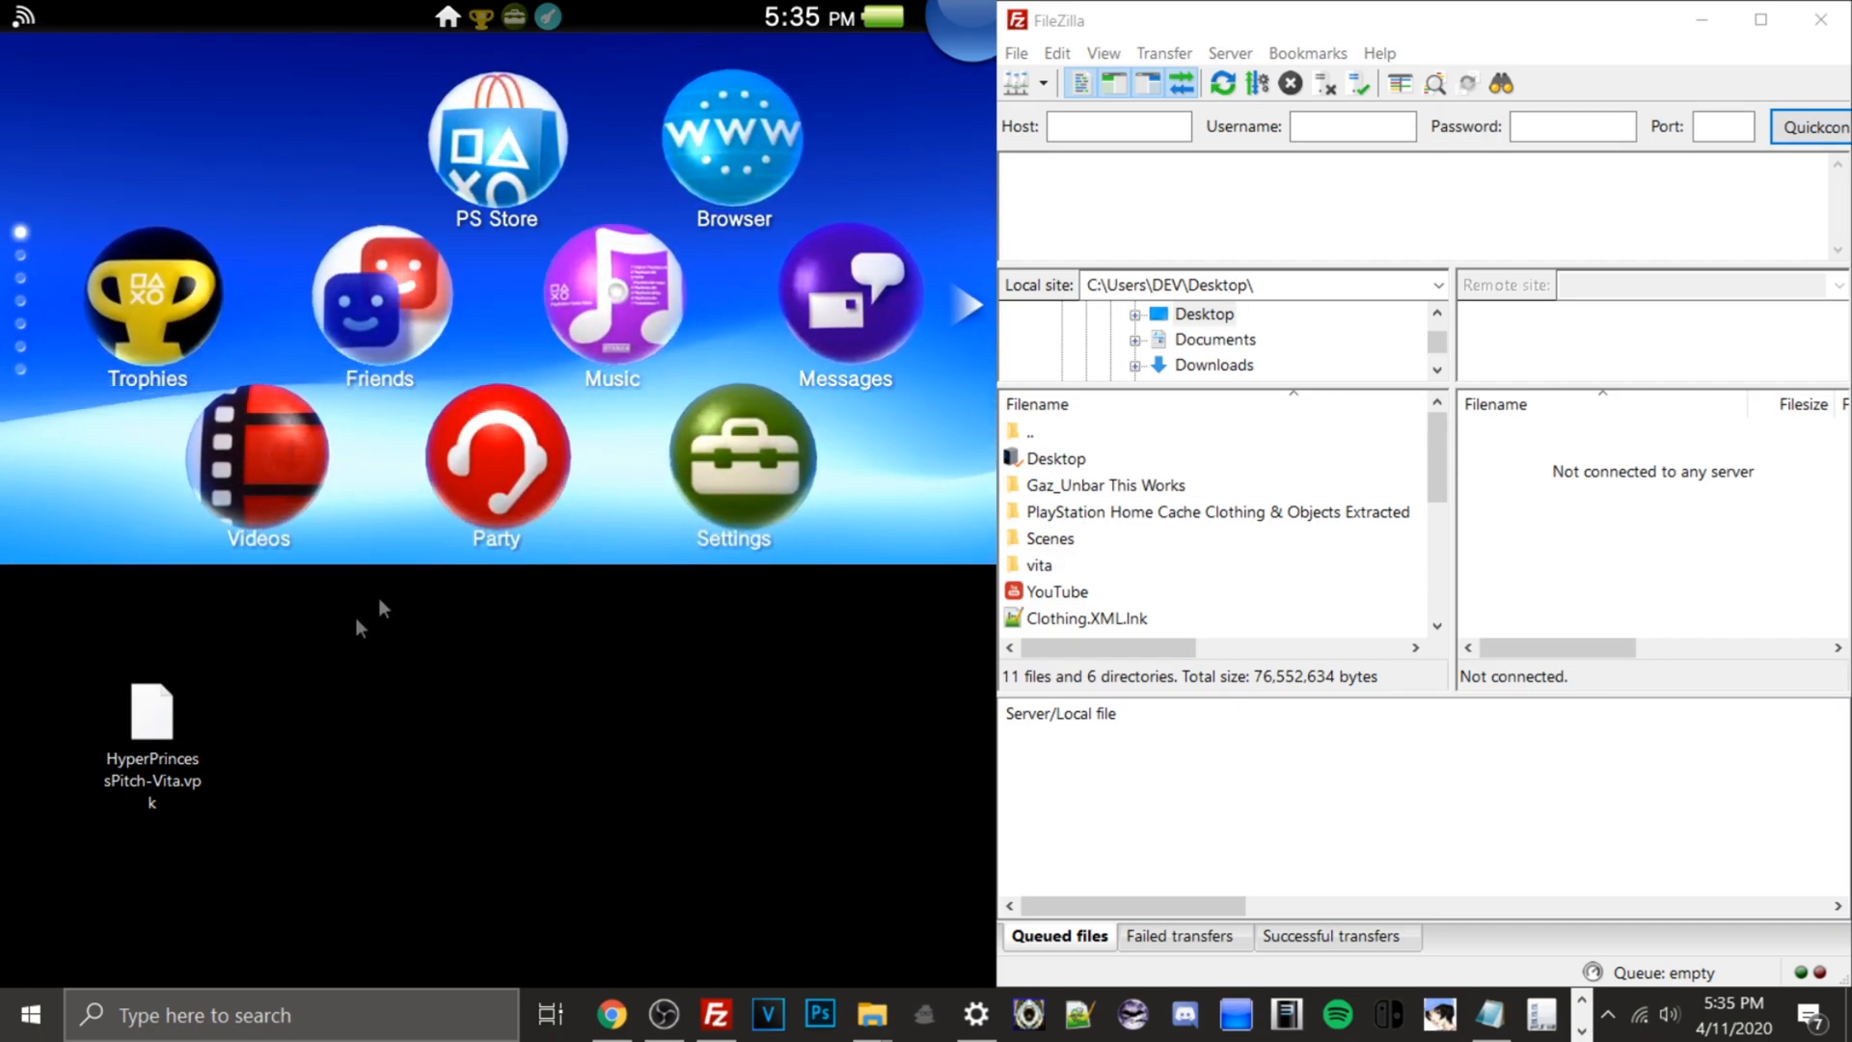
{"action": "mouse_move", "coordinate": [304, 868]}
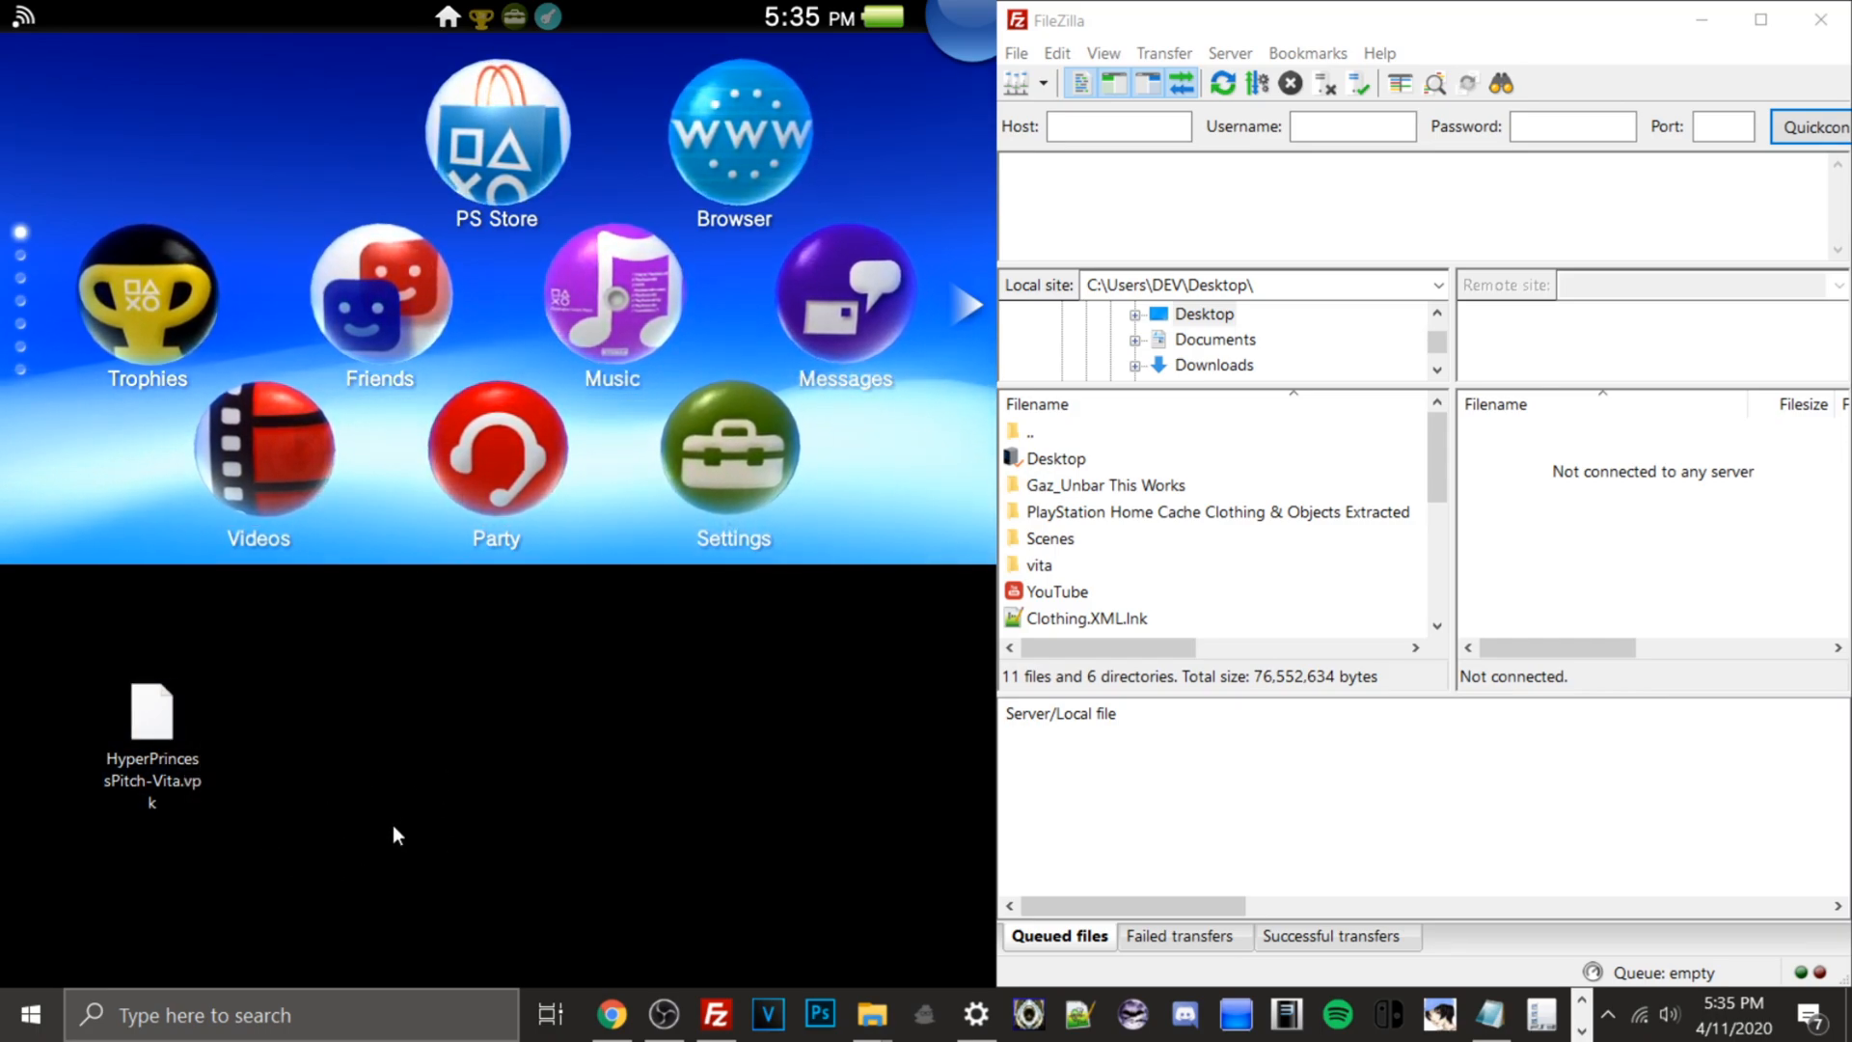
Step: Select the downloaded HyperPrincessPitch-Vita.vpk on the desktop beside FileZilla
{"action": "left_click", "coordinate": [151, 709]}
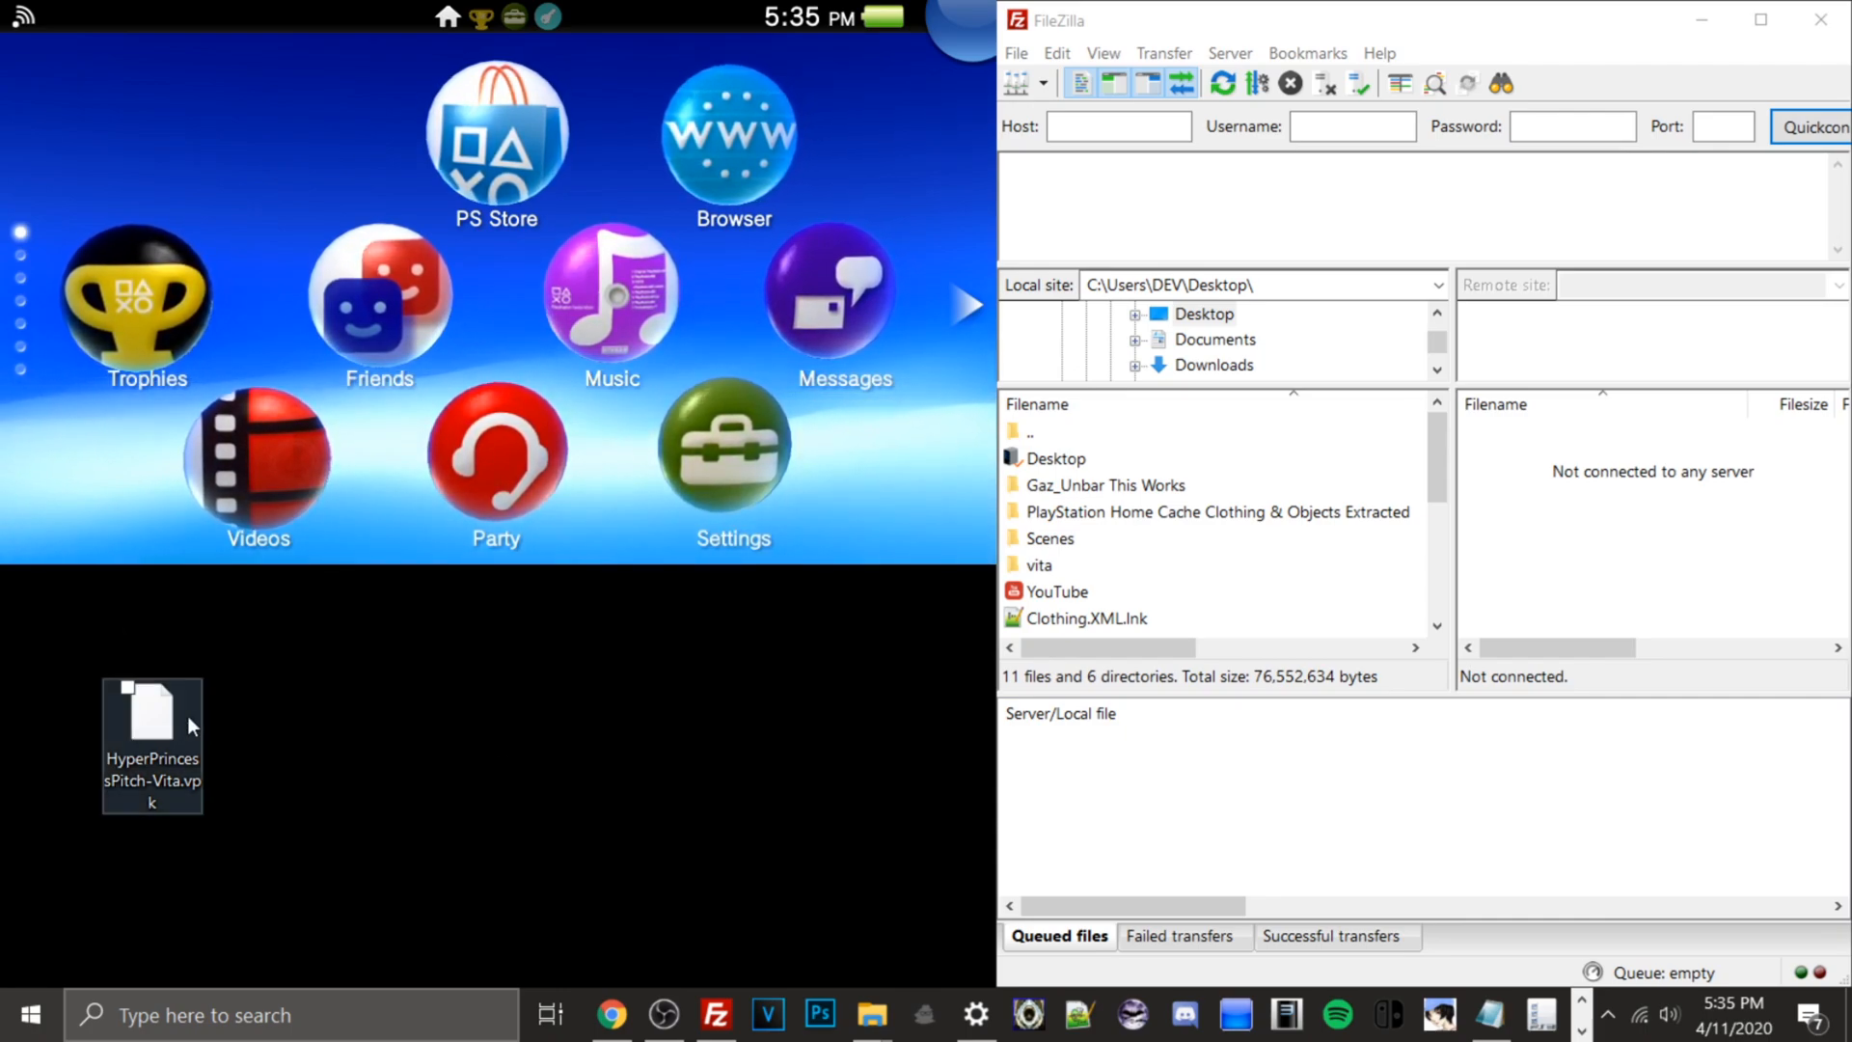
{"action": "mouse_move", "coordinate": [193, 721]}
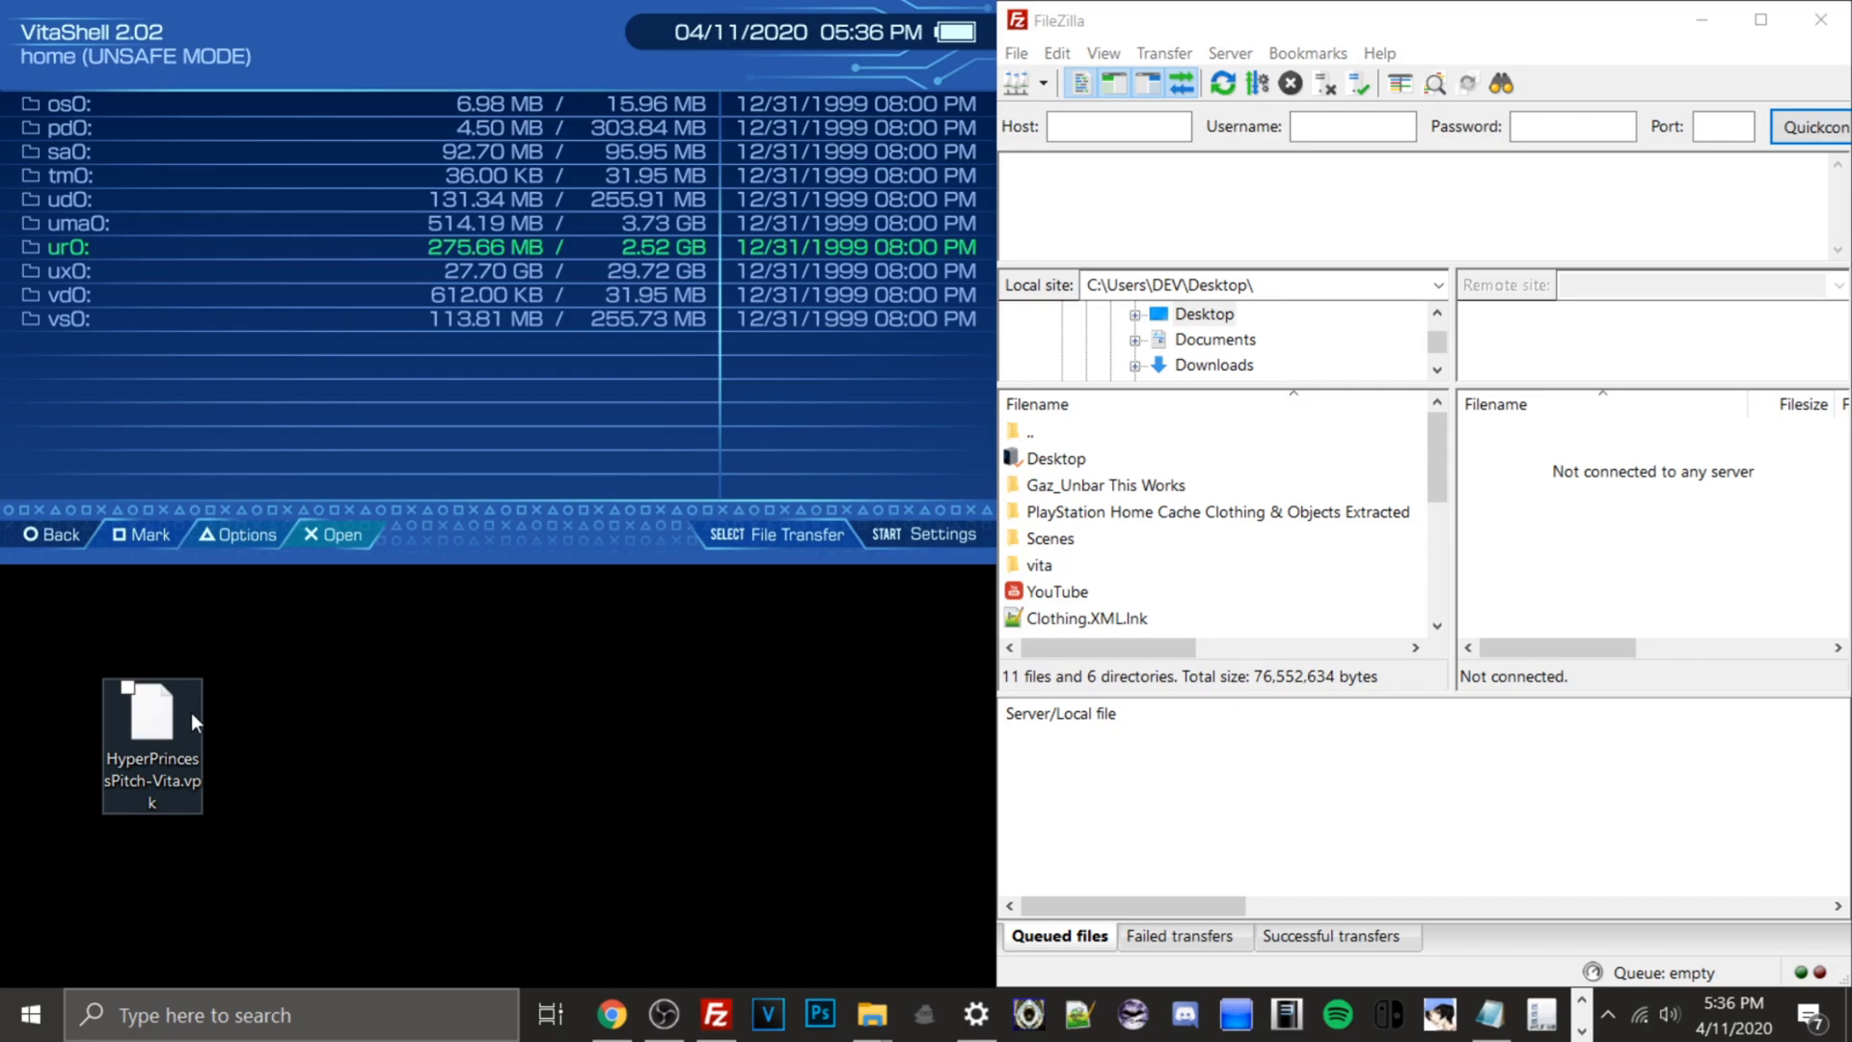
Step: Start VitaShell's FTP server and begin entering host 10.0.0.1 in FileZilla
{"action": "left_click", "coordinate": [888, 535]}
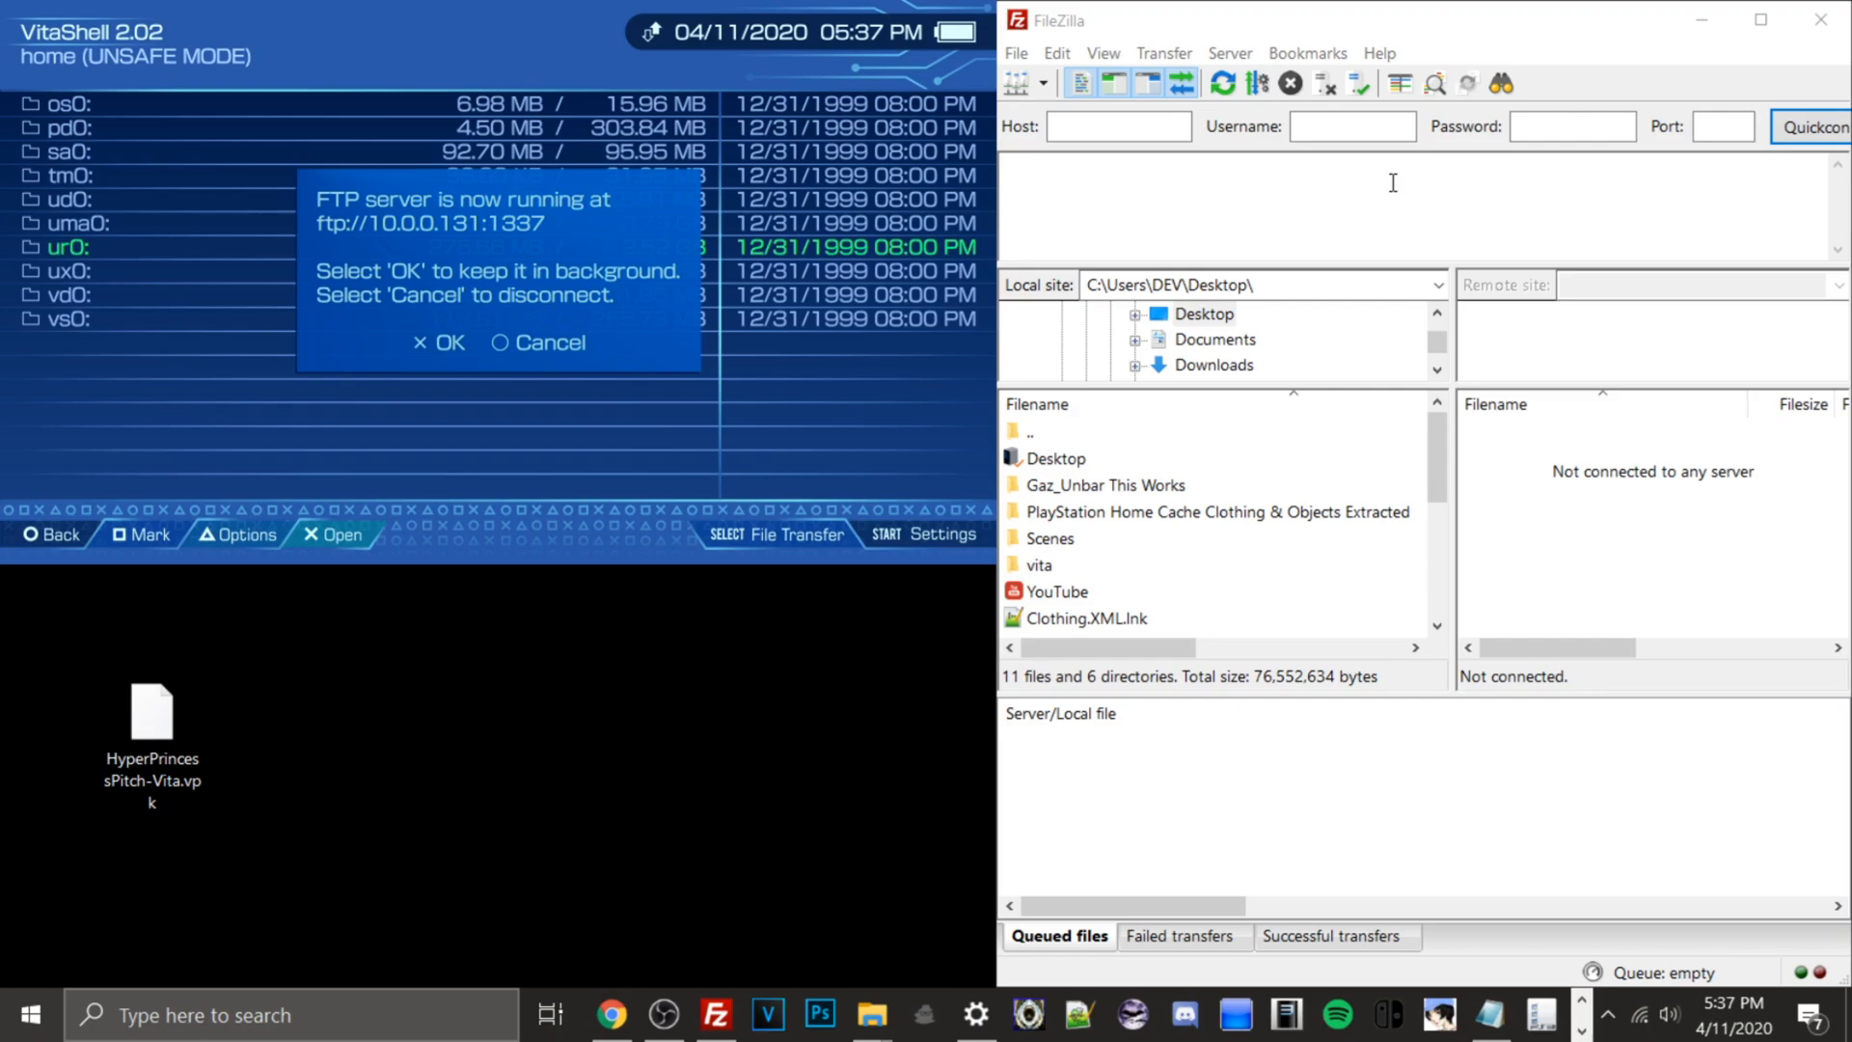
{"action": "mouse_move", "coordinate": [1108, 126]}
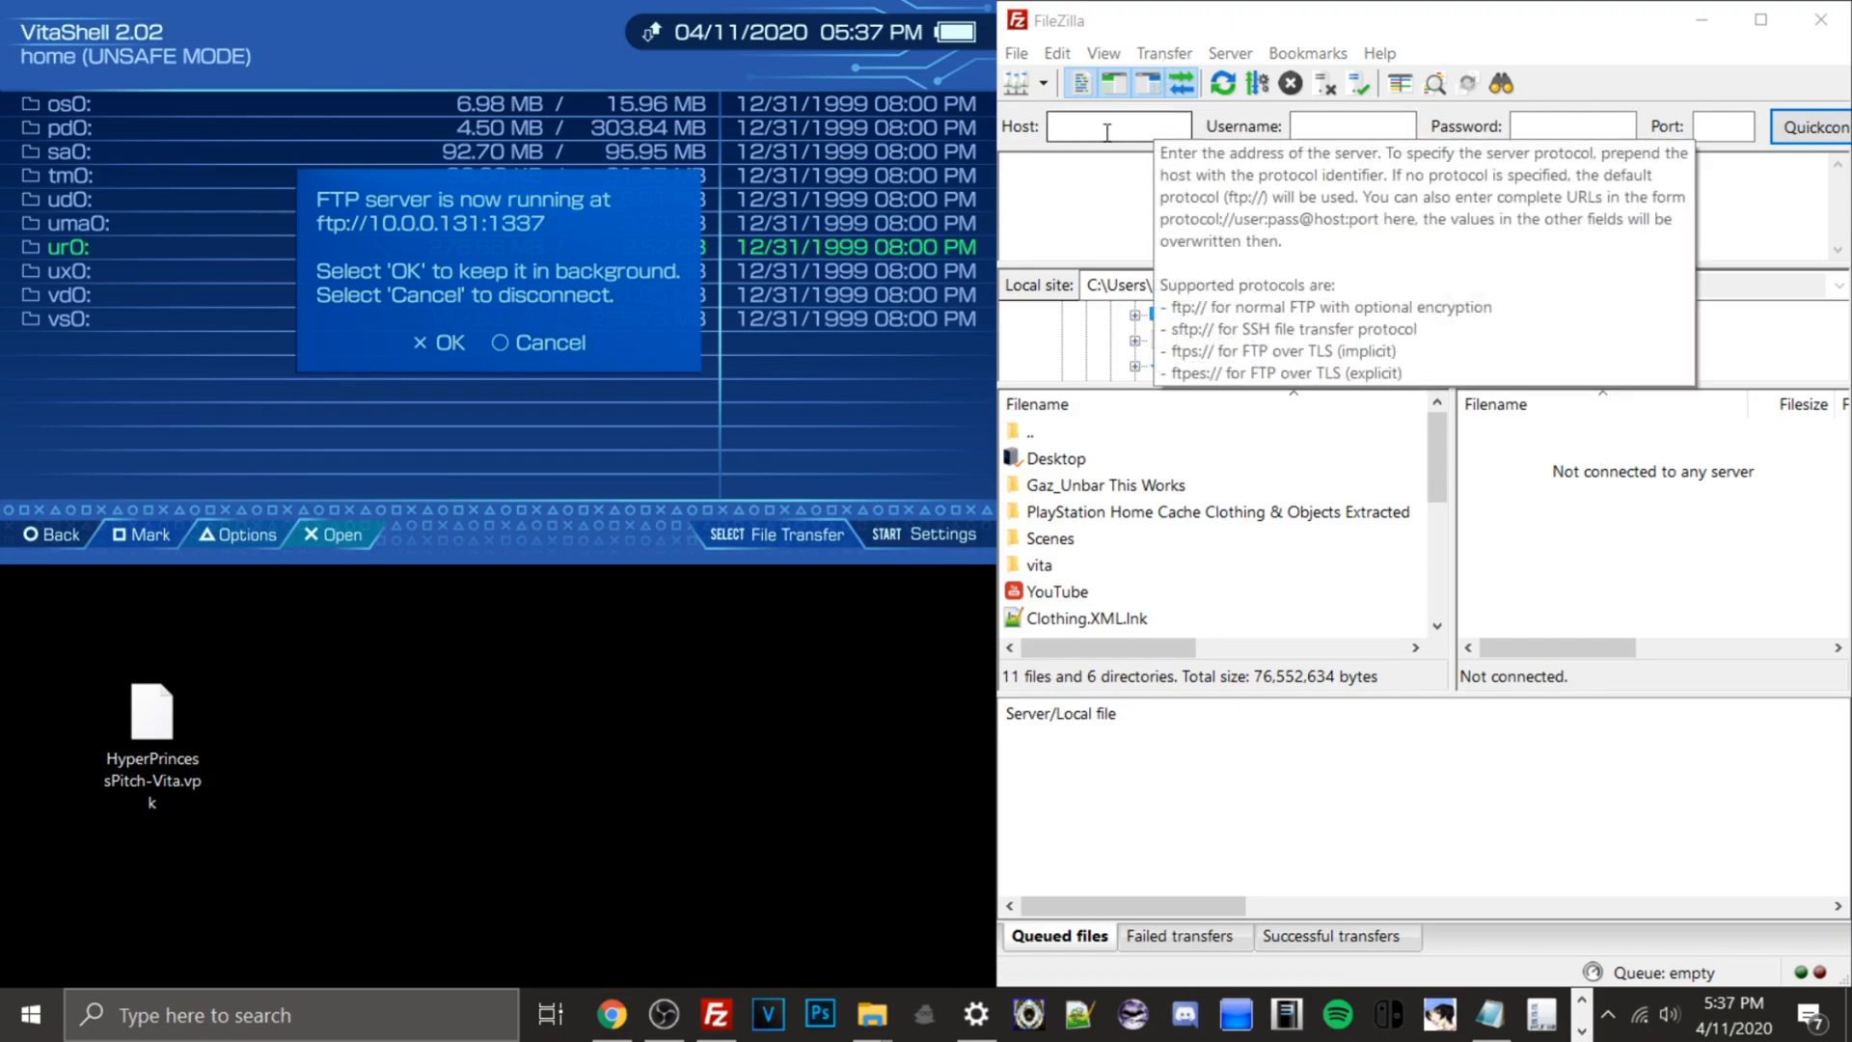
{"action": "type", "text": "10.0.0.1"}
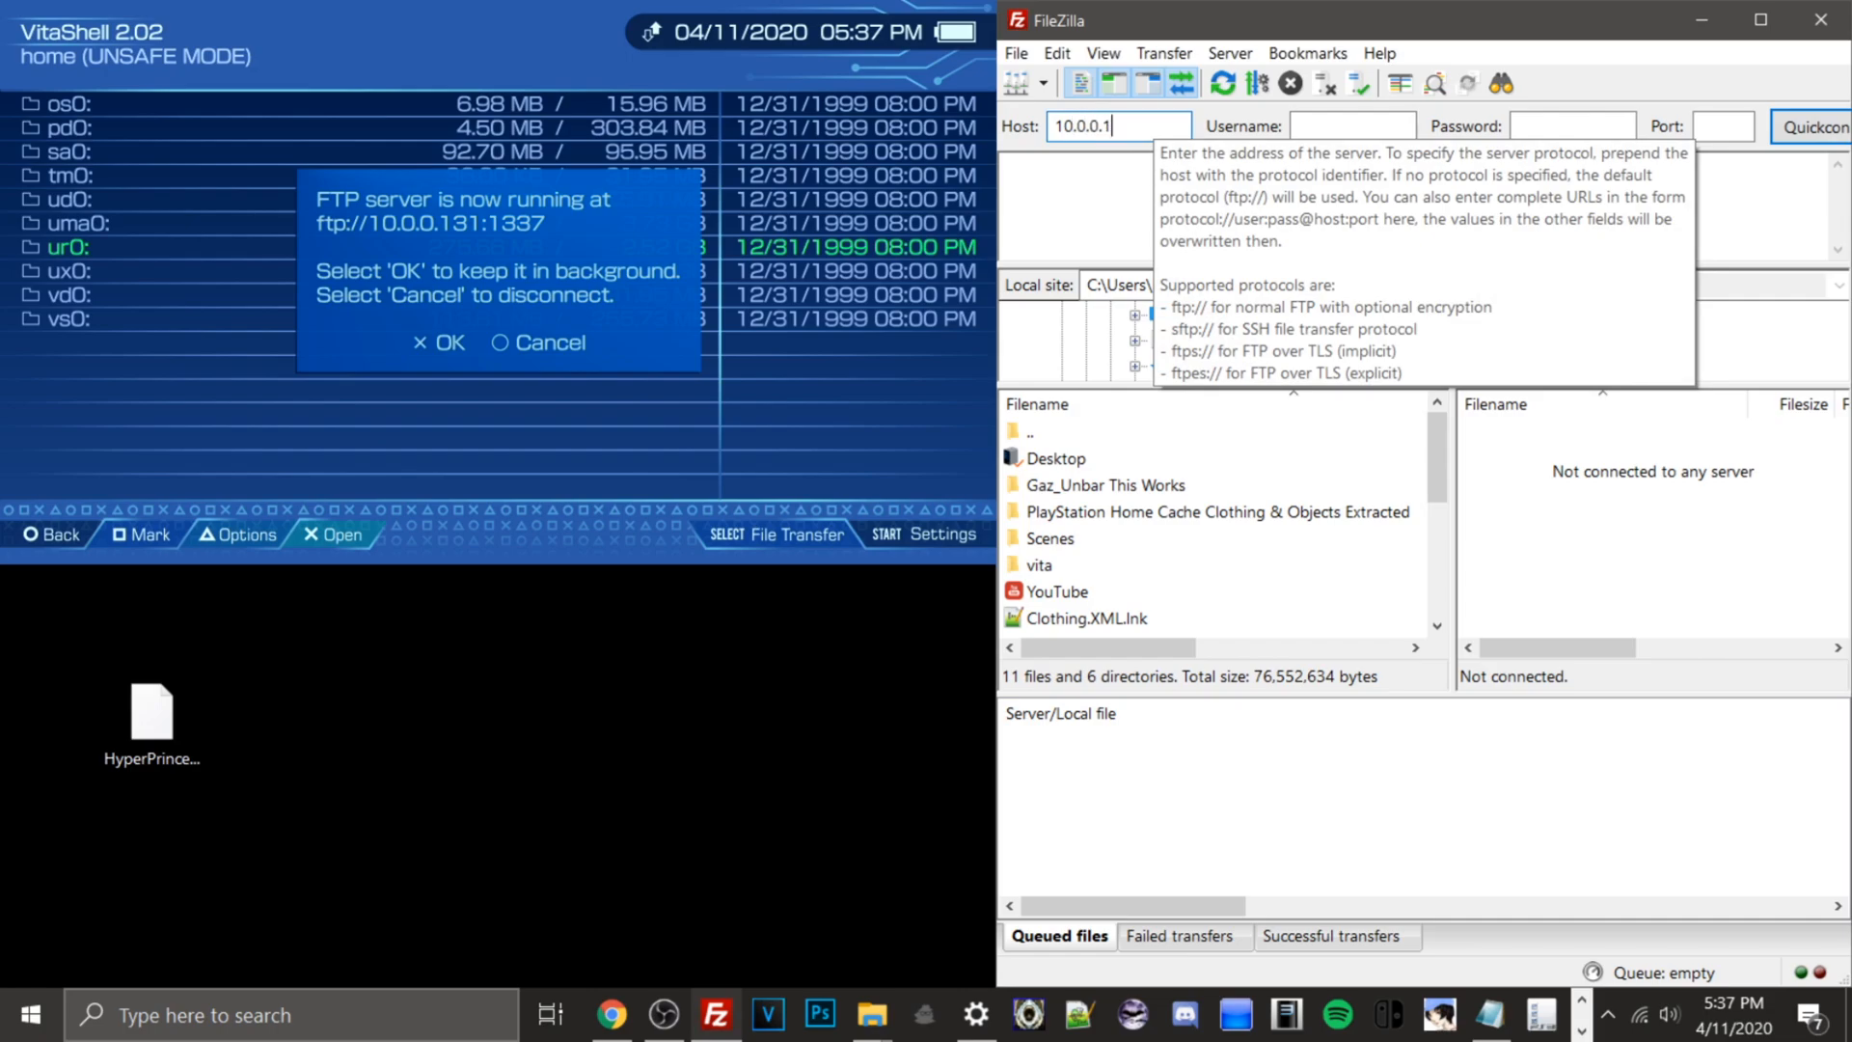
Step: Connect FileZilla to the Vita at host 10.0.0.131, port 1337
{"action": "left_click", "coordinate": [1719, 126]}
{"action": "type", "text": "1337"}
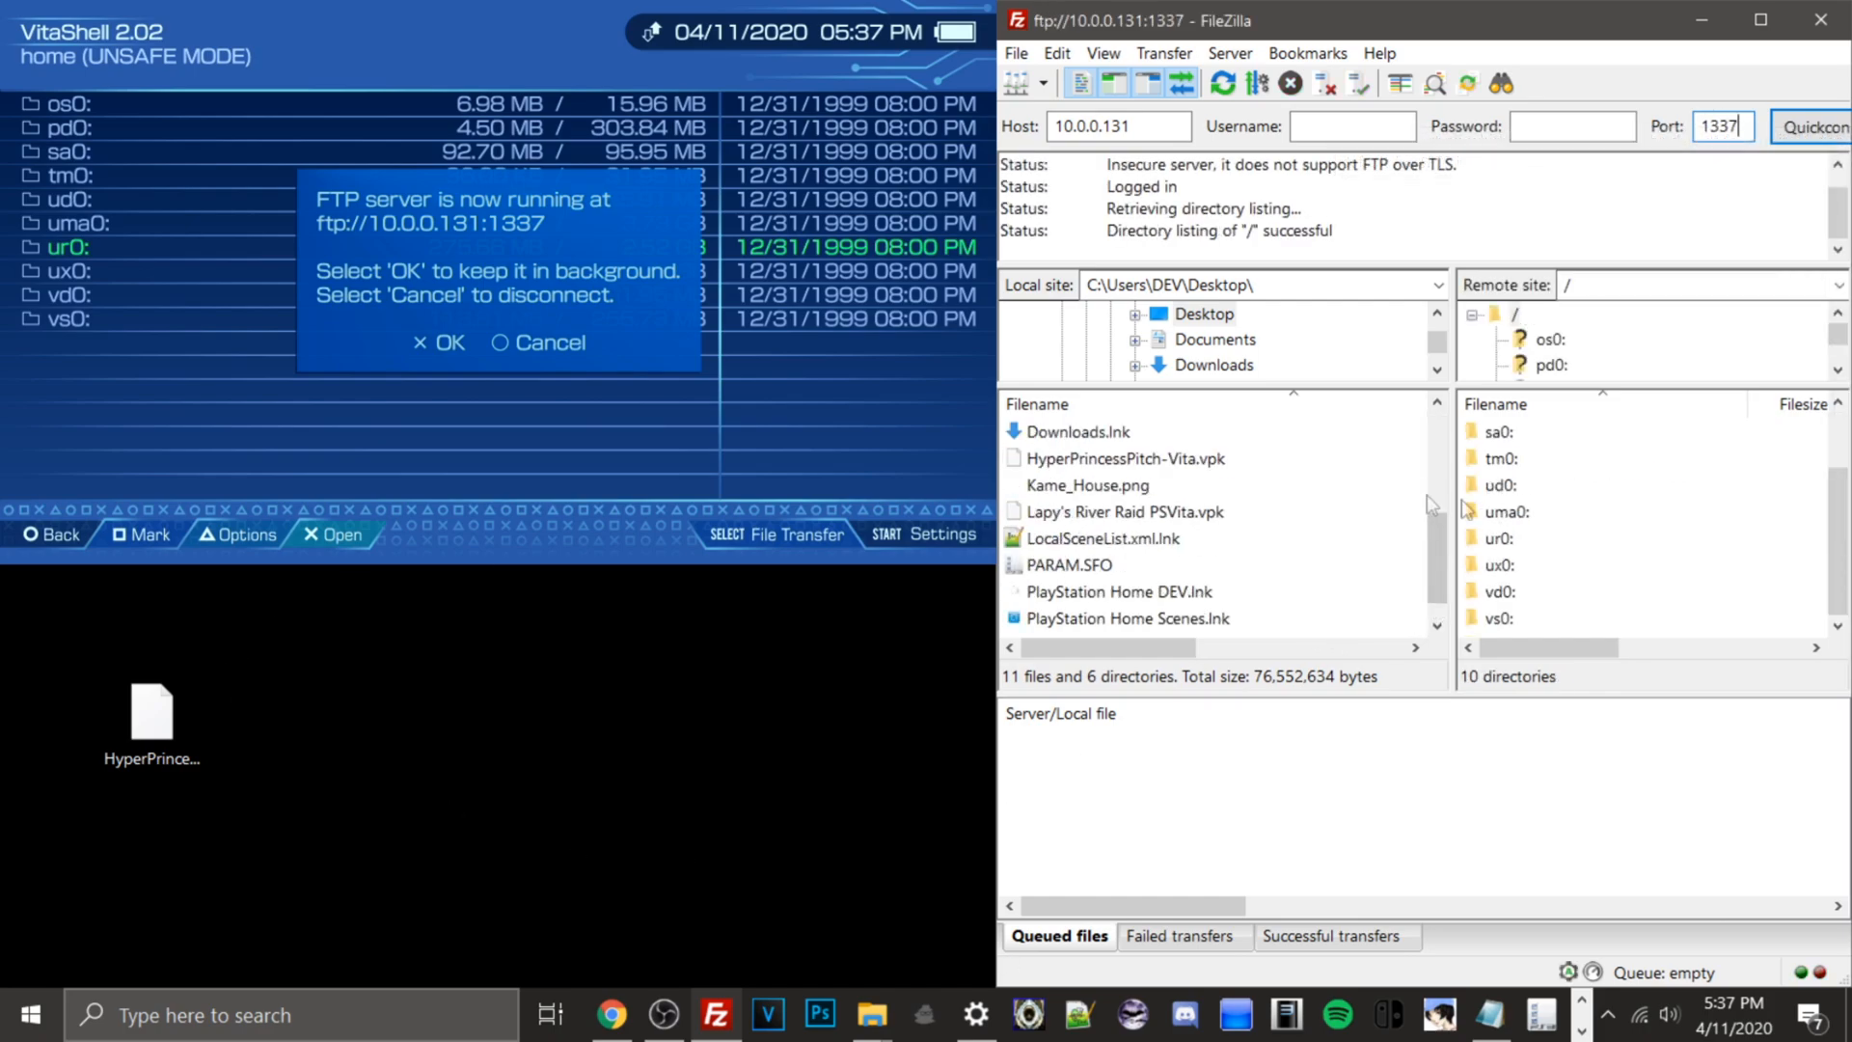
{"action": "mouse_move", "coordinate": [1676, 551]}
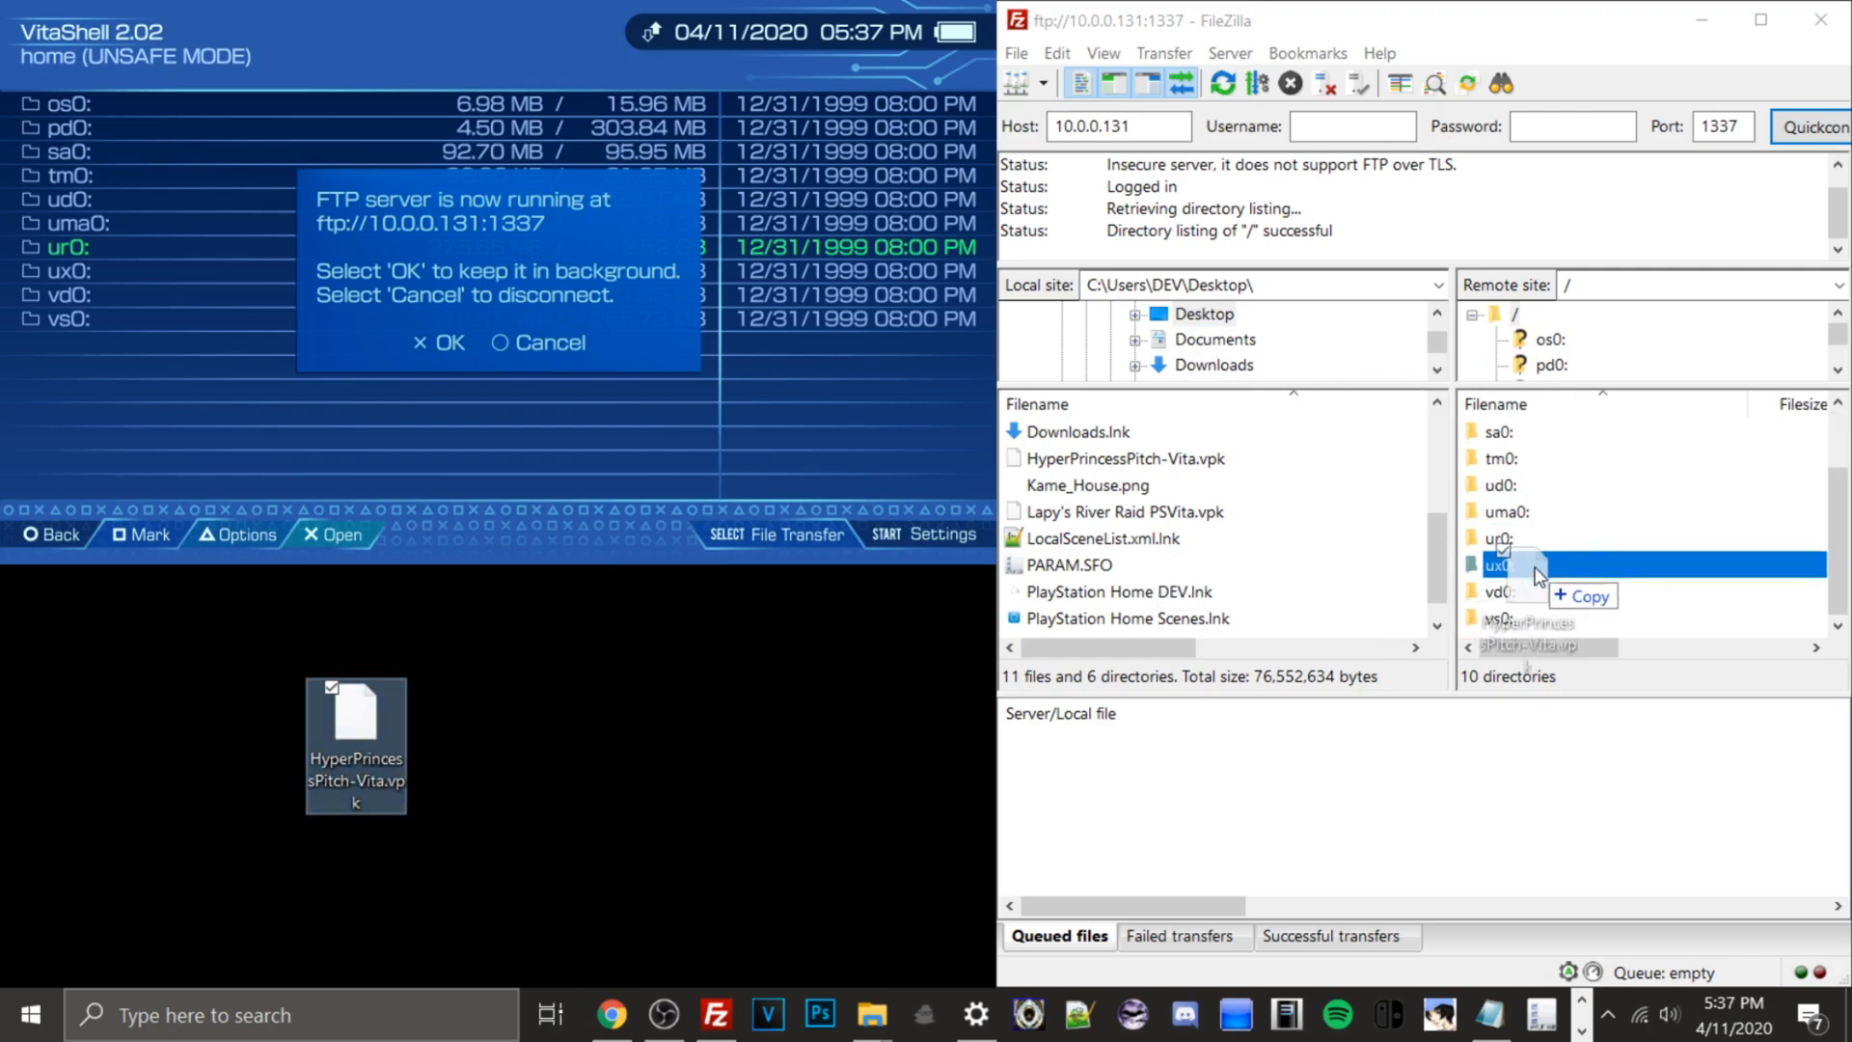
Step: Upload HyperPrincessPitch-Vita.vpk (26,000,212 bytes) to the Vita's ux0: partition
{"action": "left_click", "coordinate": [1497, 565]}
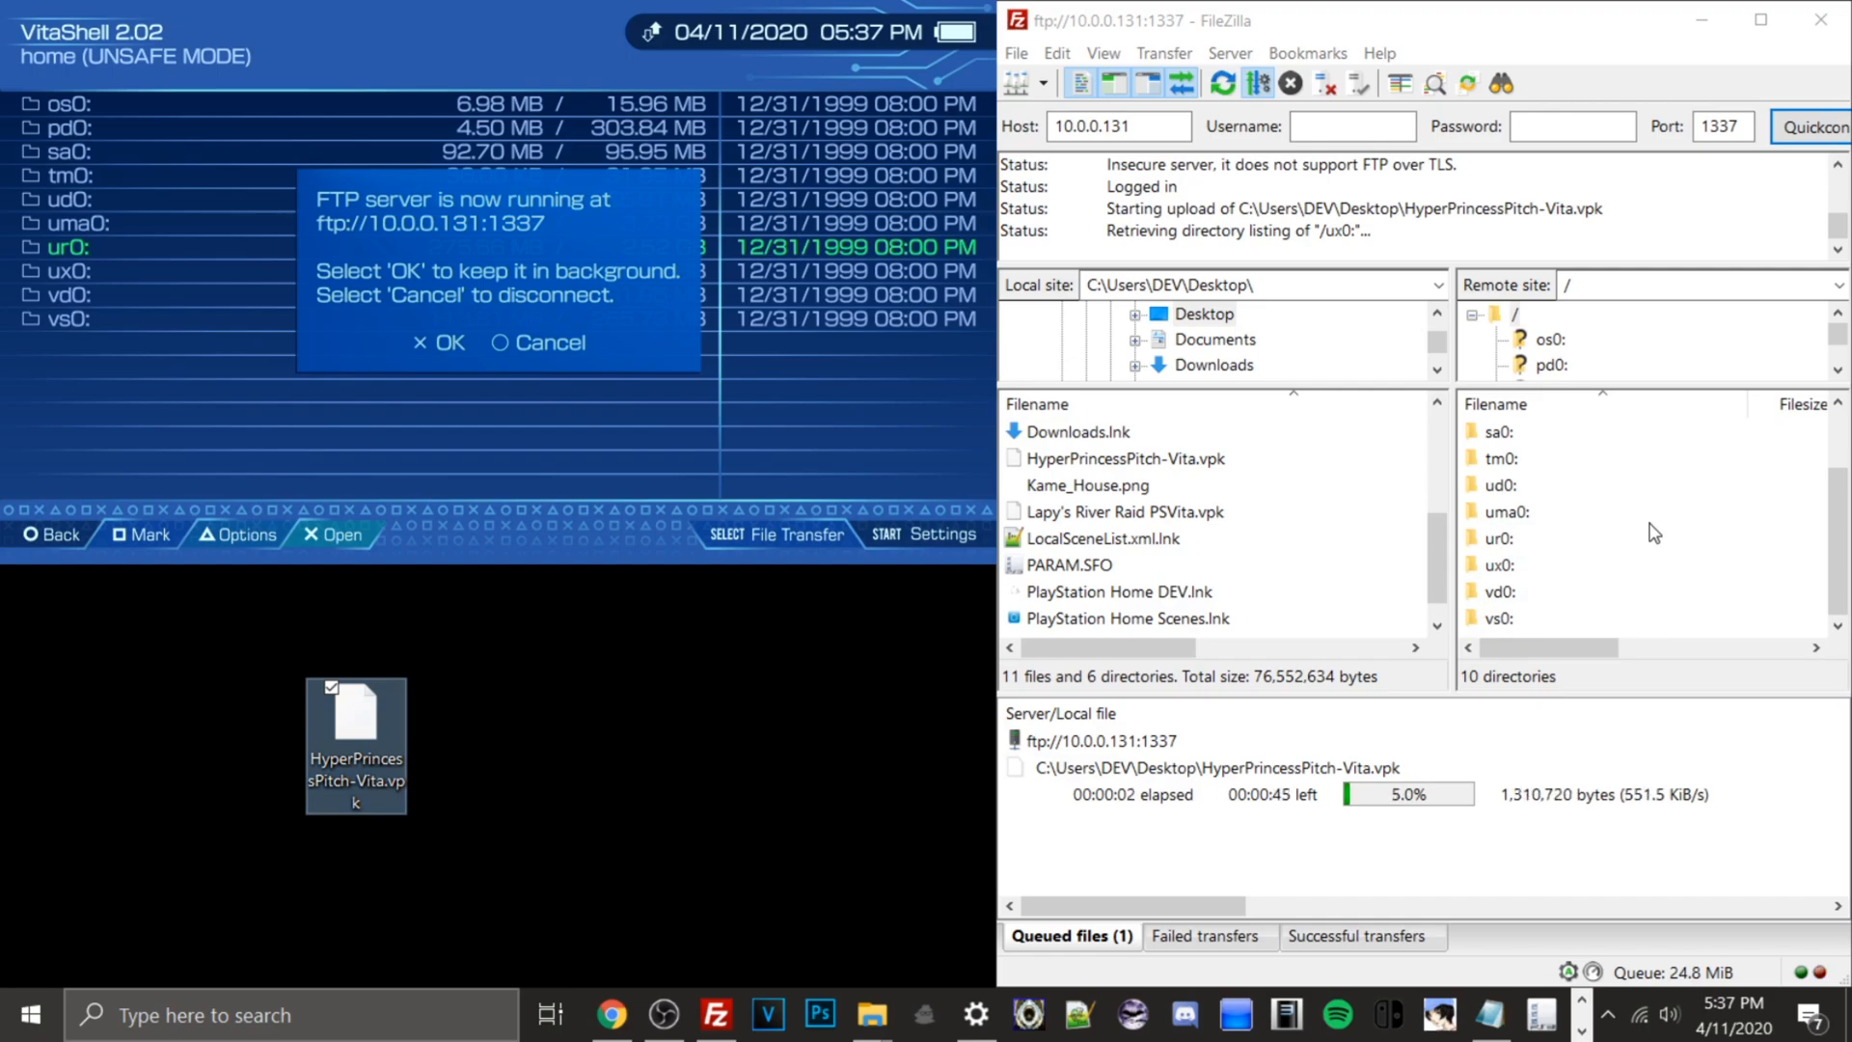
{"action": "mouse_move", "coordinate": [1610, 612]}
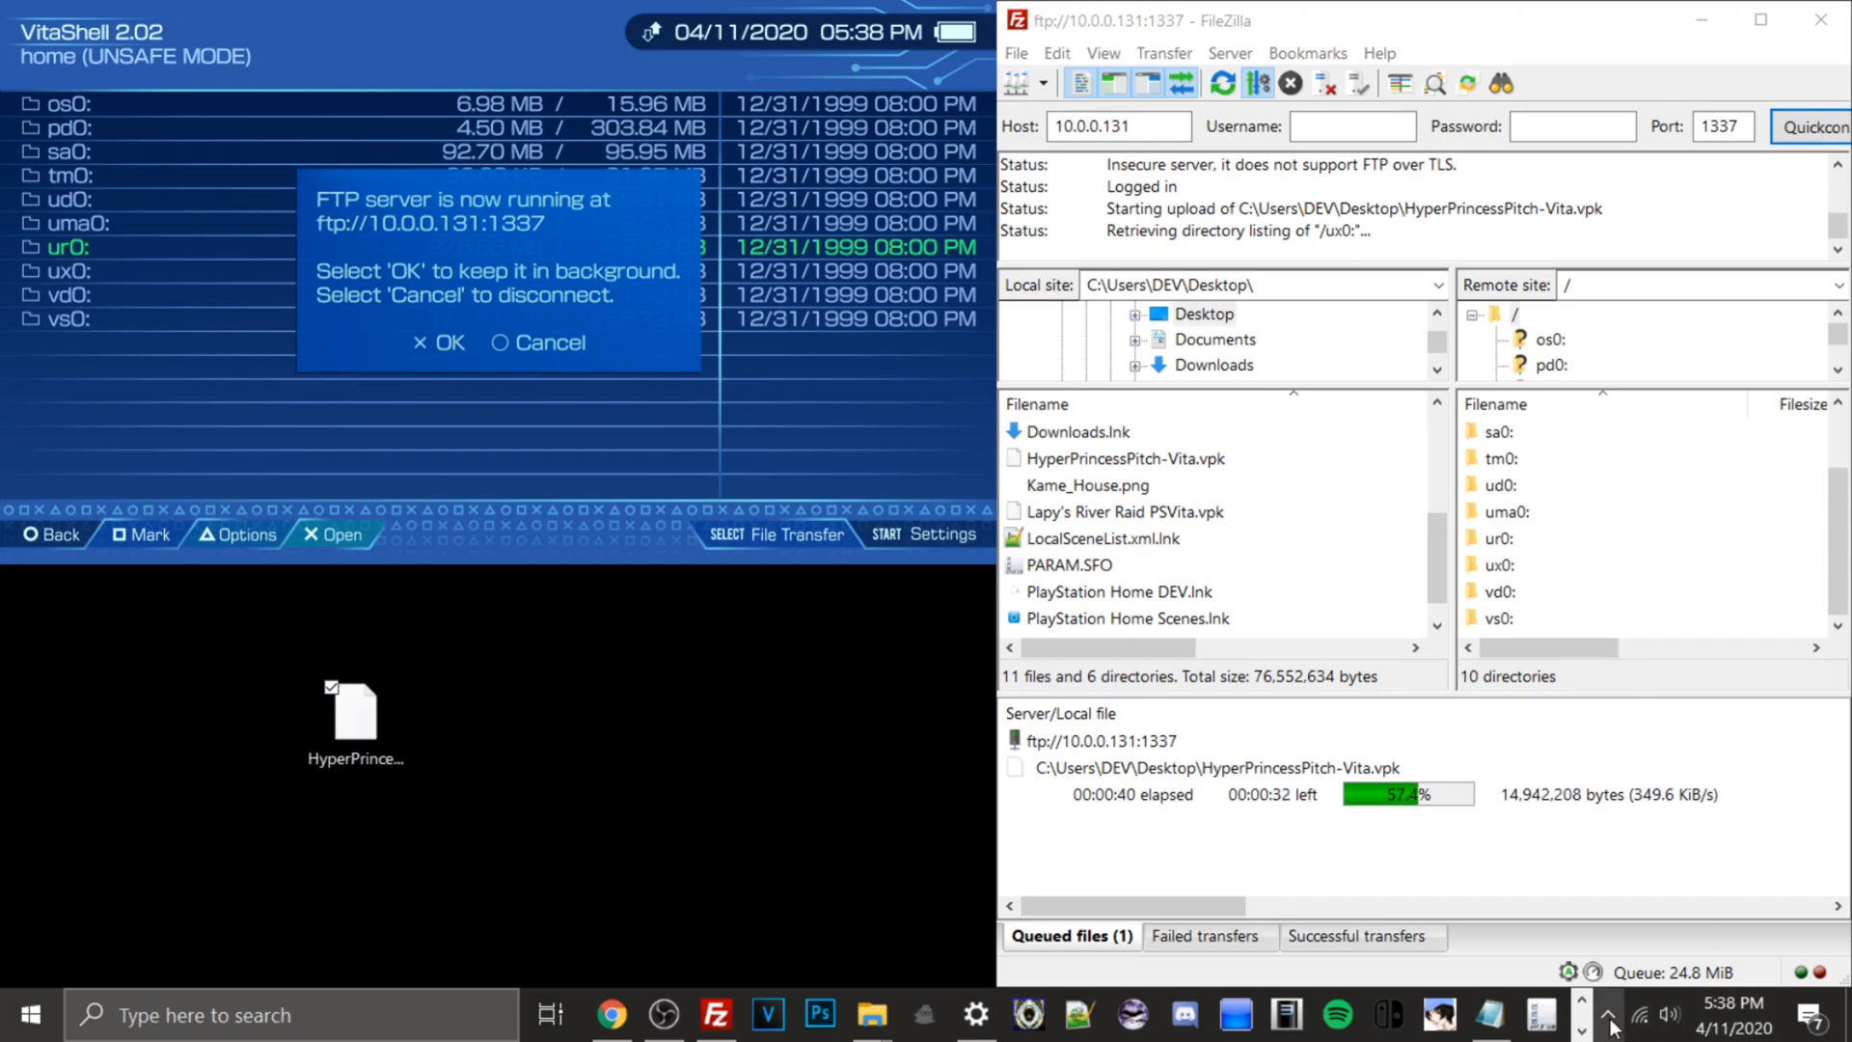
{"action": "left_click", "coordinate": [1604, 1010]}
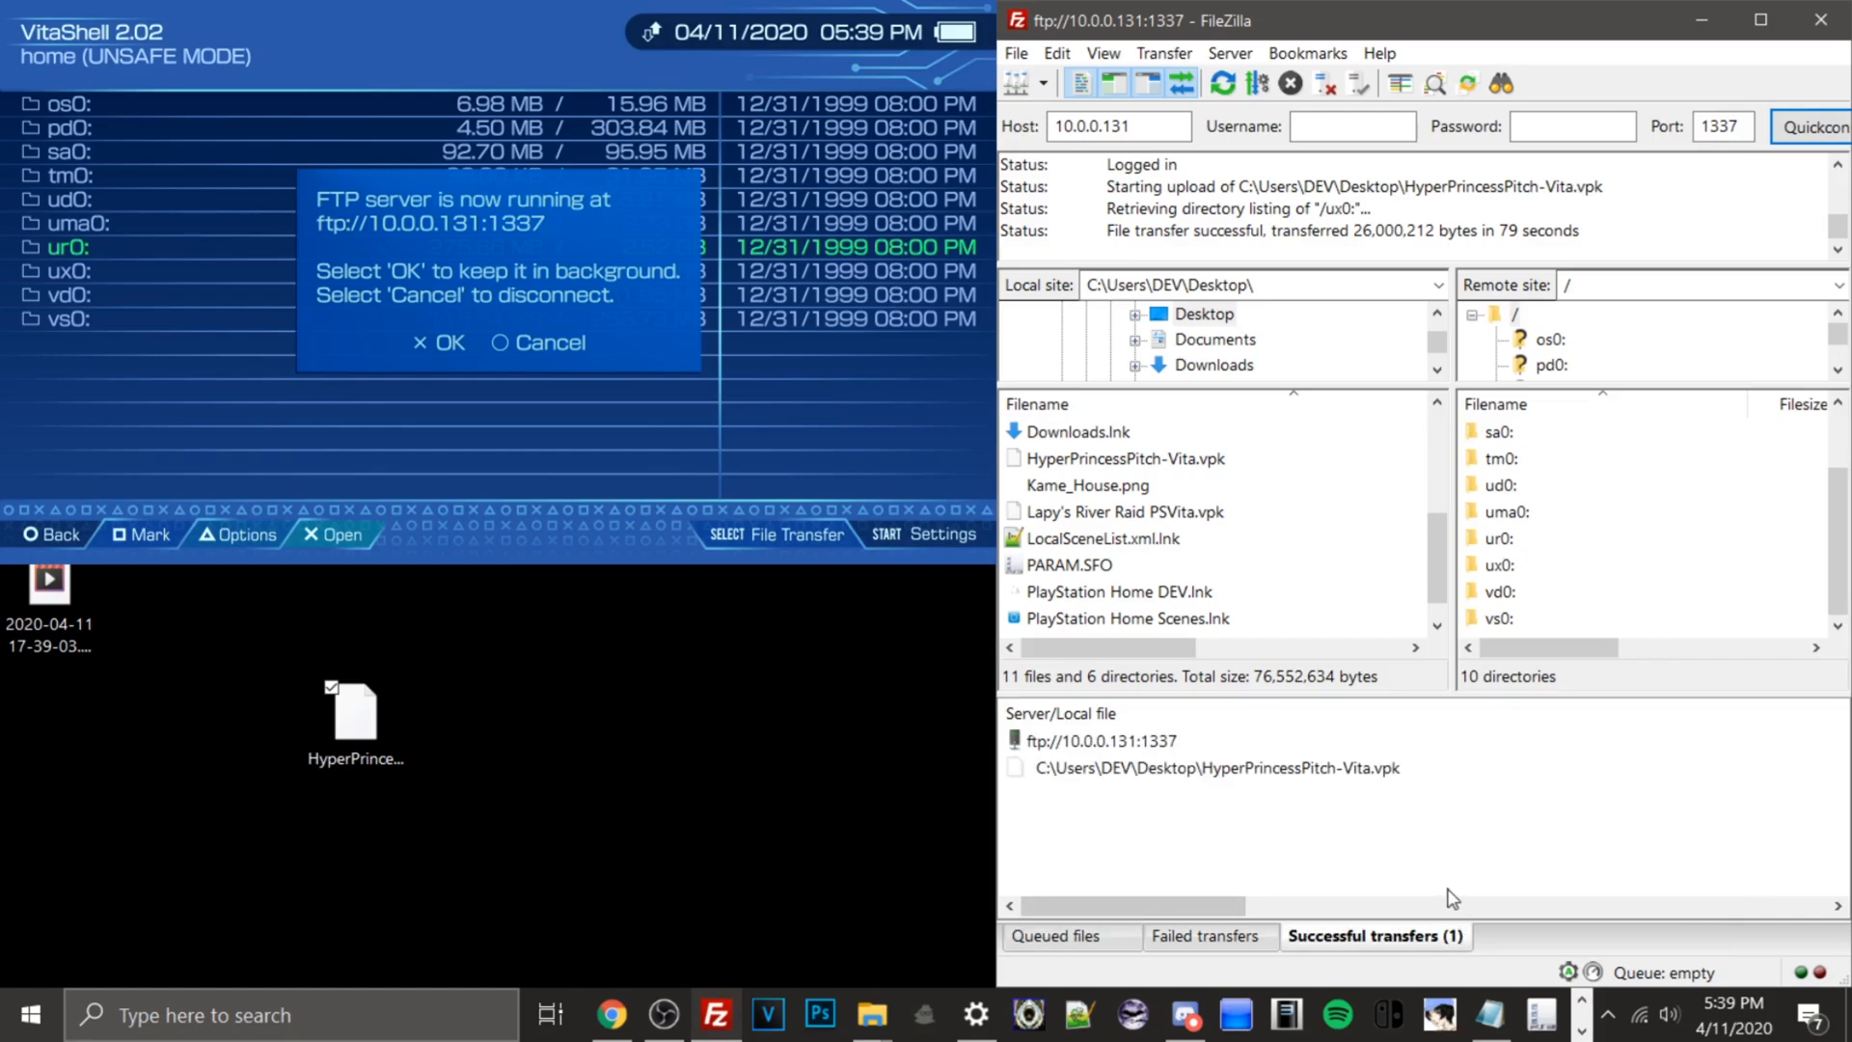
{"action": "mouse_move", "coordinate": [1131, 899]}
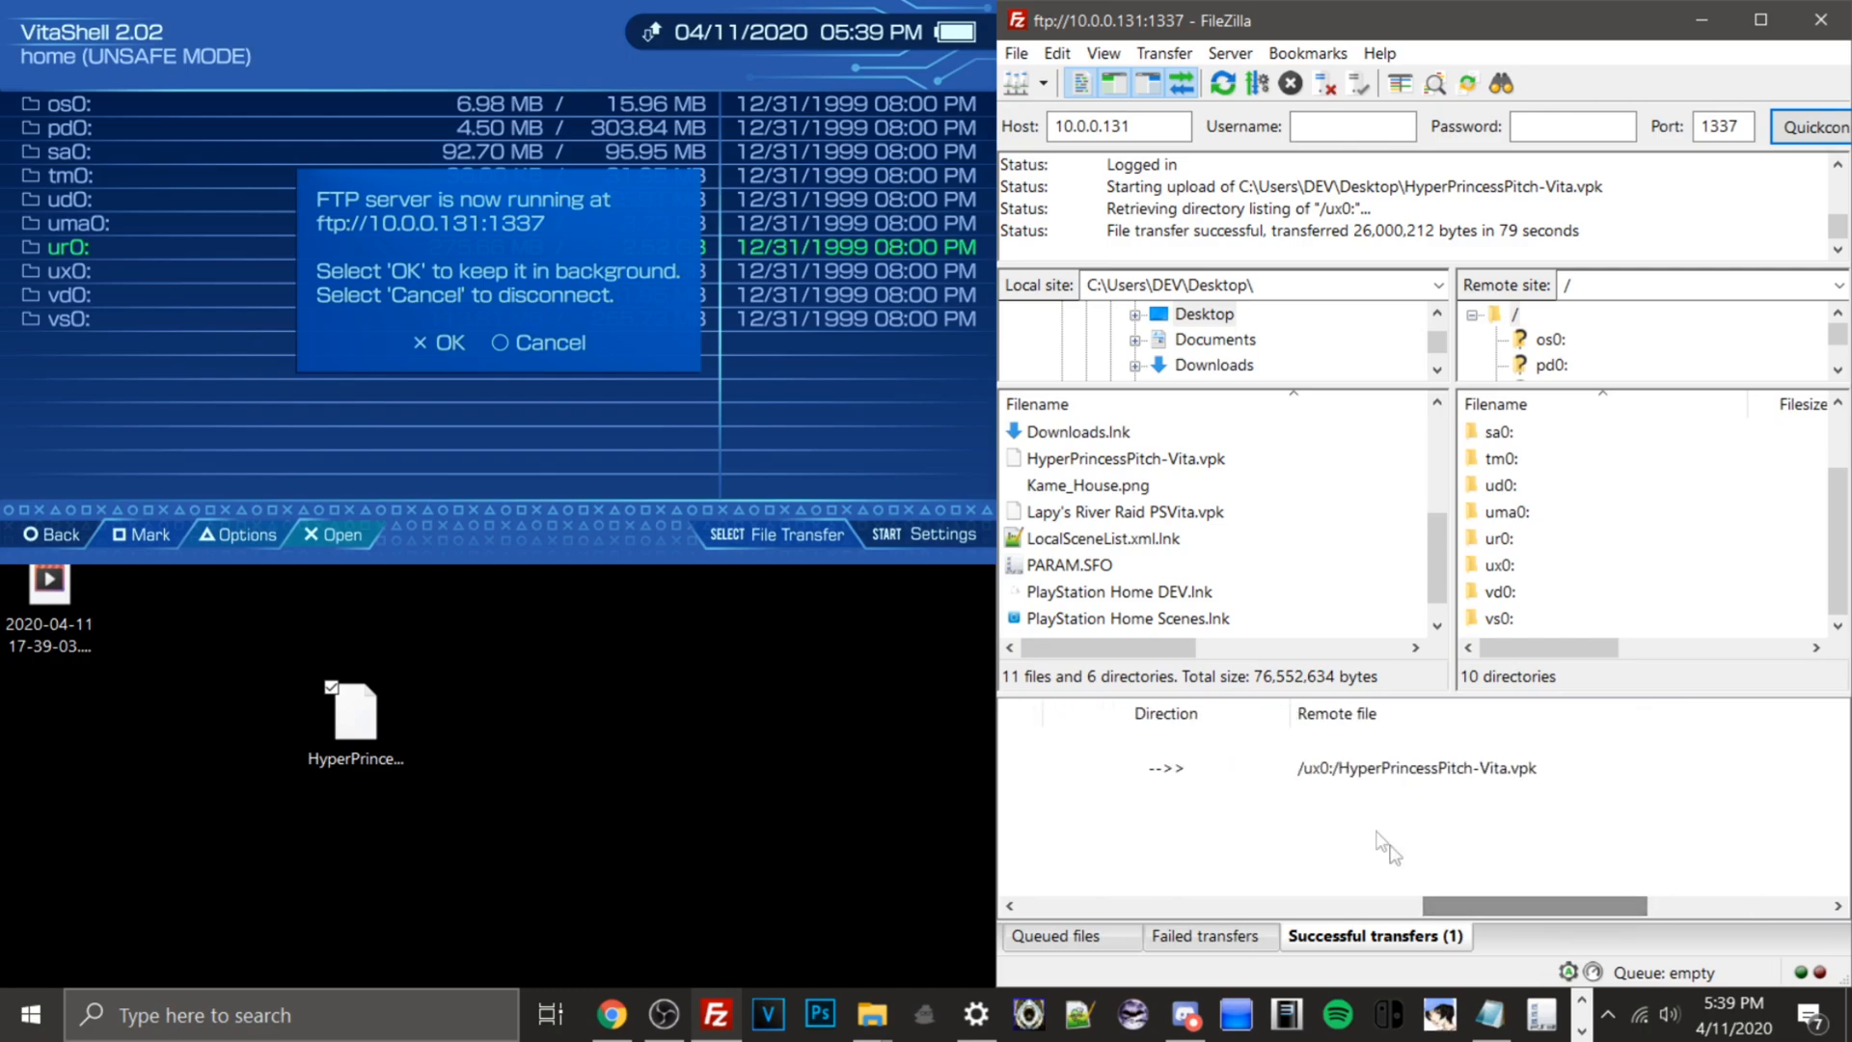
{"action": "mouse_move", "coordinate": [1533, 546]}
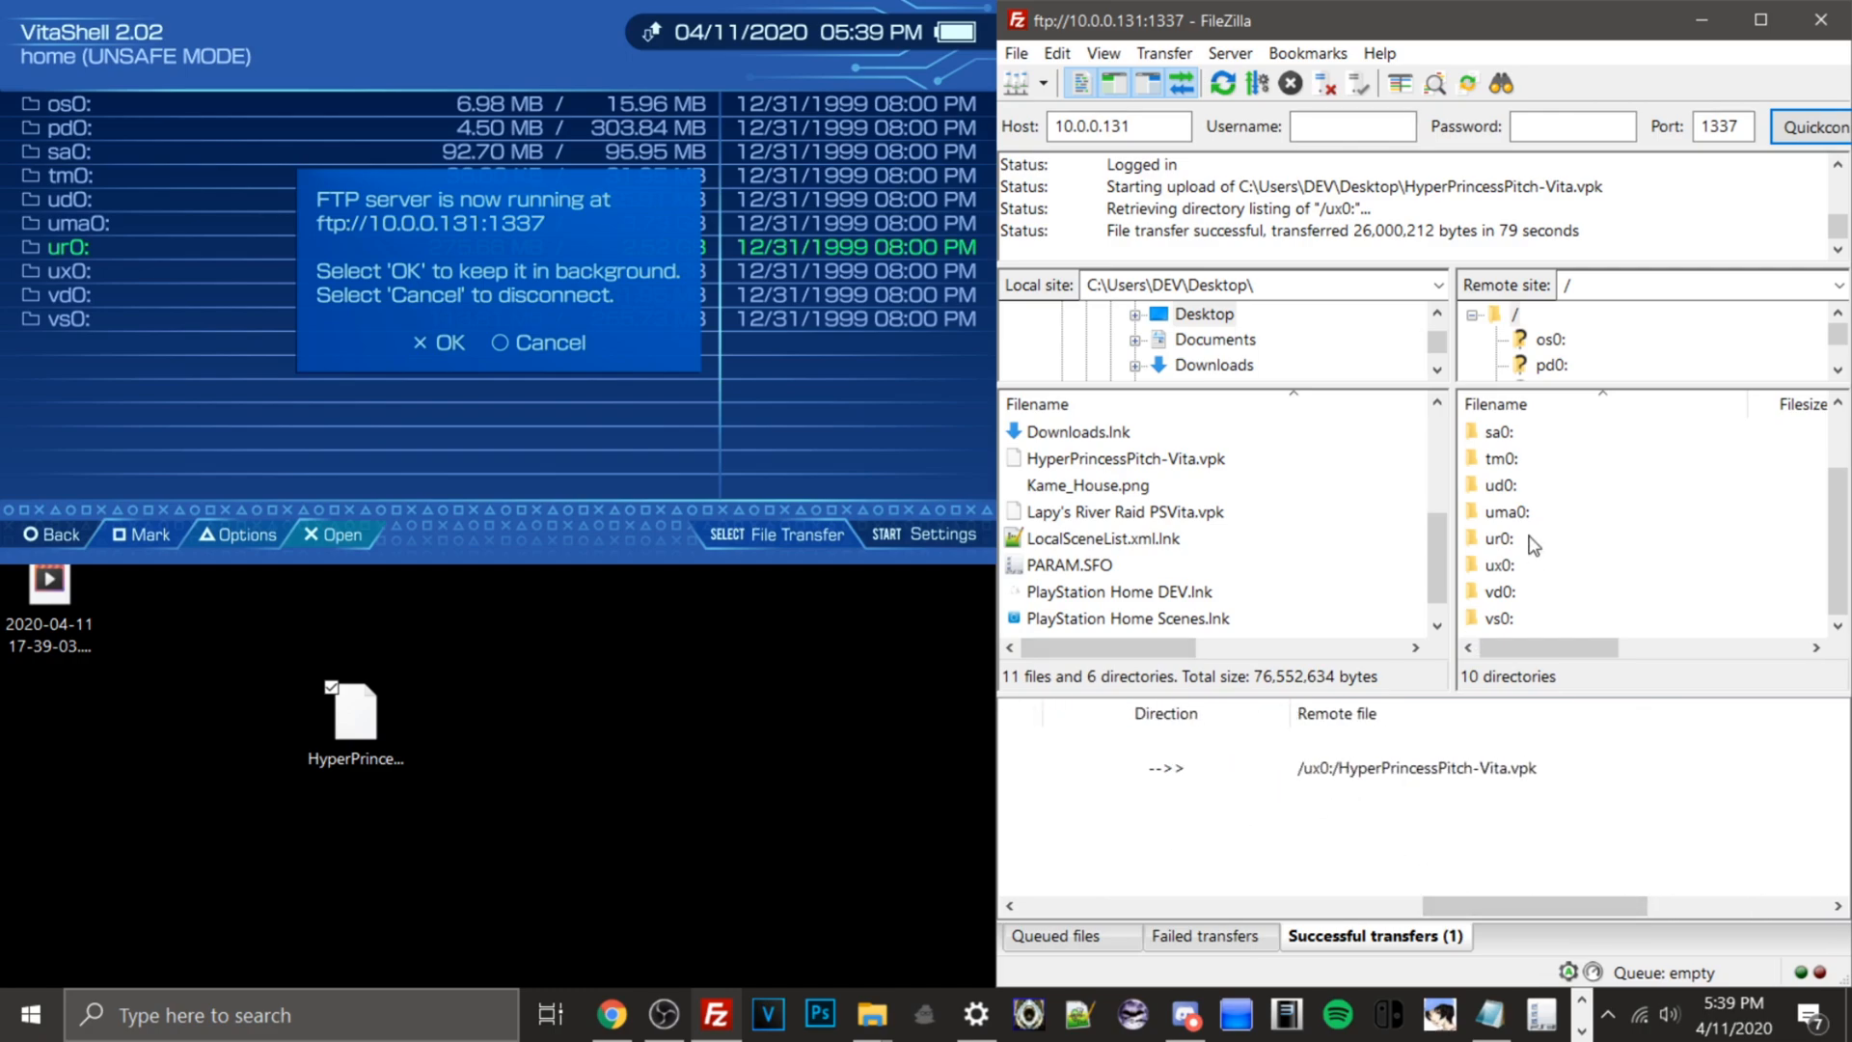
Step: Open ux0: in the remote pane to see HyperPrincessPitch-Vita.vpk listed
{"action": "double_click", "coordinate": [1499, 565]}
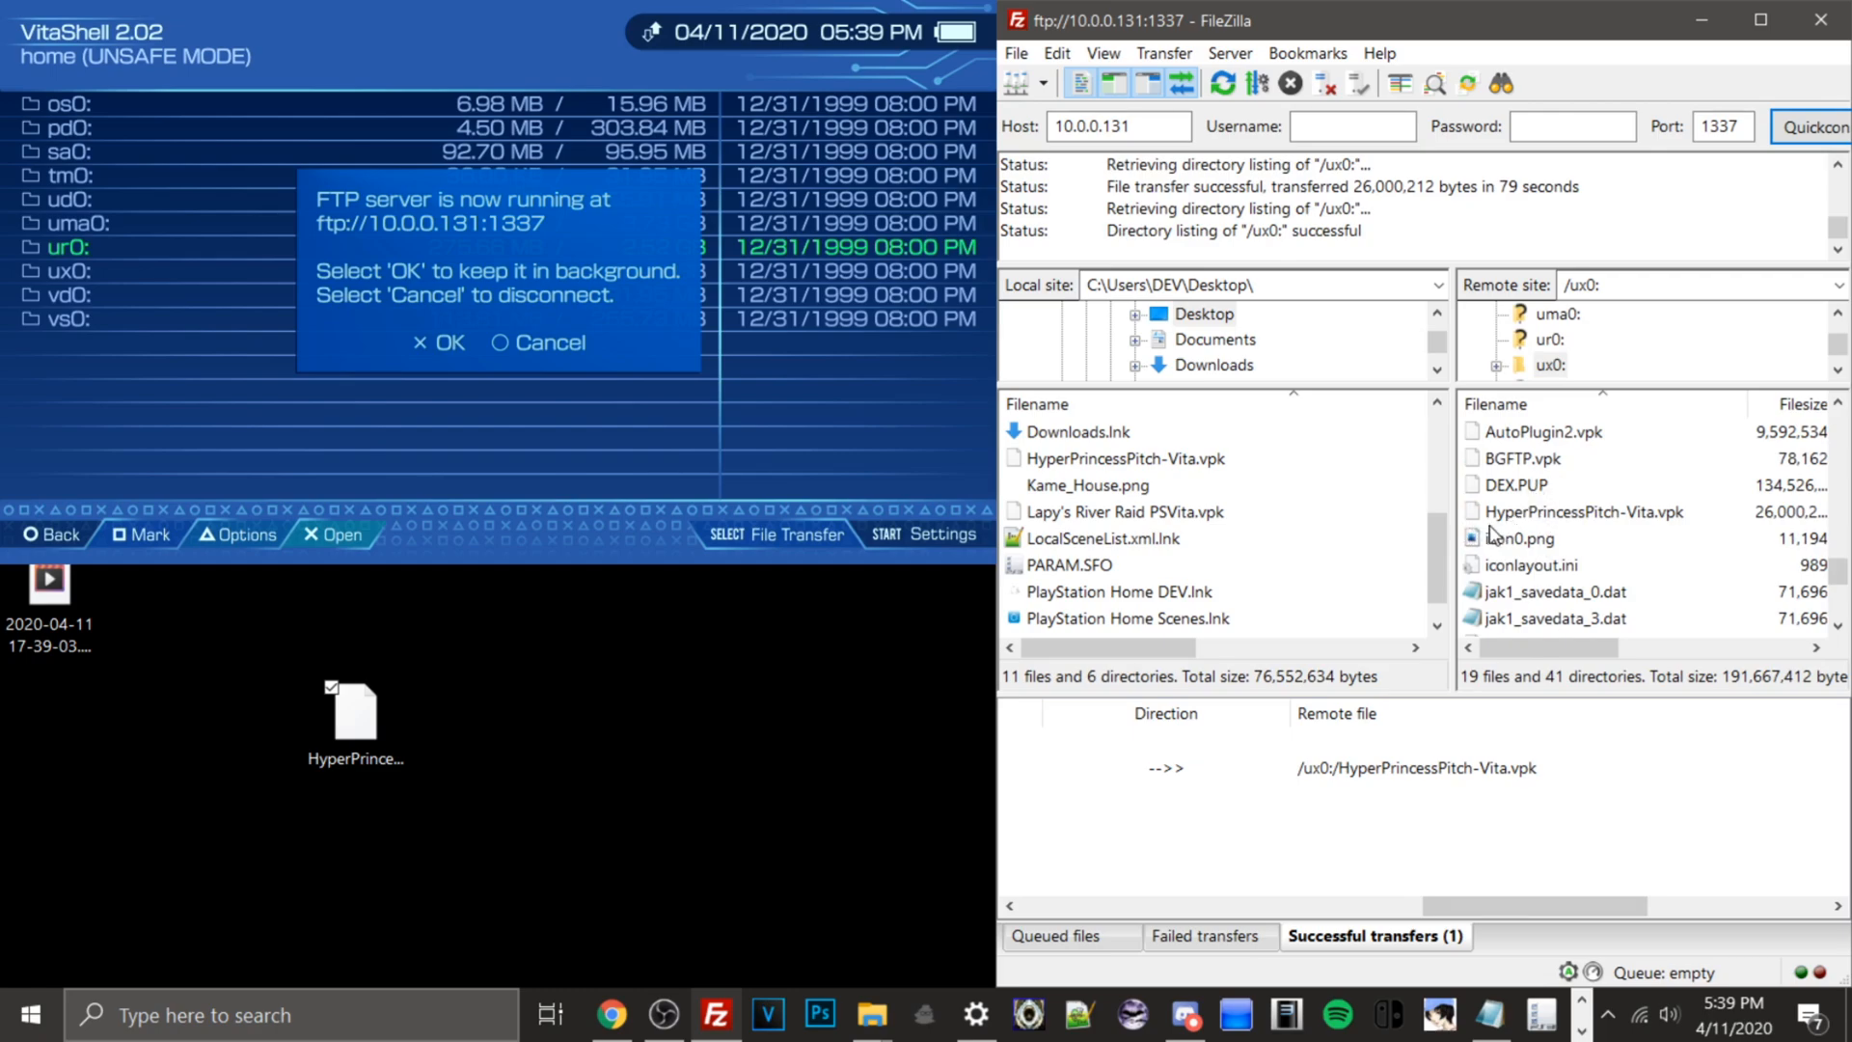
{"action": "mouse_move", "coordinate": [1554, 522]}
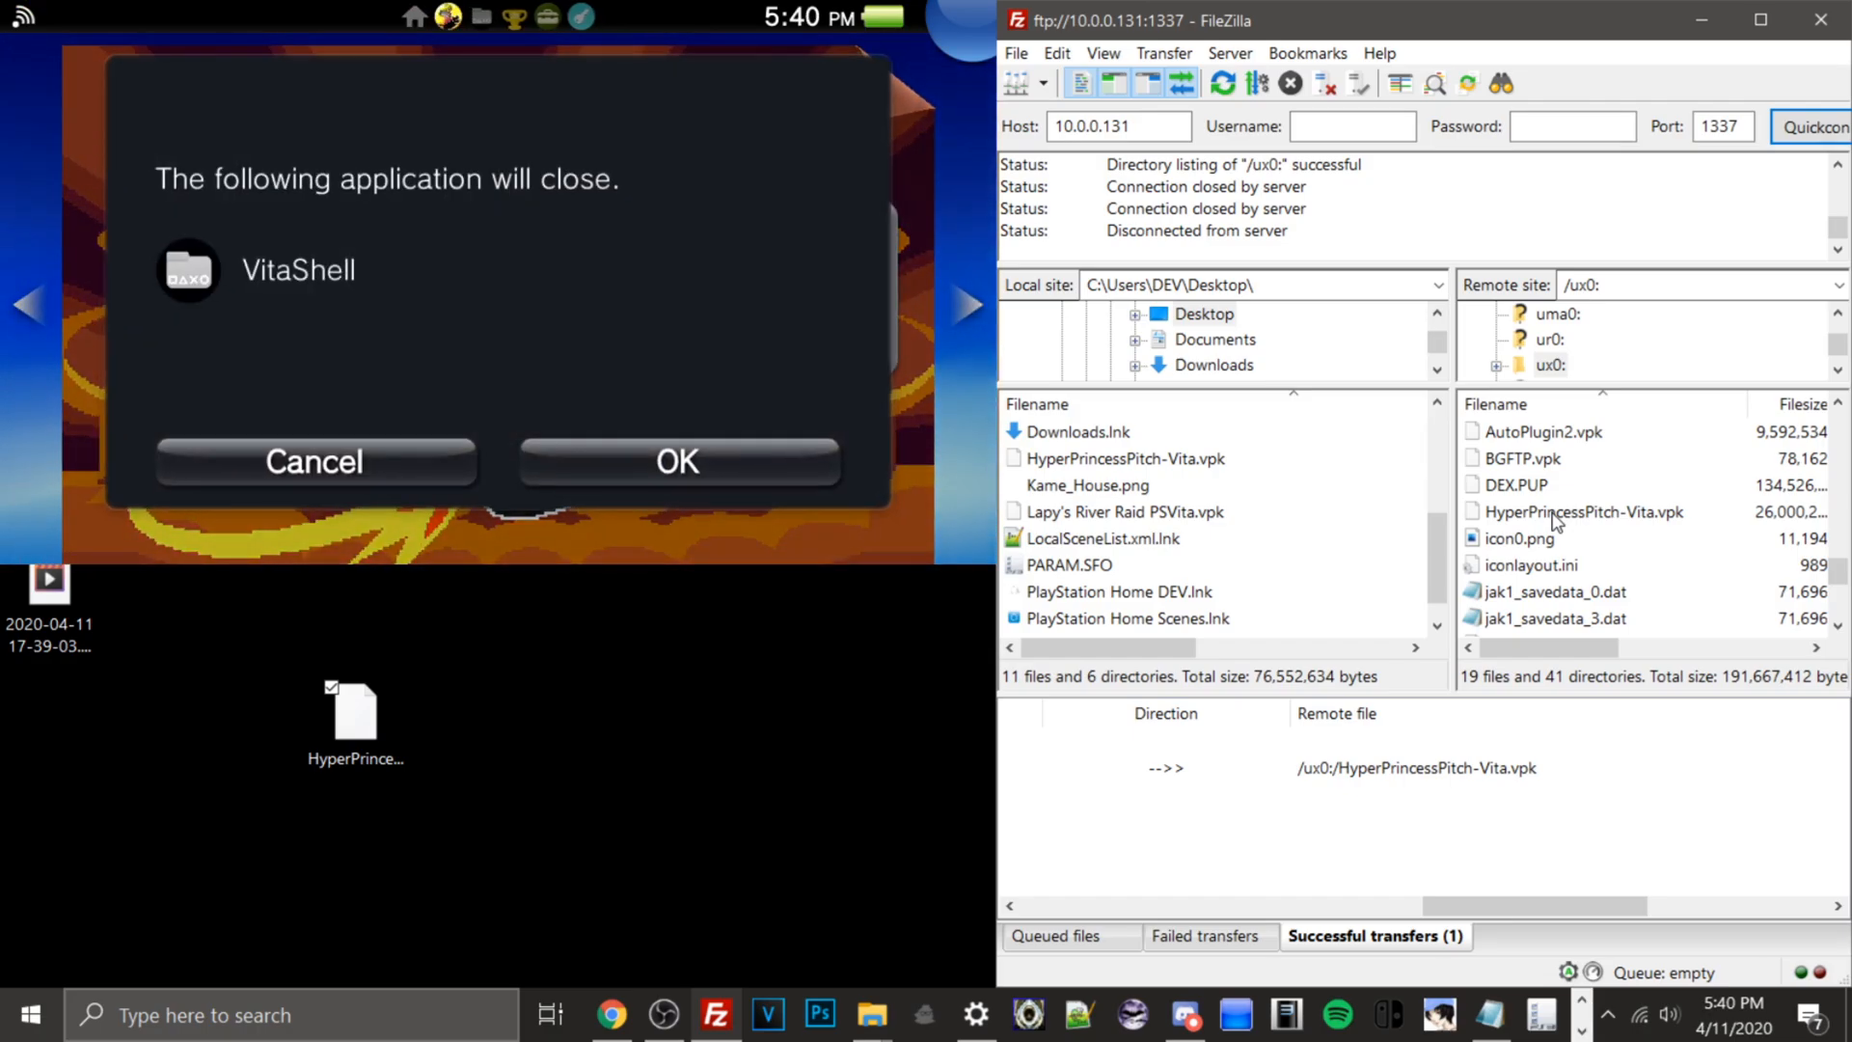
Step: Confirm closing VitaShell so Hyper Princess Pitch launches to its title menu
{"action": "left_click", "coordinate": [679, 461]}
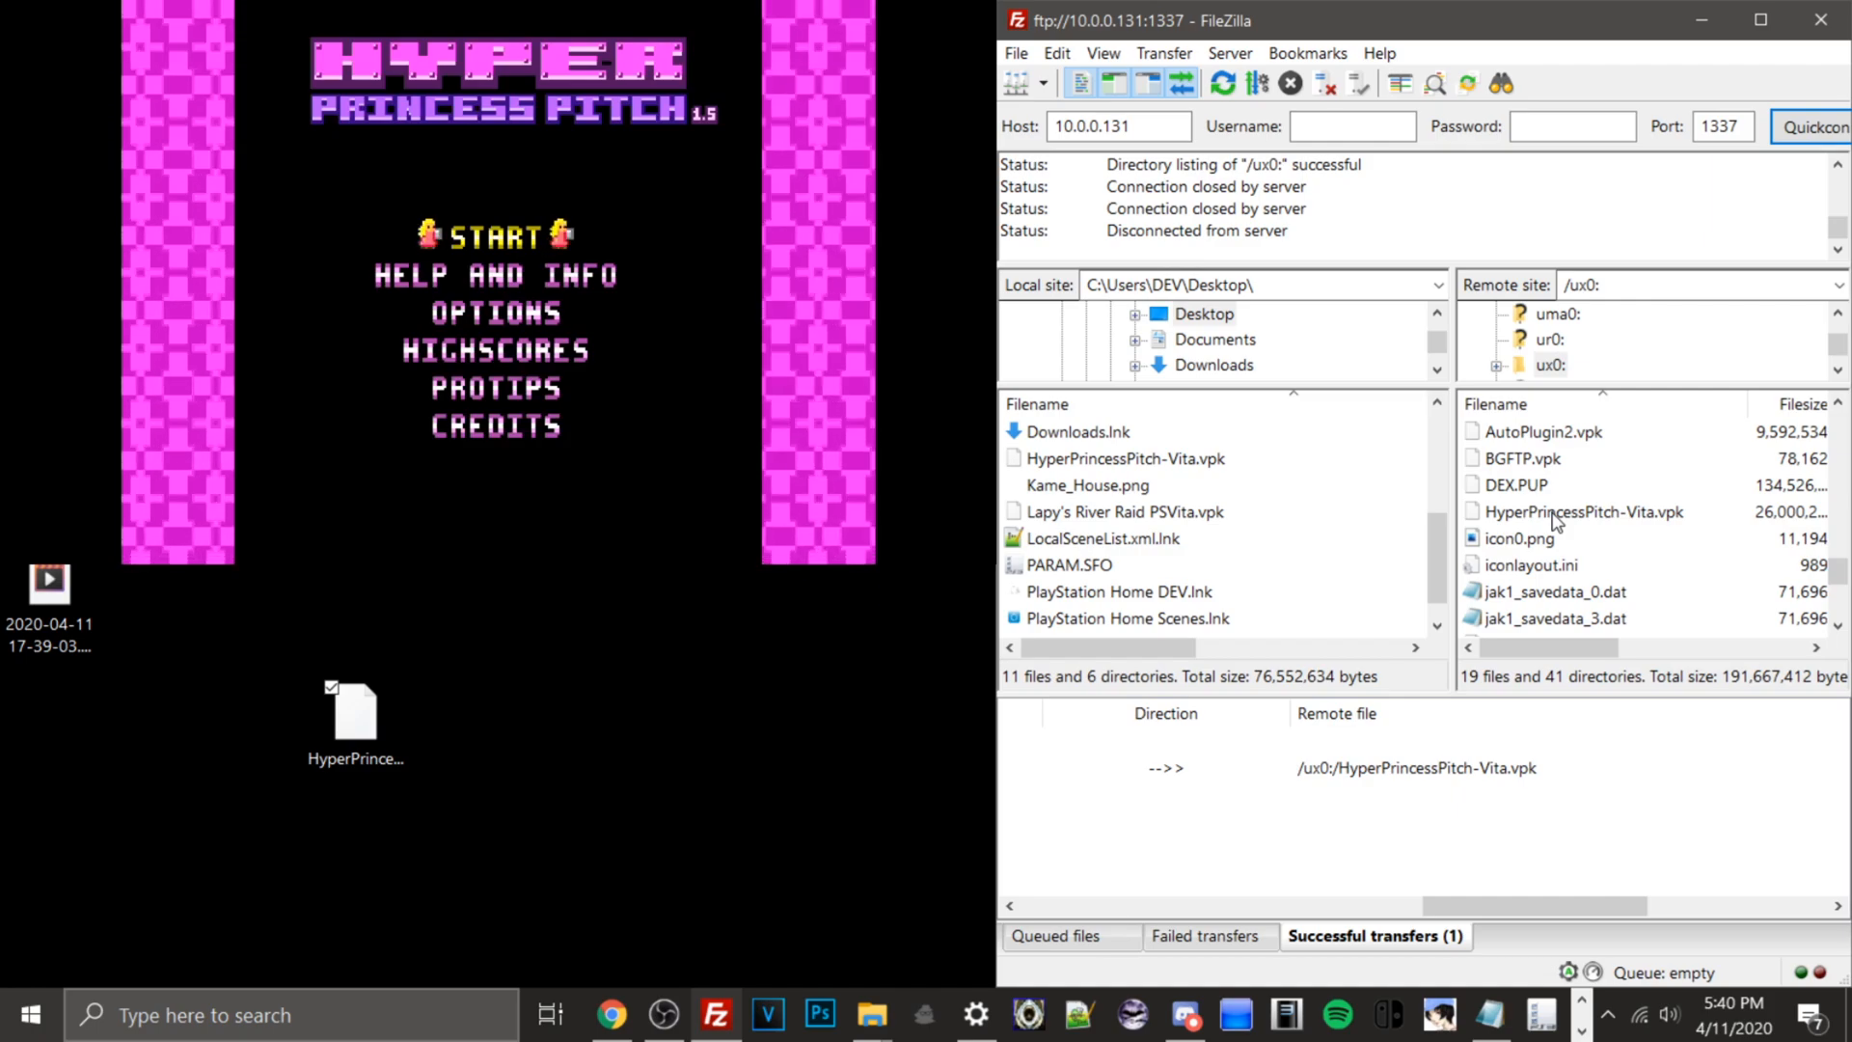
Step: Start a new Hyper Princess Pitch game, then browse the Patreon PlayStation modding tutorials page
{"action": "left_click", "coordinate": [495, 233]}
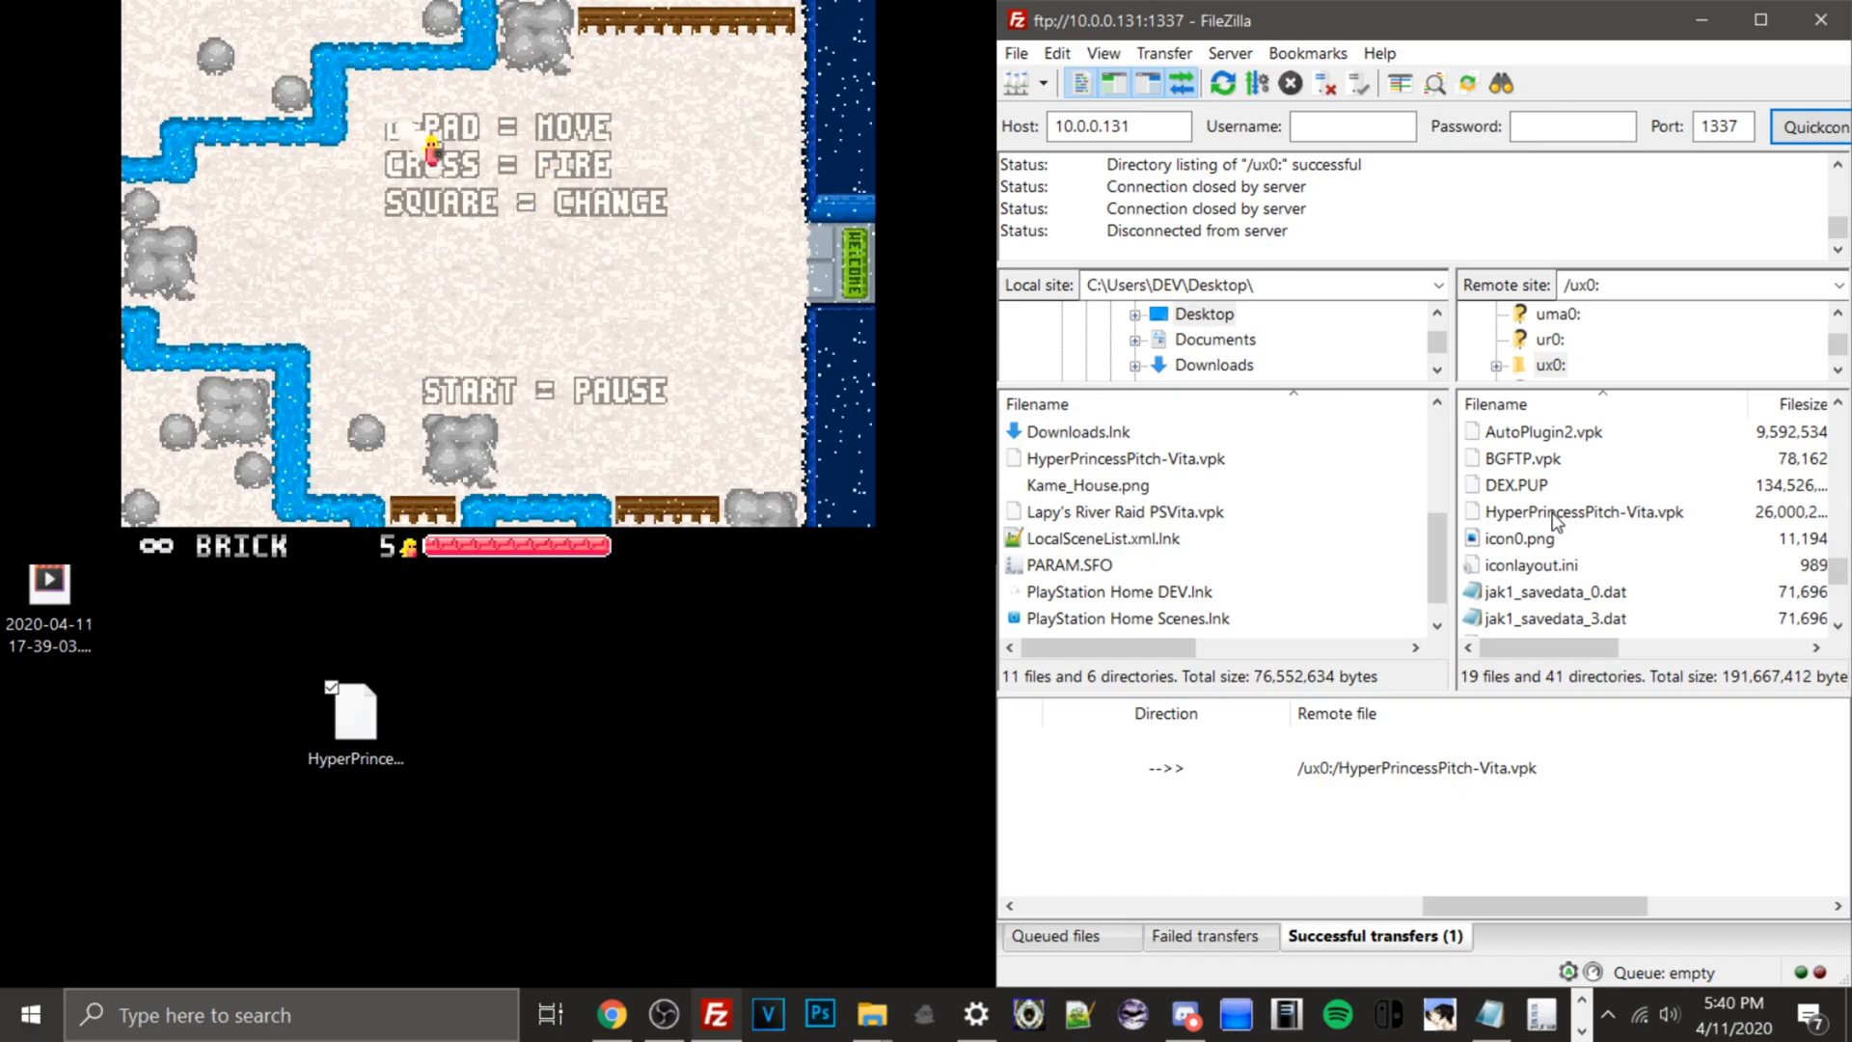
{"action": "left_click", "coordinate": [1611, 1011]}
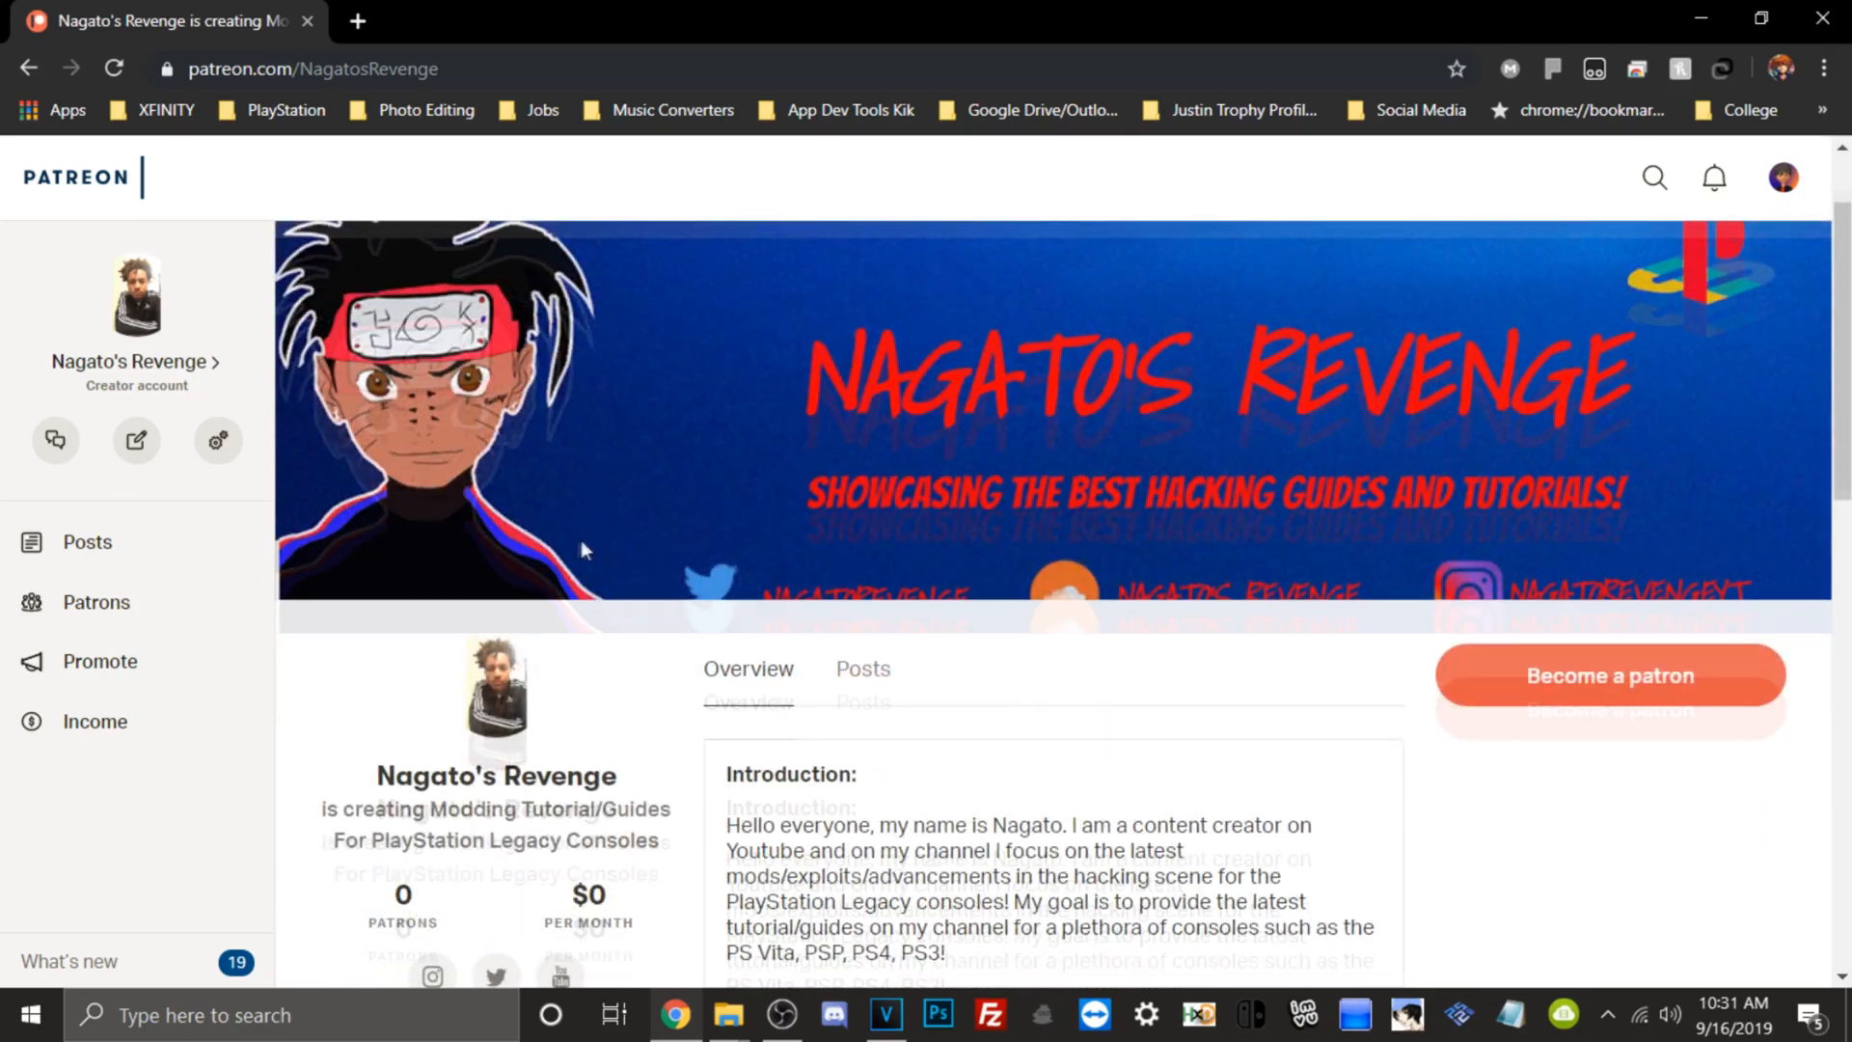
{"action": "scroll", "scroll_direction": "down", "scroll_amount": 3}
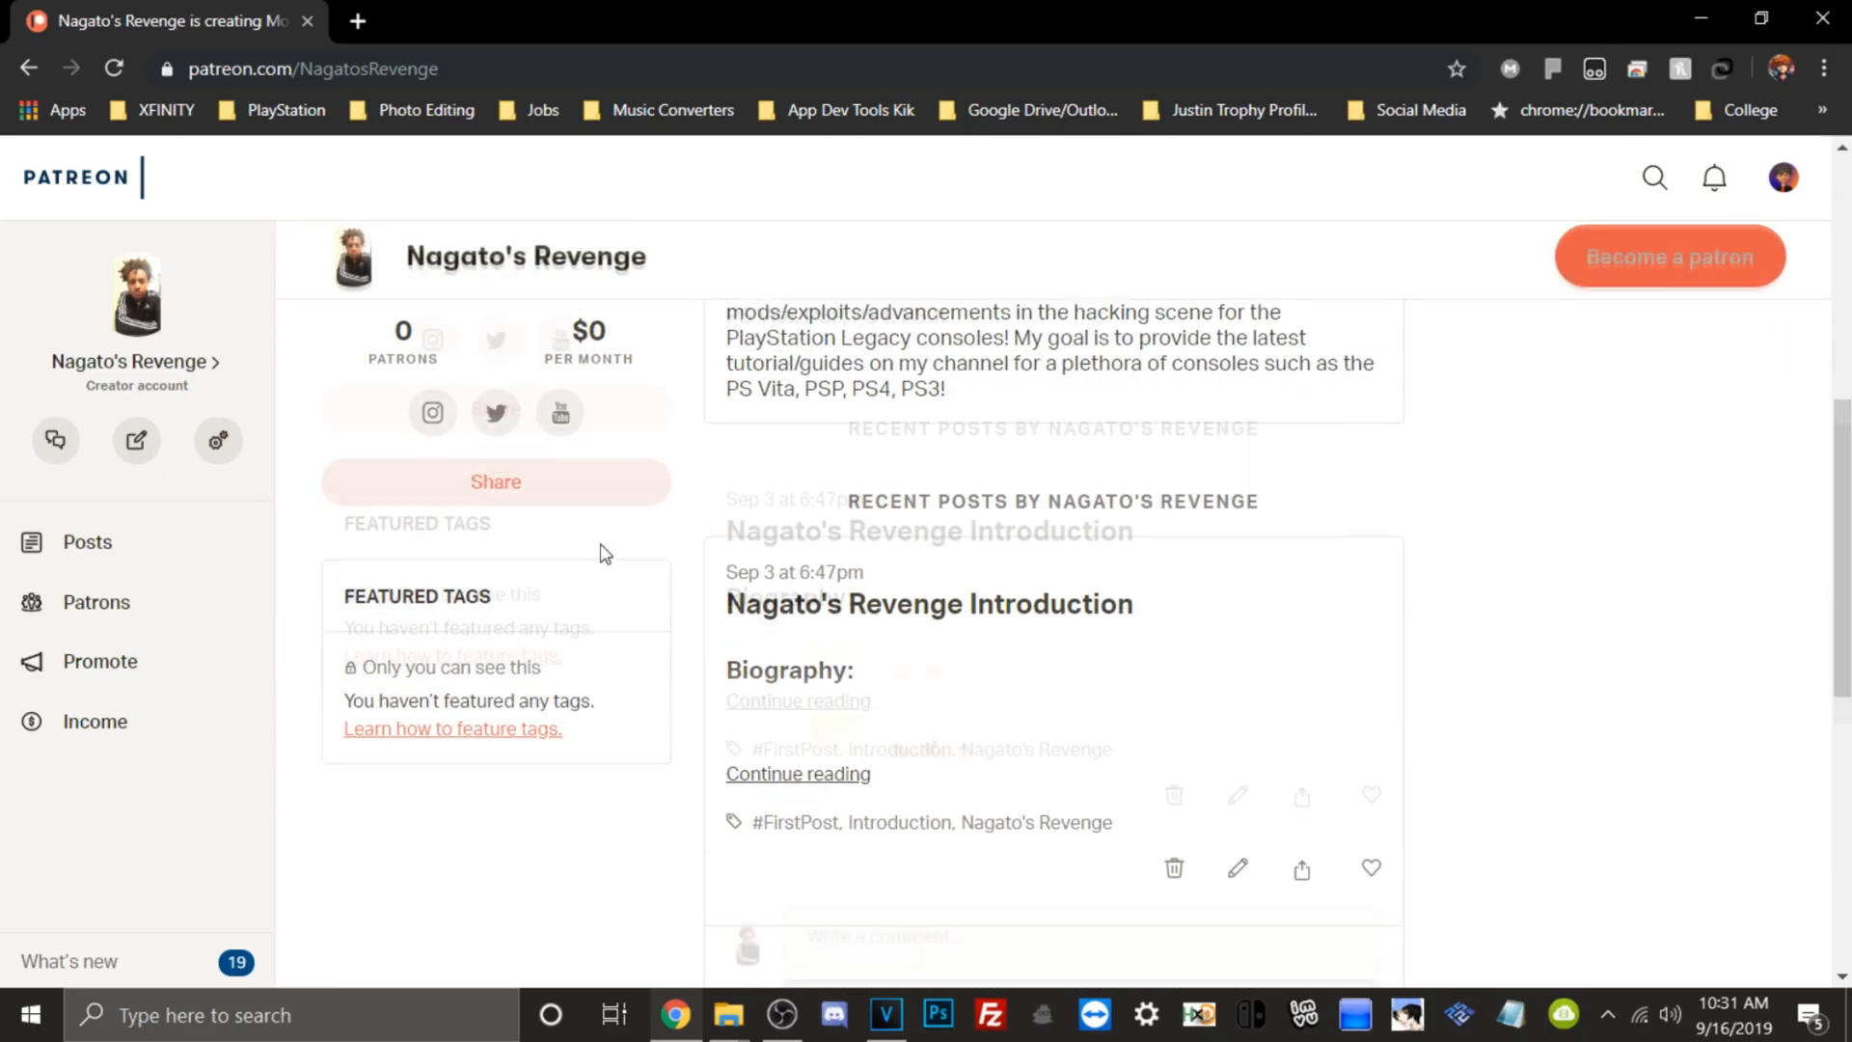